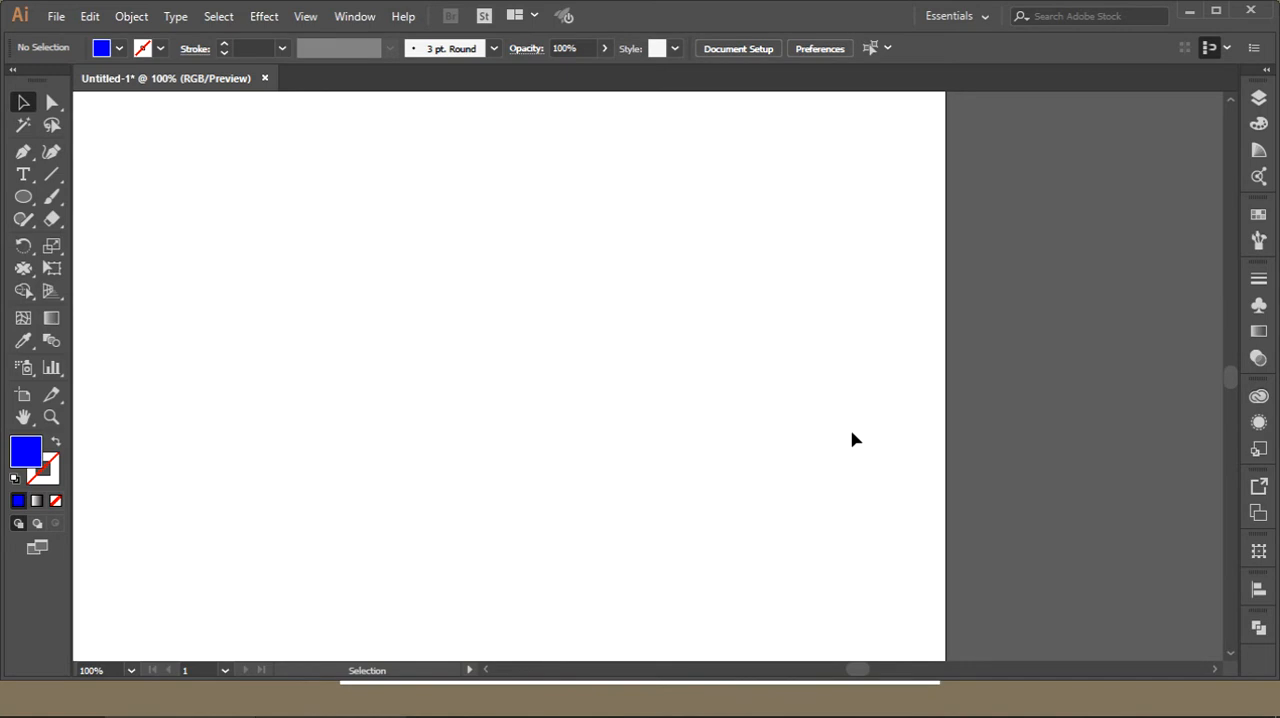
pyautogui.moveTo(618, 210)
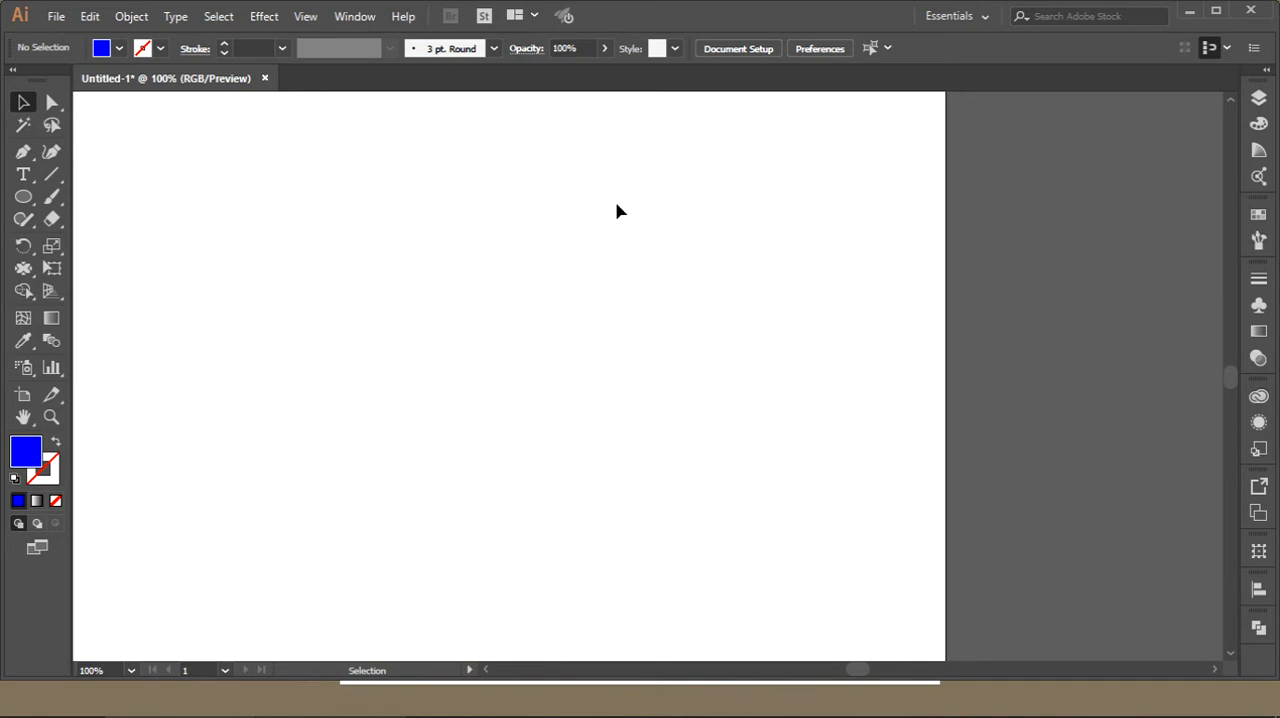
# Type GRAFIXERS as large Myriad Pro Bold text and fill it with the green swatch.
pyautogui.click(264, 16)
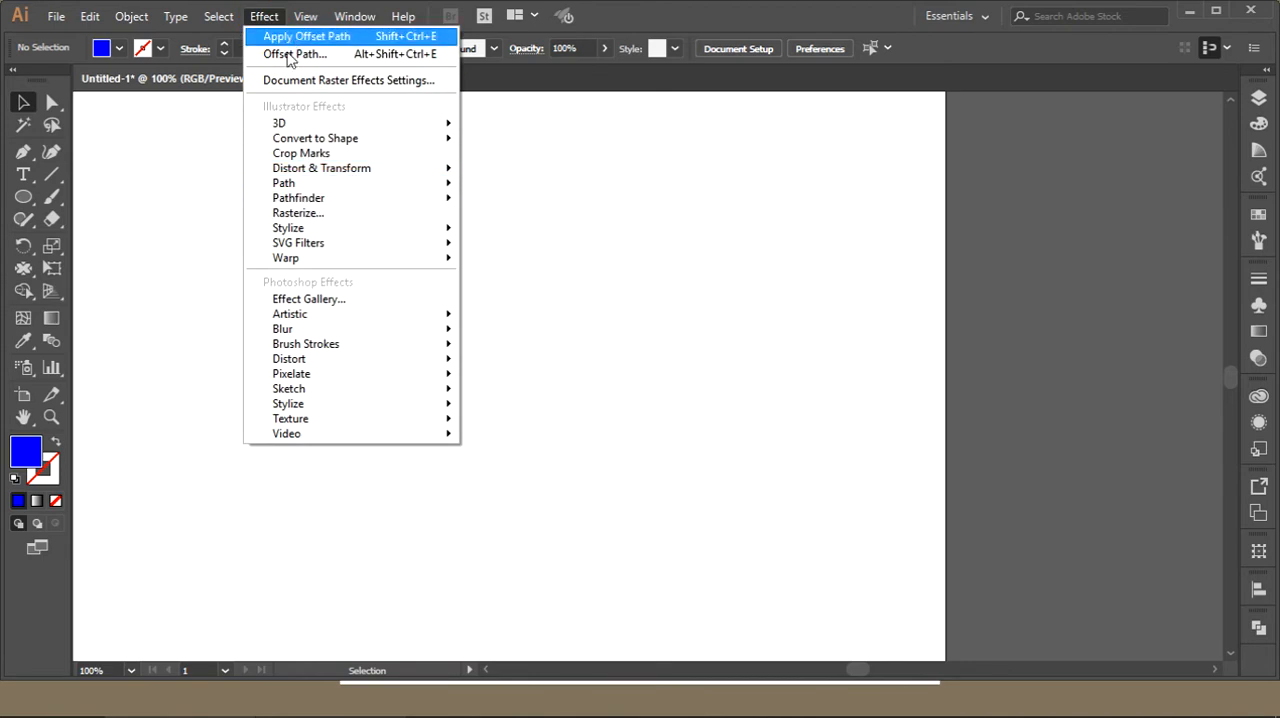
pyautogui.moveTo(298, 242)
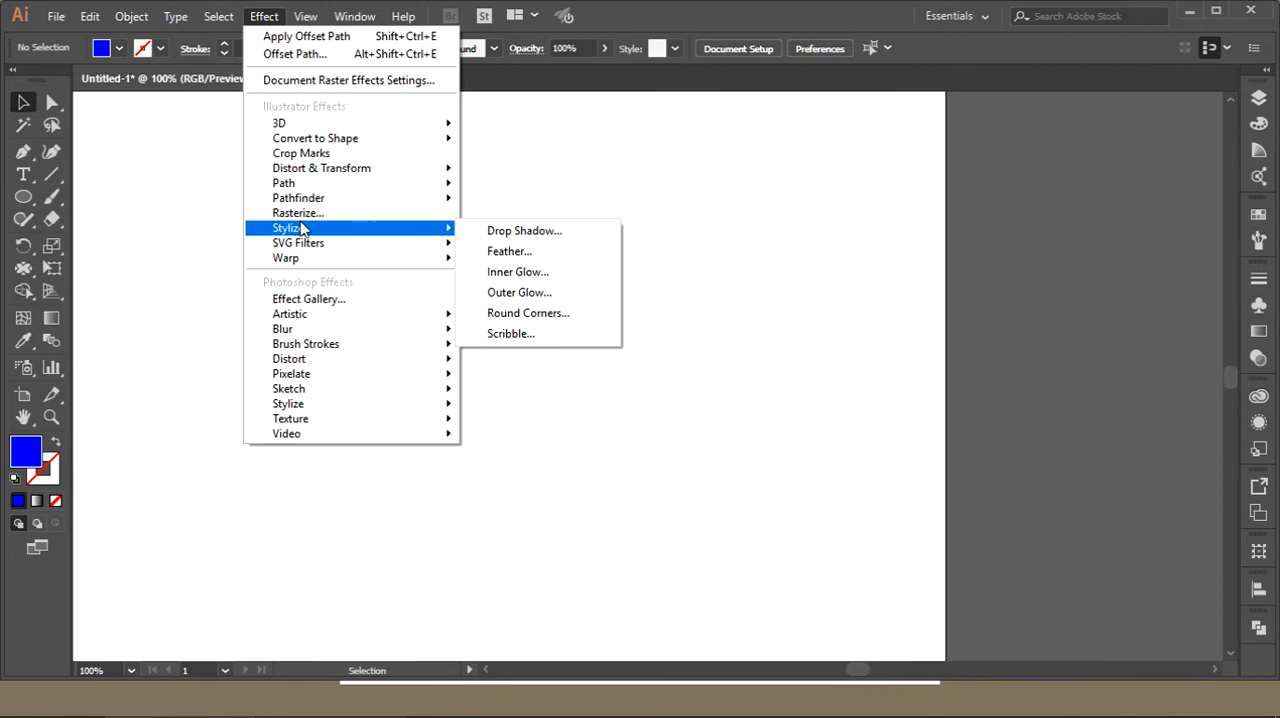
pyautogui.moveTo(298, 213)
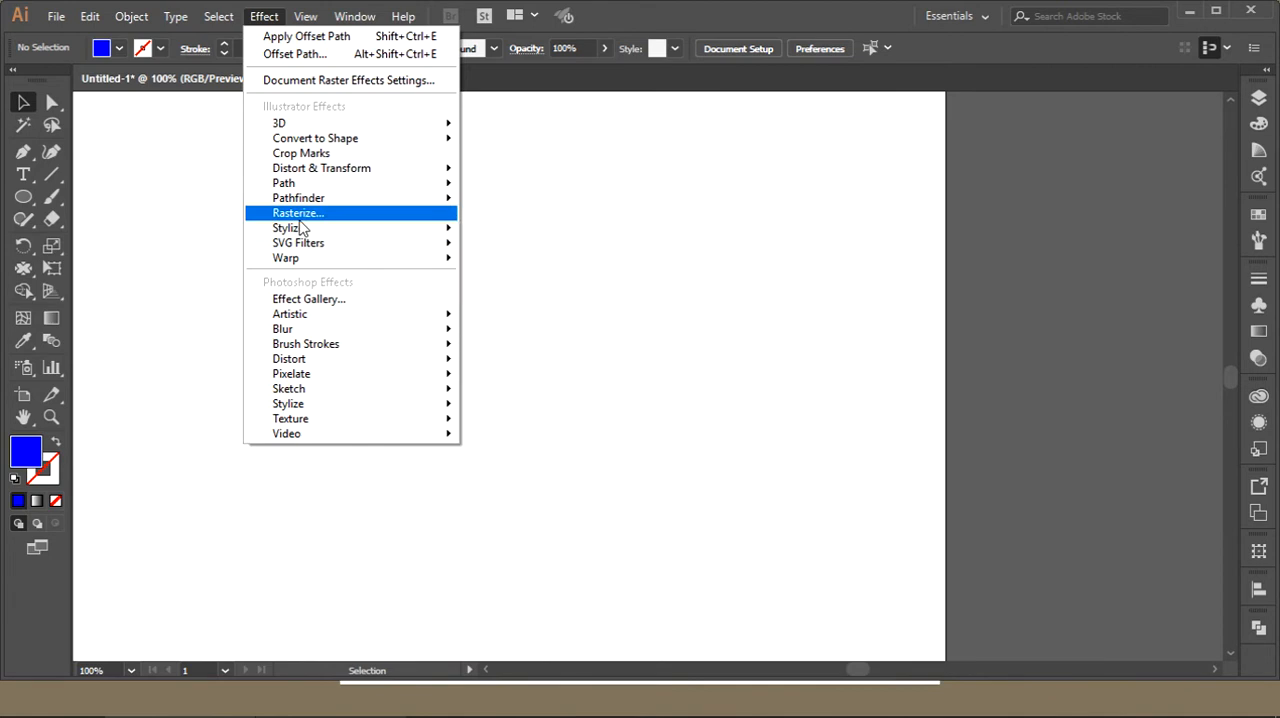
pyautogui.moveTo(264, 16)
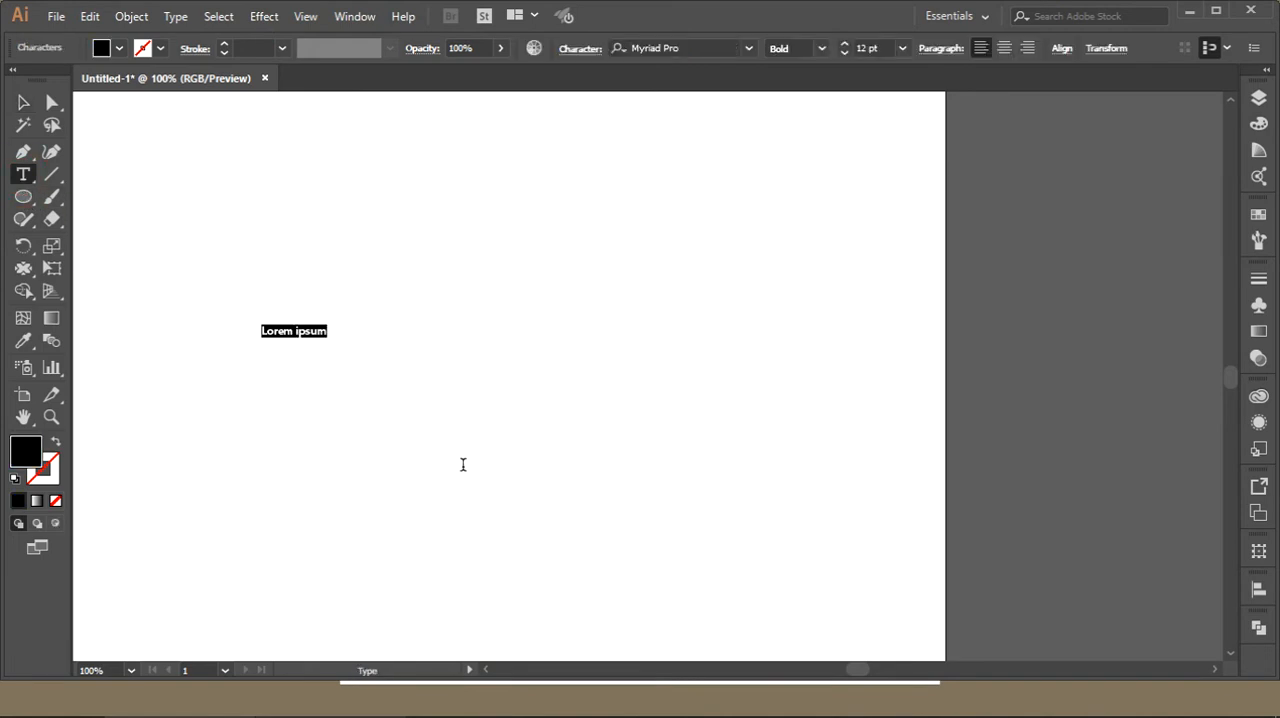
pyautogui.write('GRAFIXERS')
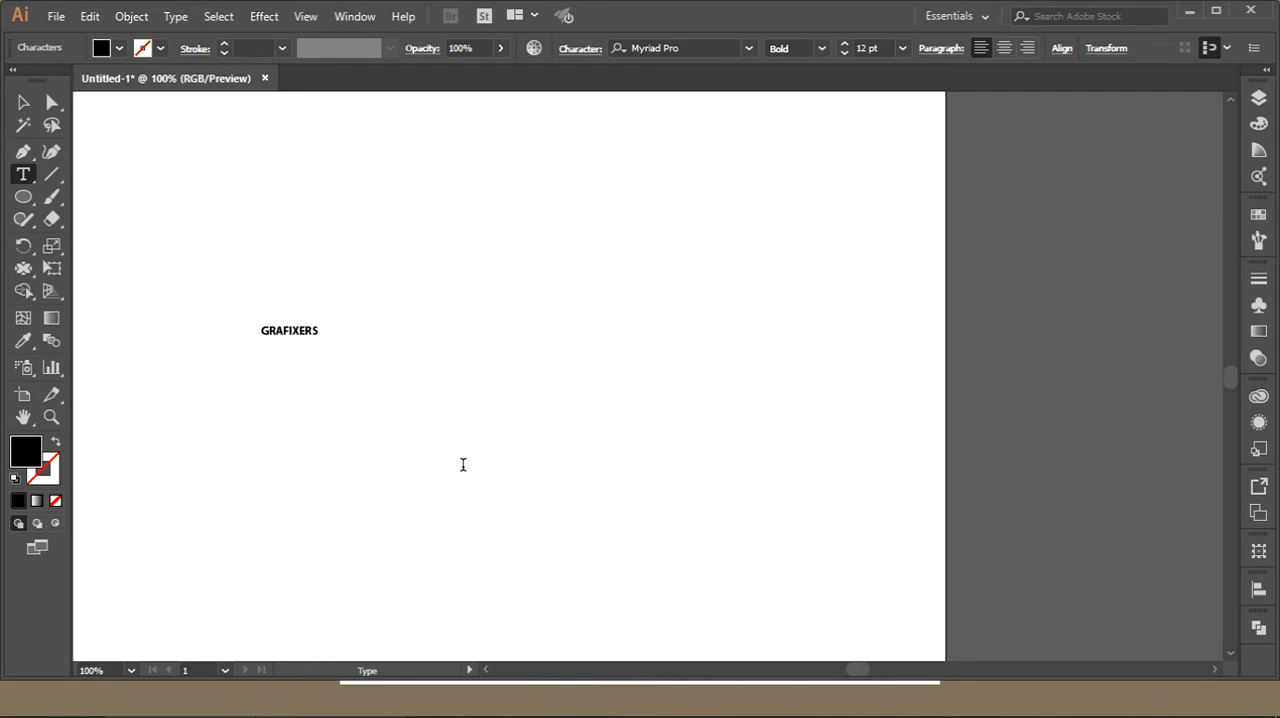
pyautogui.click(24, 102)
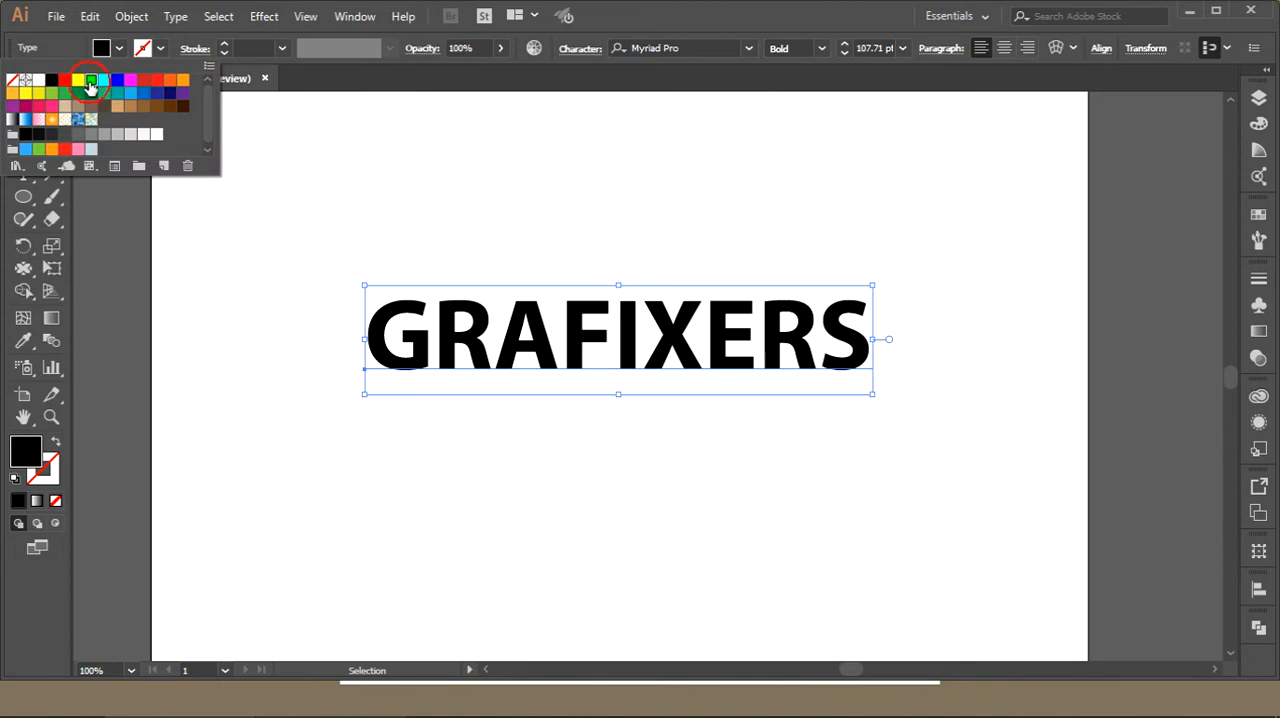
pyautogui.click(89, 86)
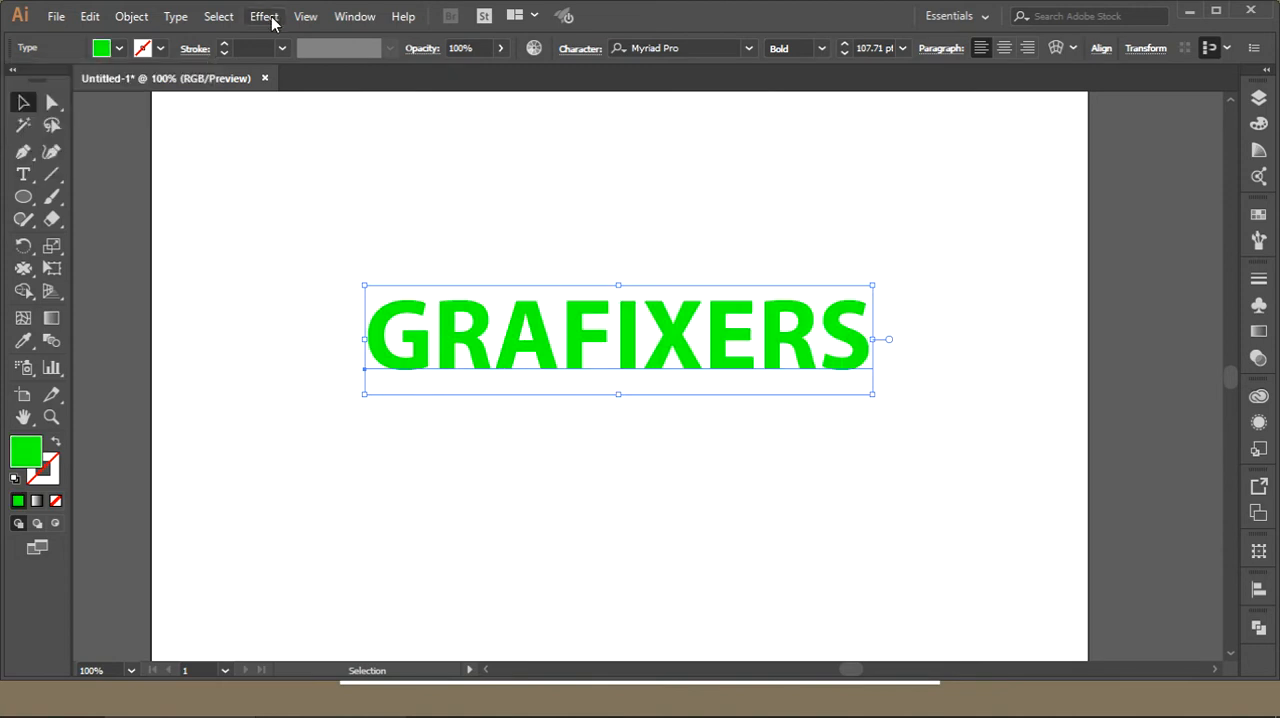
# Open the Stylize Drop Shadow dialog with Preview on, moved clear of the text.
pyautogui.click(263, 16)
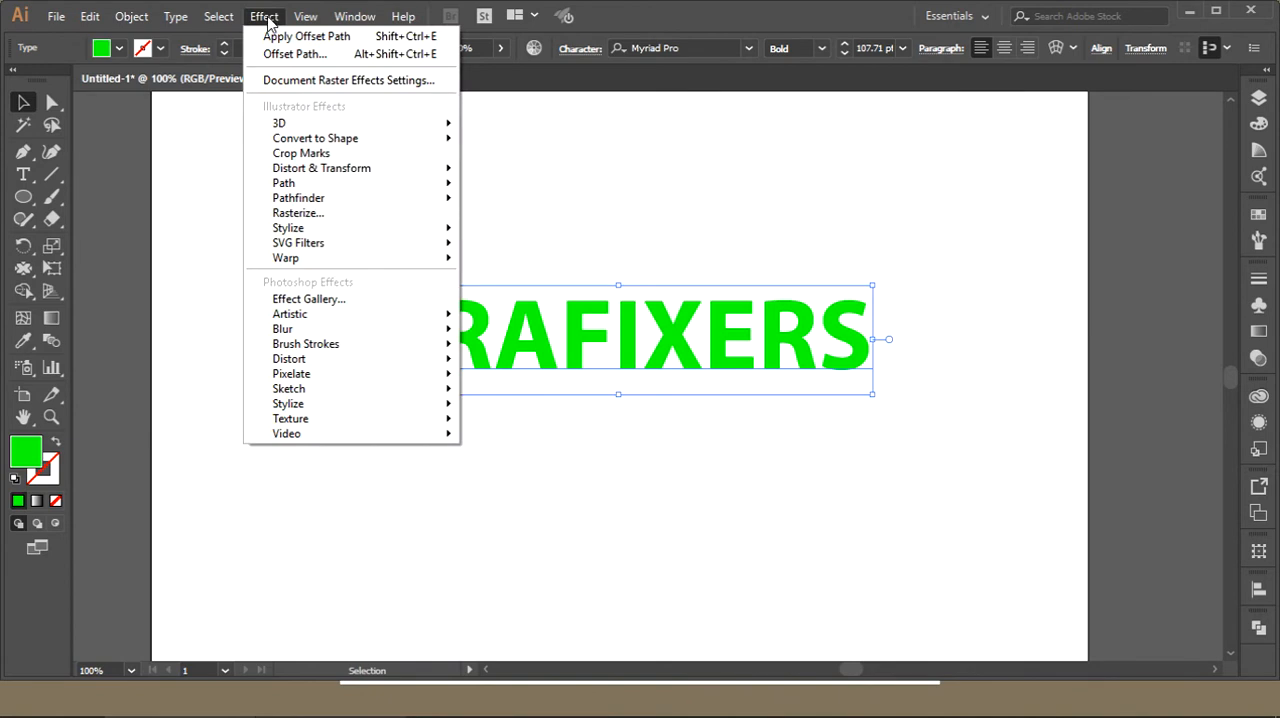
pyautogui.moveTo(300, 153)
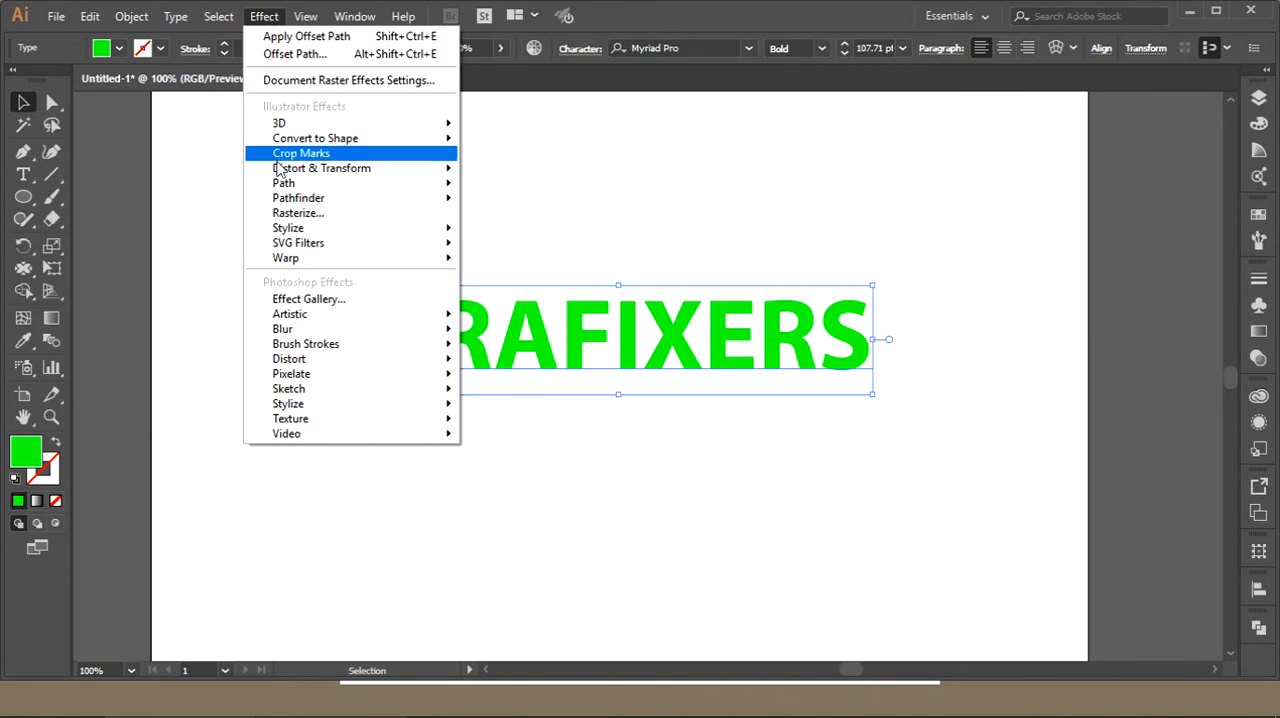
pyautogui.moveTo(298, 197)
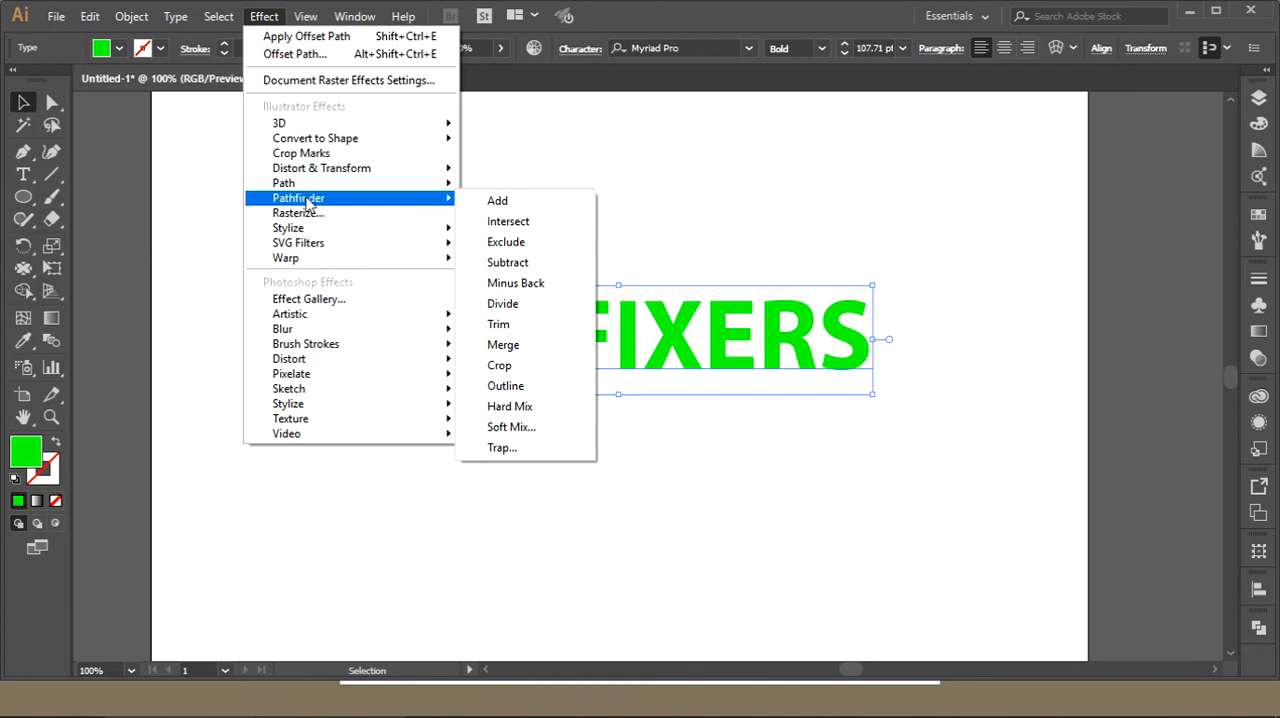
pyautogui.moveTo(288, 227)
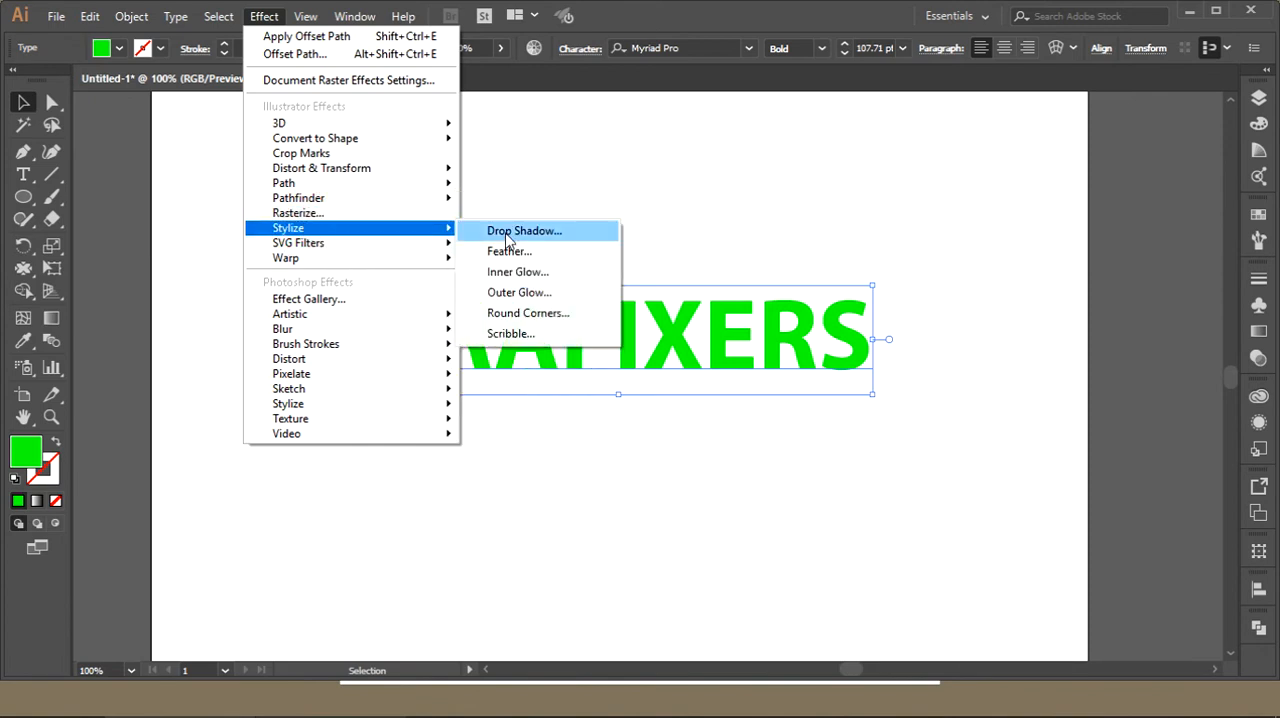
pyautogui.click(524, 231)
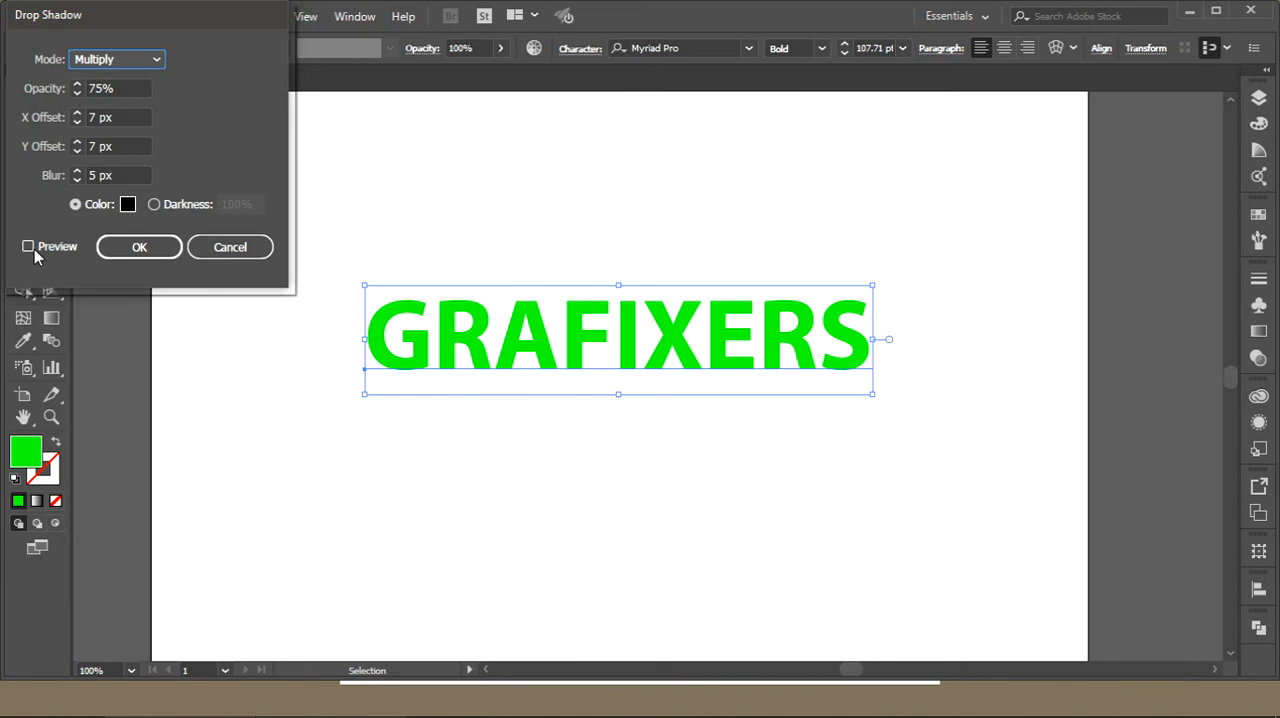
pyautogui.click(28, 246)
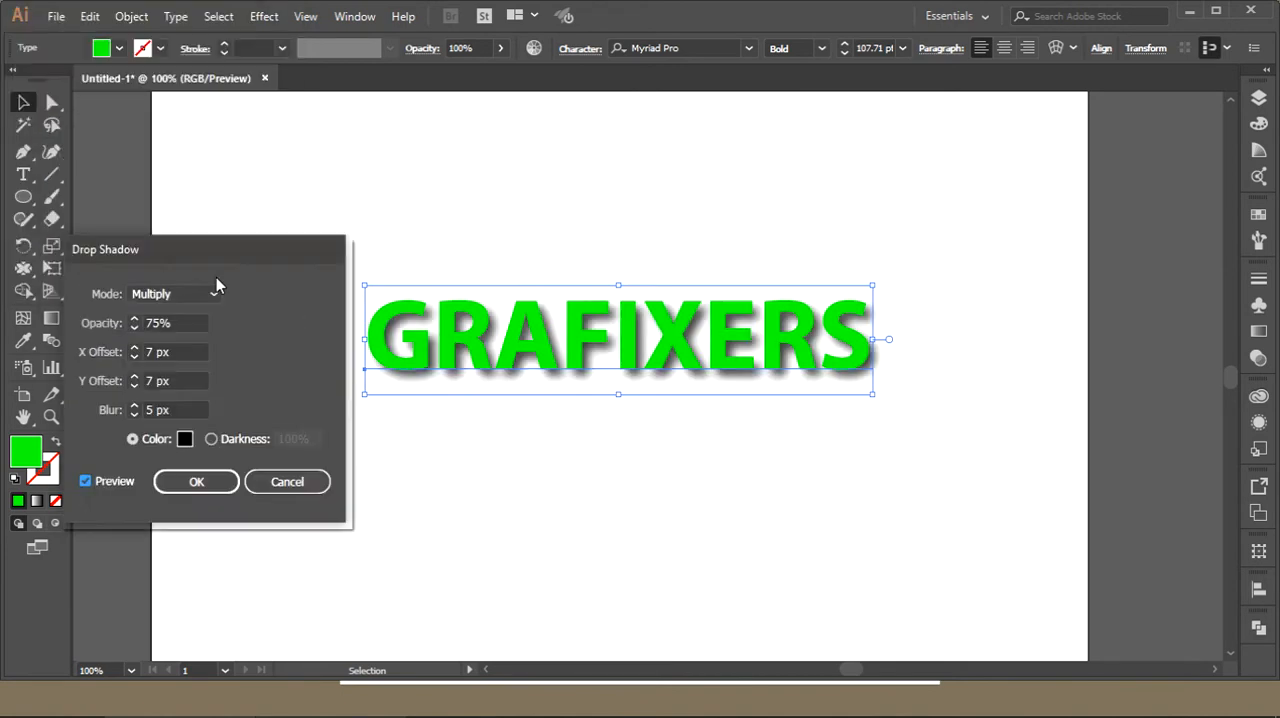
pyautogui.moveTo(105, 249); pyautogui.dragTo(74, 347)
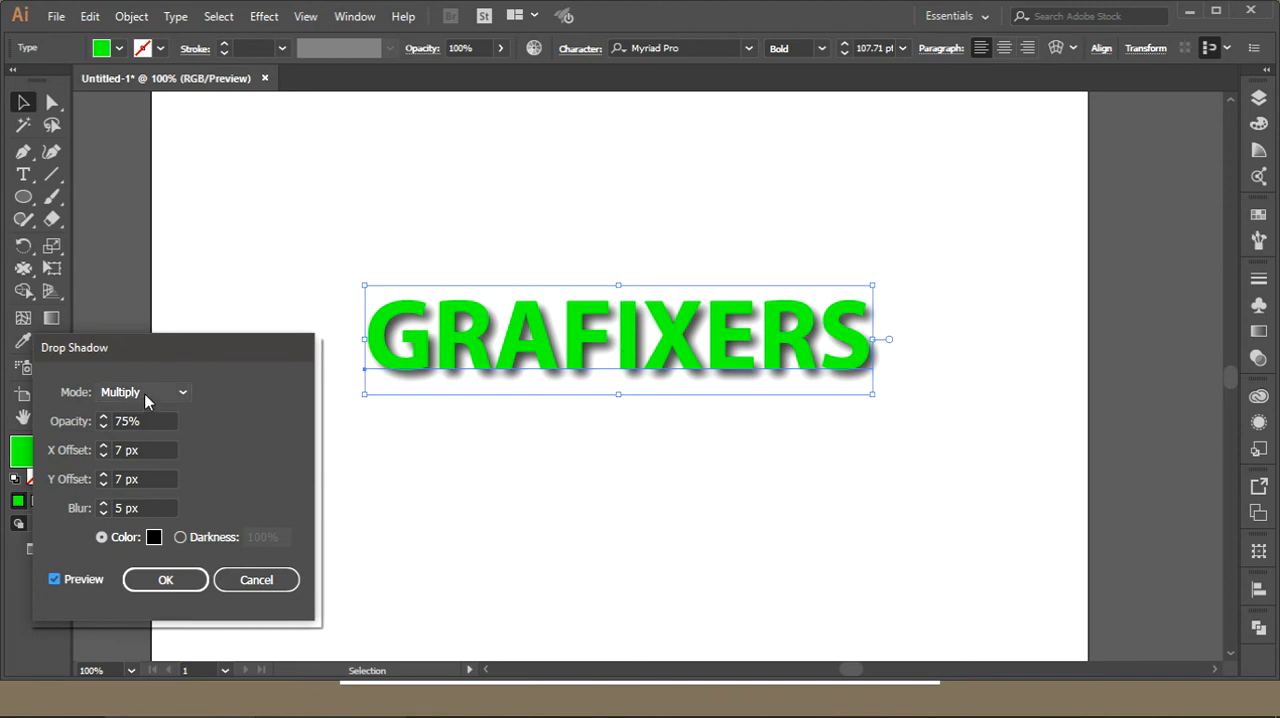
# Set shadow opacity 50%, X and Y offsets 0 px, and a small blur.
pyautogui.click(140, 421)
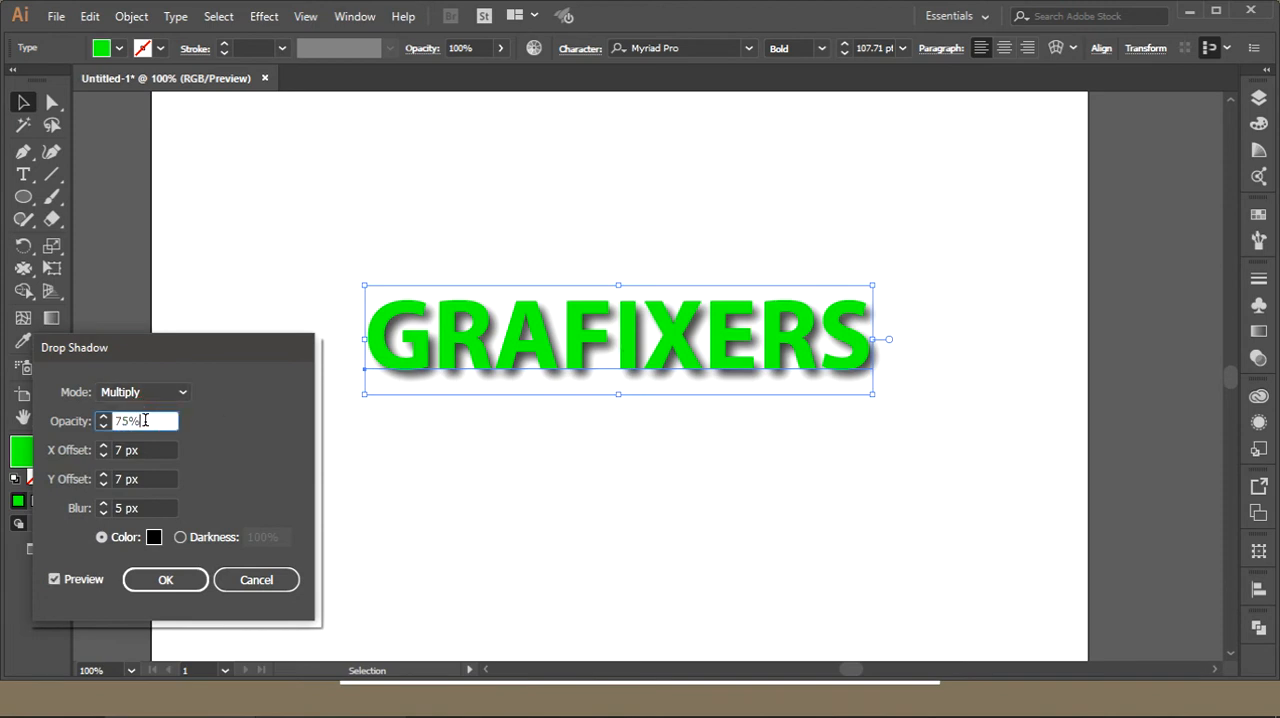
pyautogui.write('50%')
pyautogui.click(137, 479)
pyautogui.write('-3')
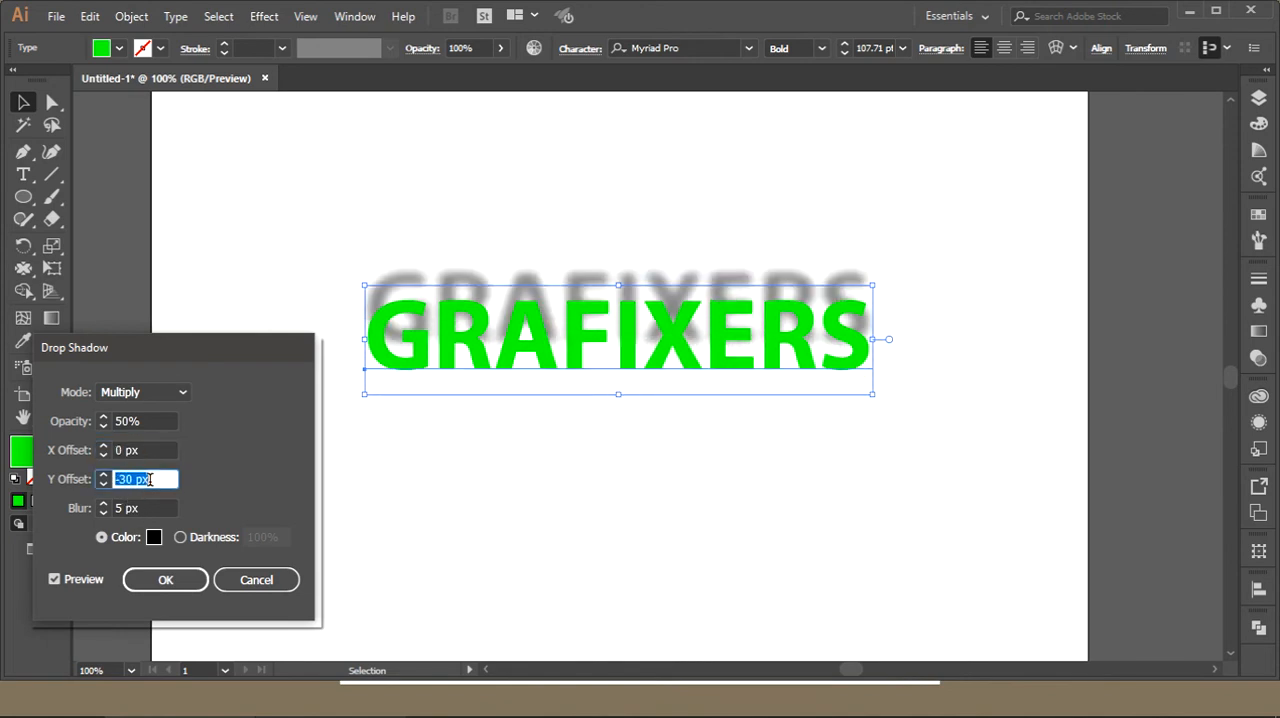
pyautogui.write('0 px')
pyautogui.click(145, 508)
pyautogui.write('10')
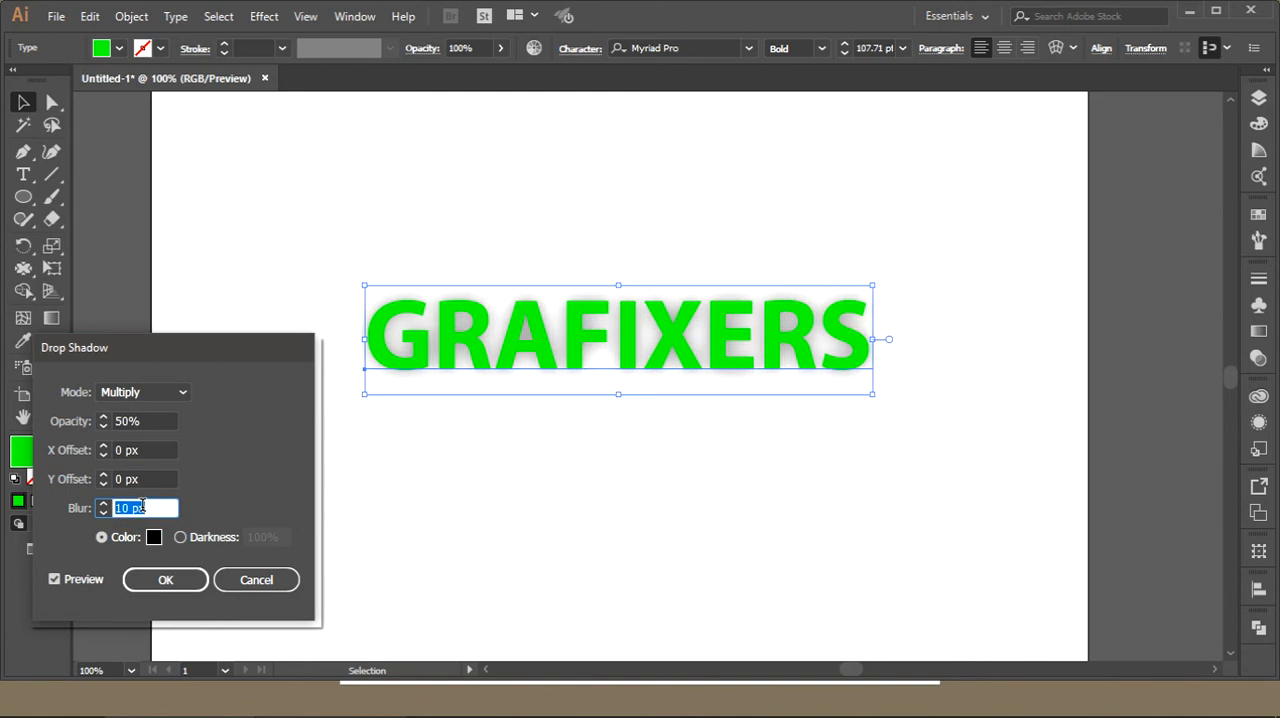
pyautogui.write('6 px')
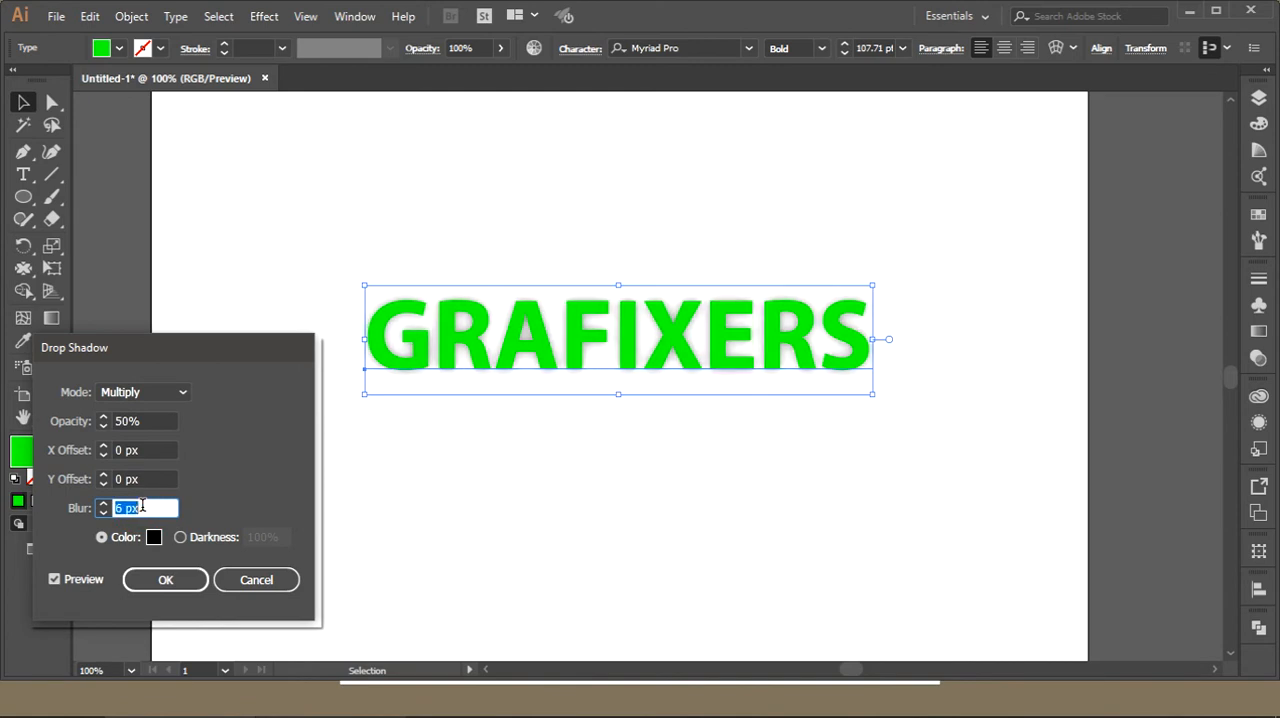
pyautogui.click(102, 502)
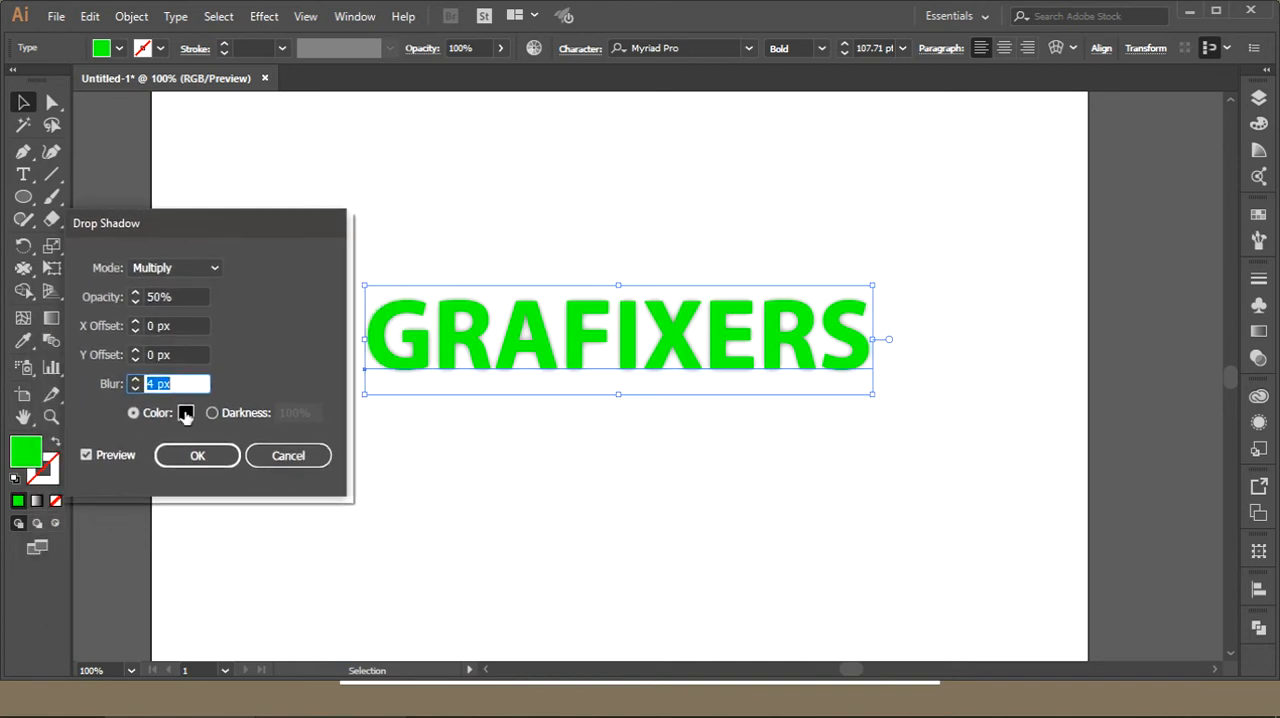
# Change the drop shadow colour to pale yellow.
pyautogui.click(186, 412)
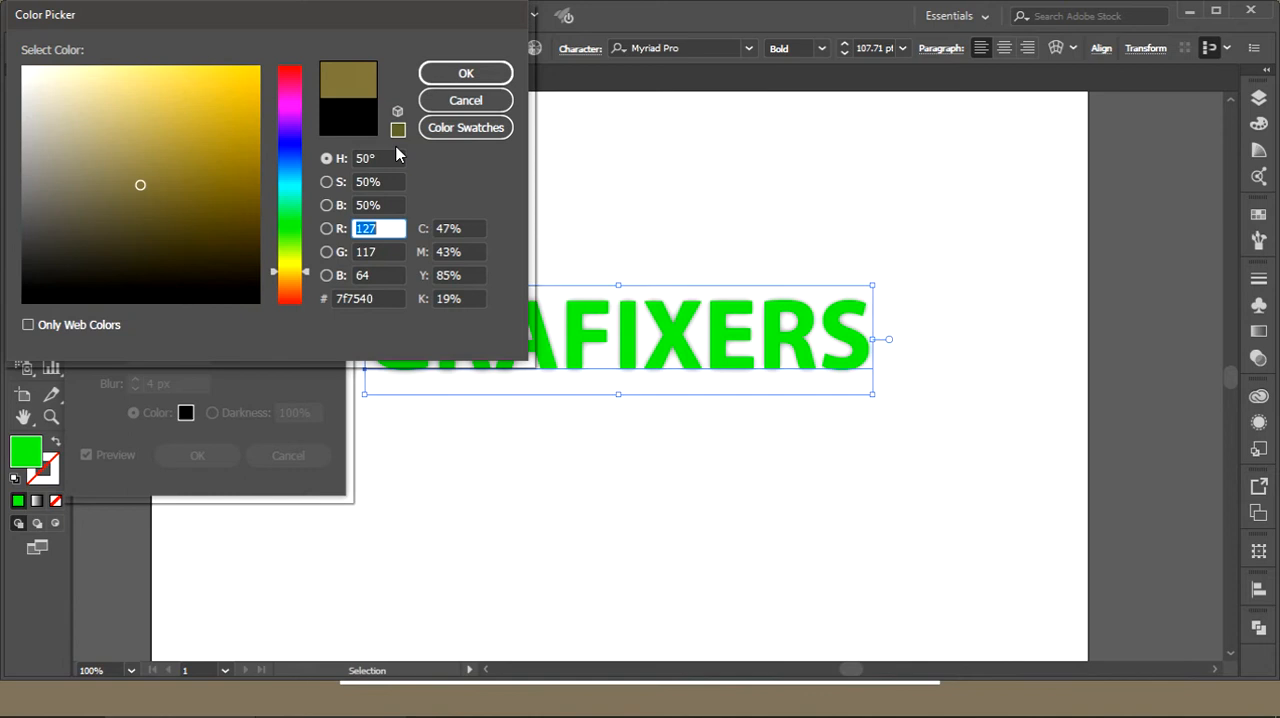
pyautogui.moveTo(388, 222)
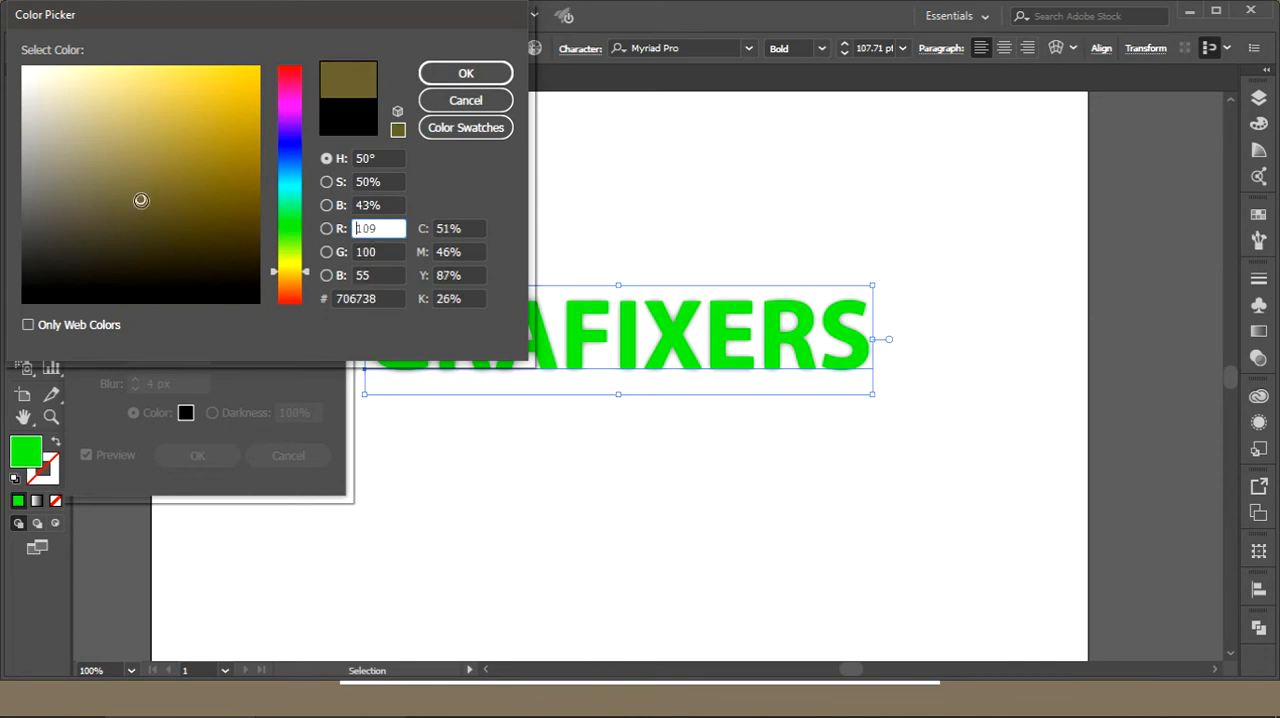
pyautogui.click(140, 230)
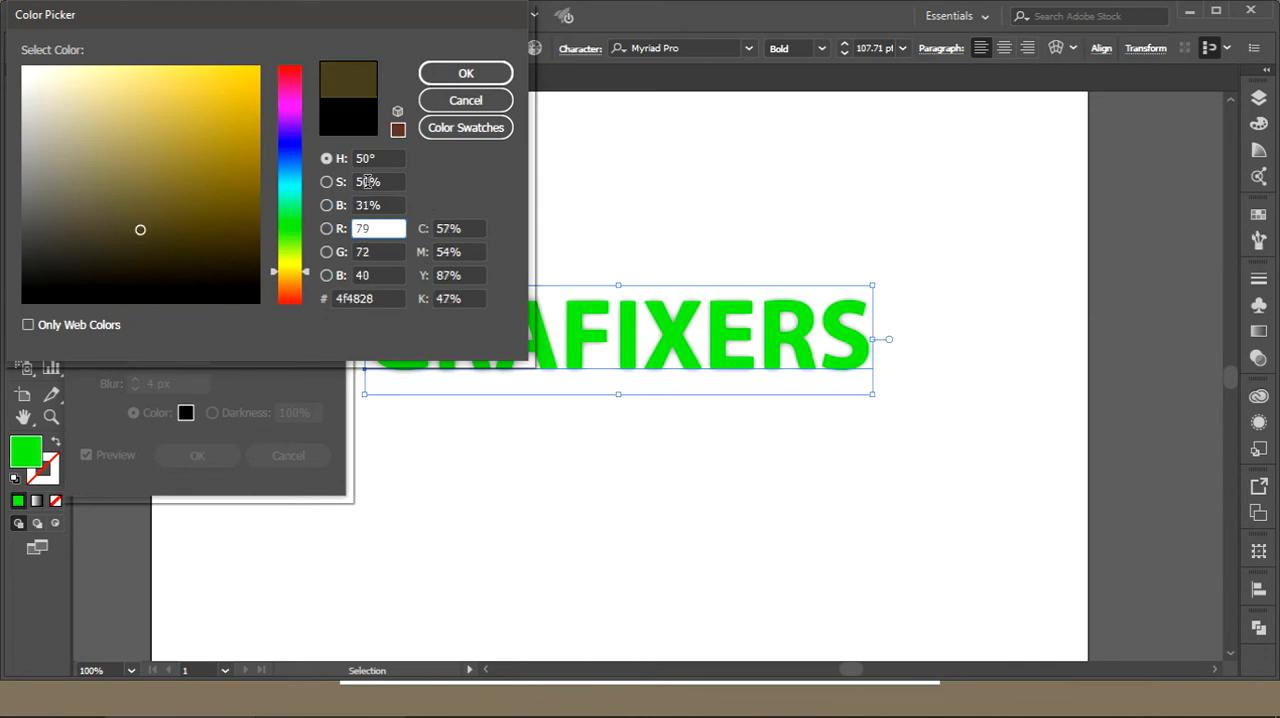
pyautogui.click(148, 120)
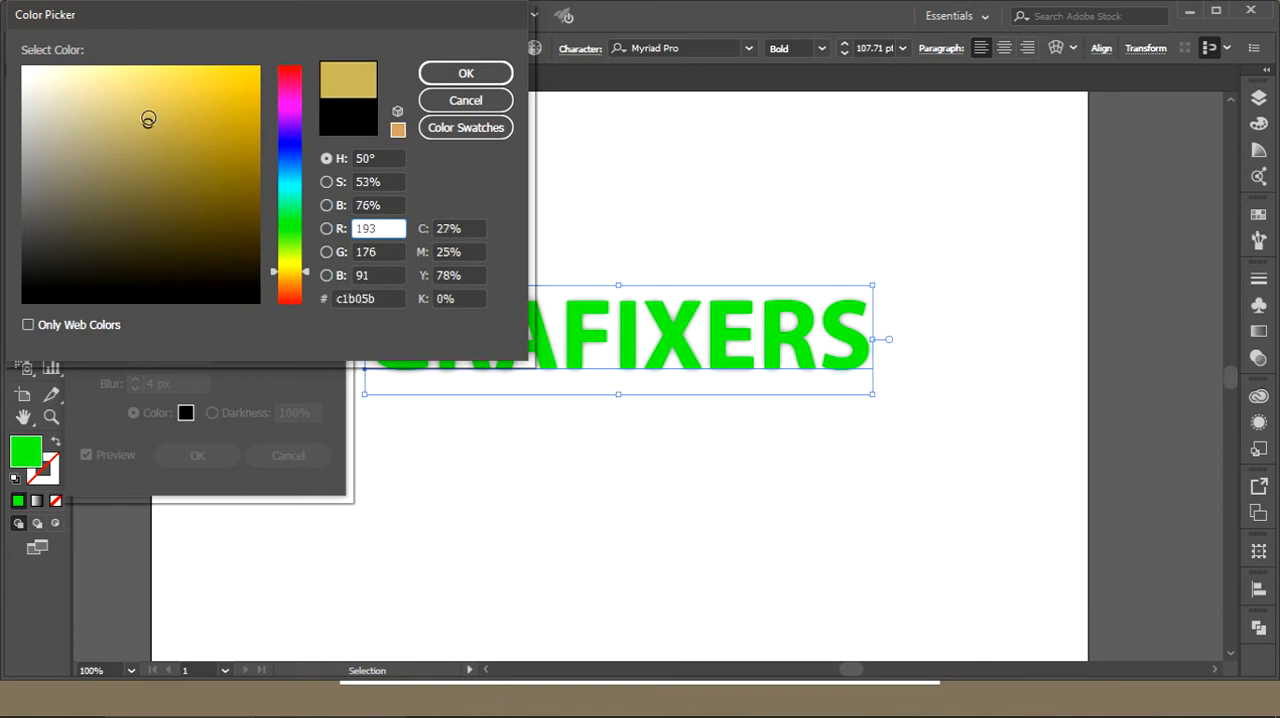
pyautogui.click(155, 92)
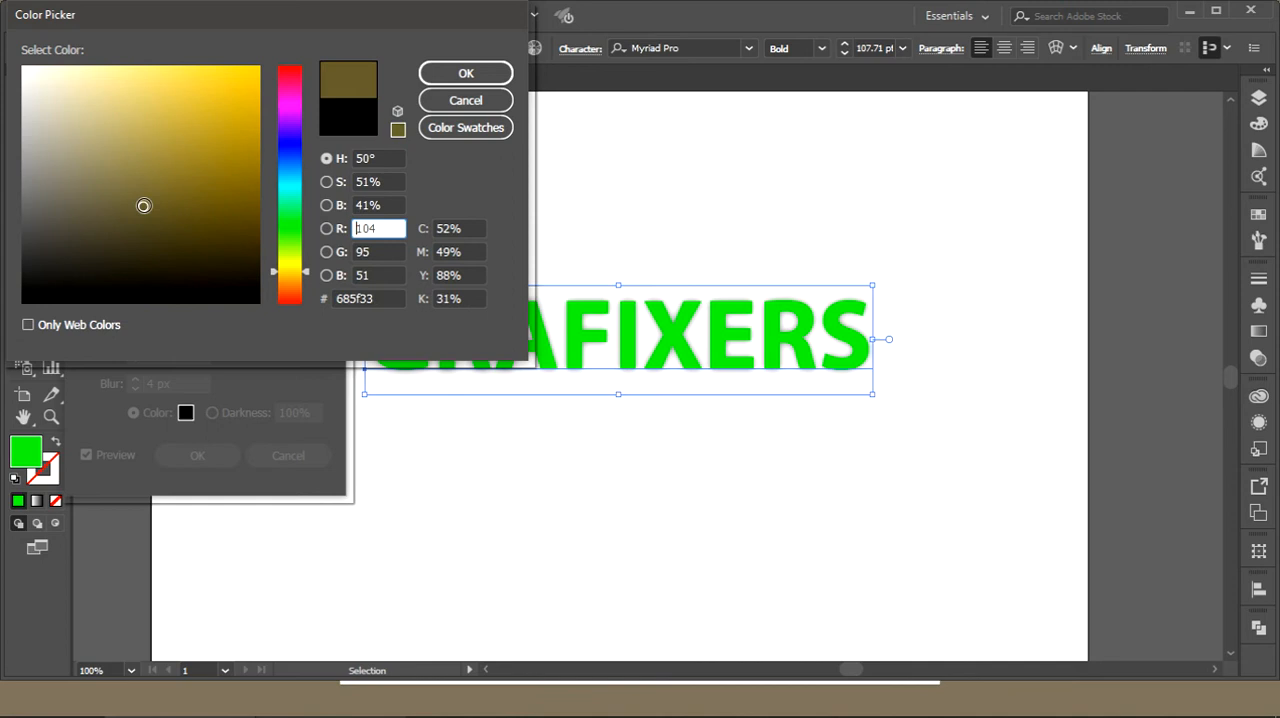
pyautogui.click(465, 73)
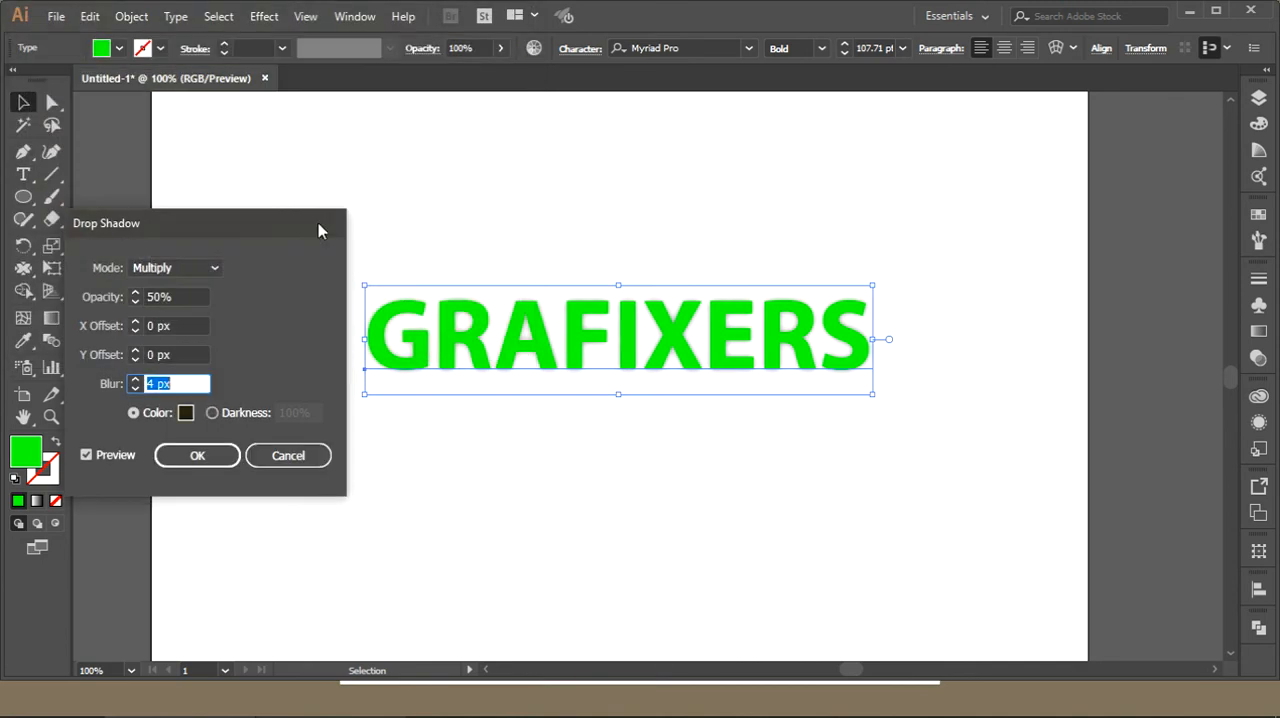
# Set the drop shadow blending mode to Screen.
pyautogui.click(175, 267)
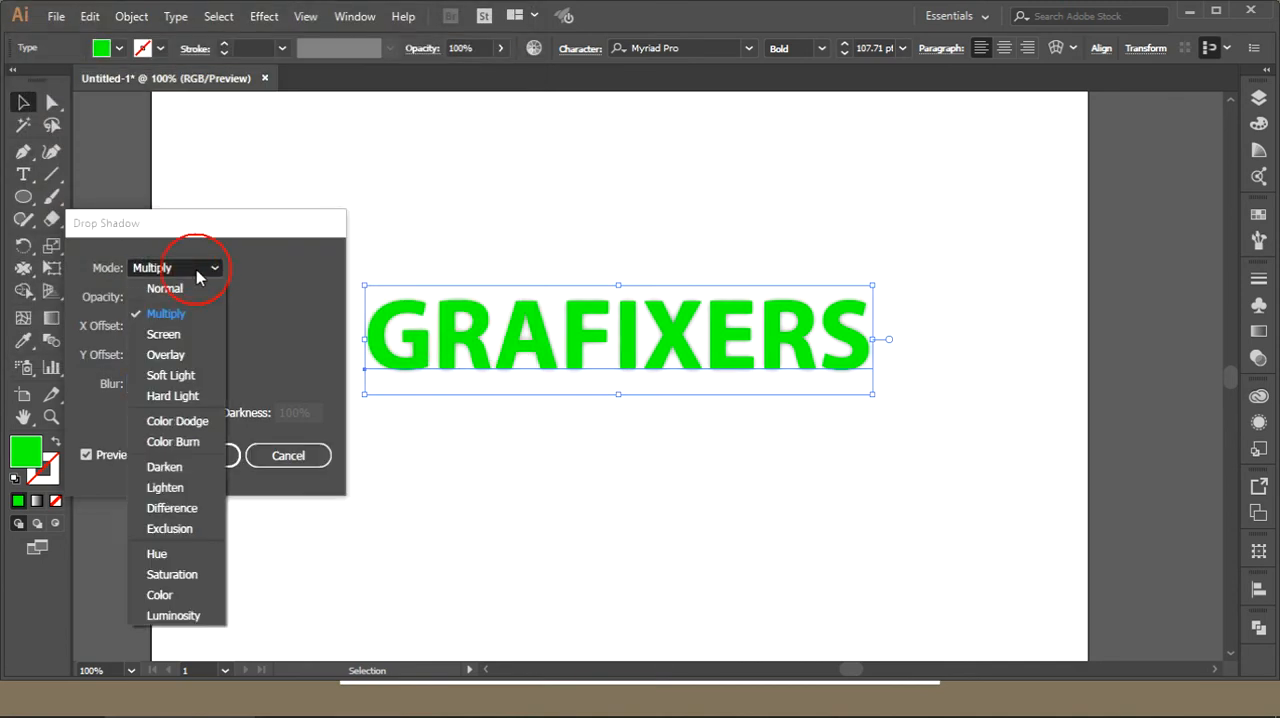
pyautogui.click(186, 413)
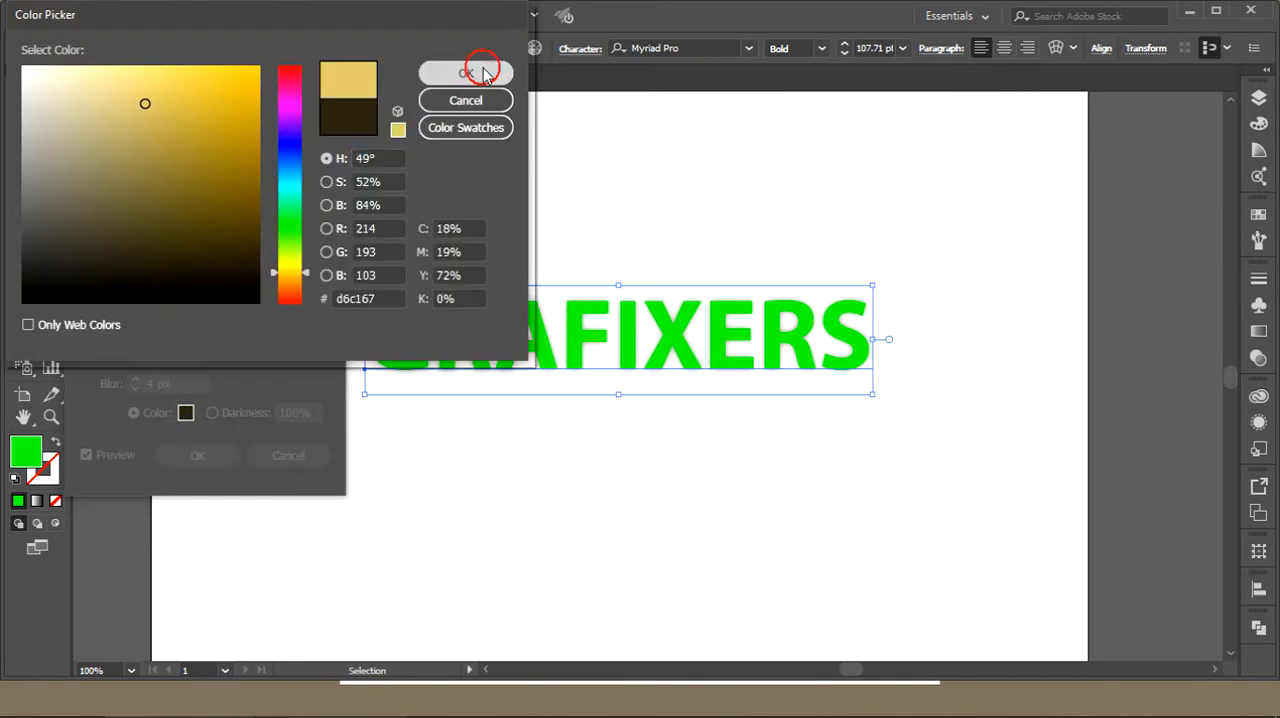
pyautogui.click(465, 73)
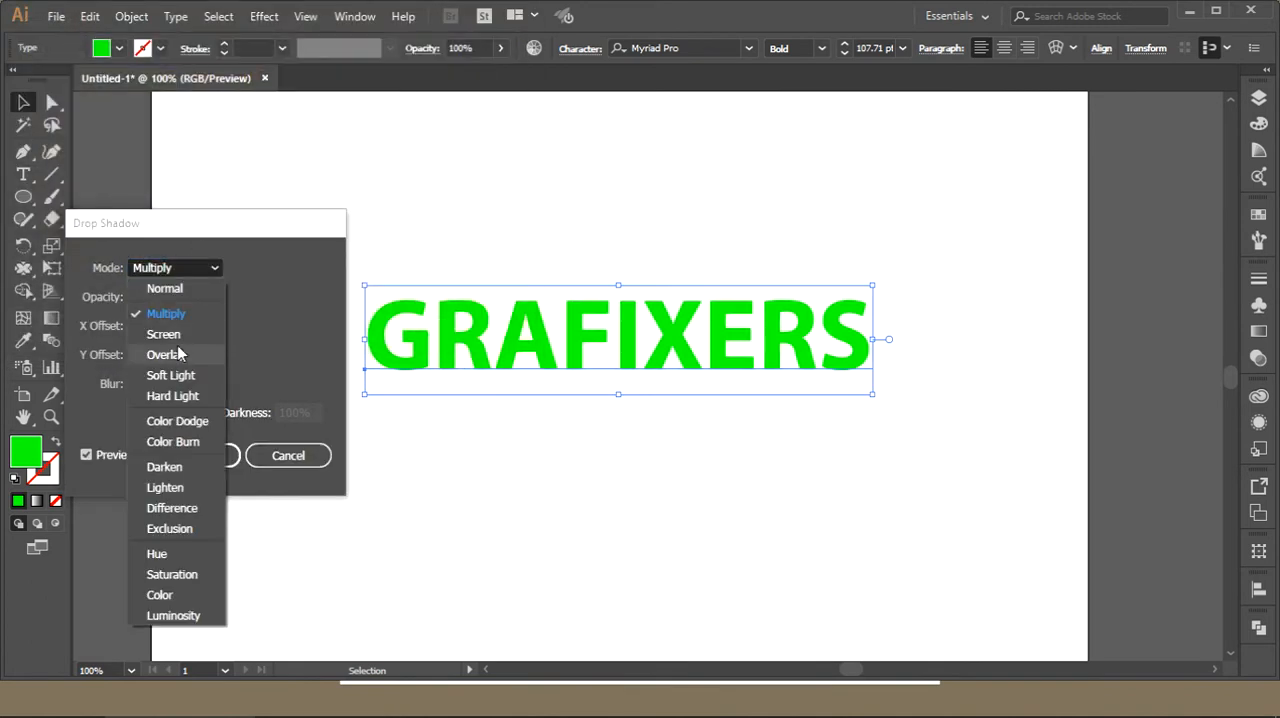
pyautogui.click(163, 334)
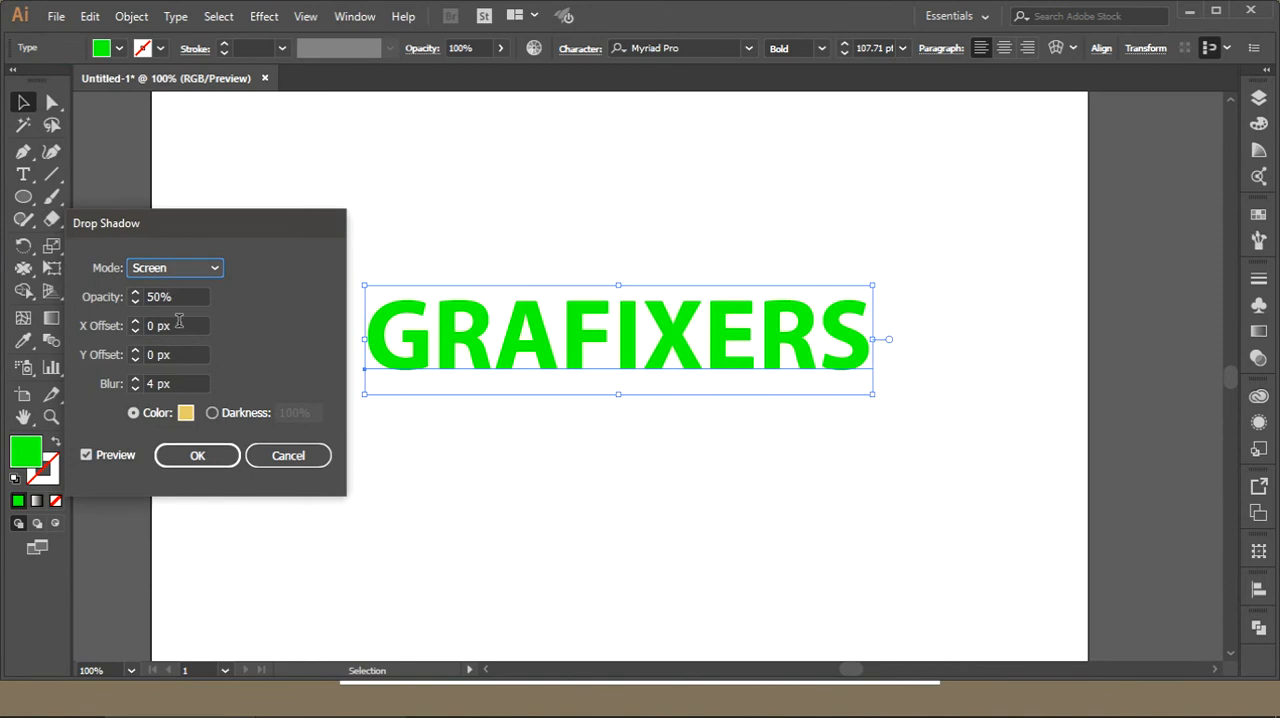
pyautogui.moveTo(162, 350)
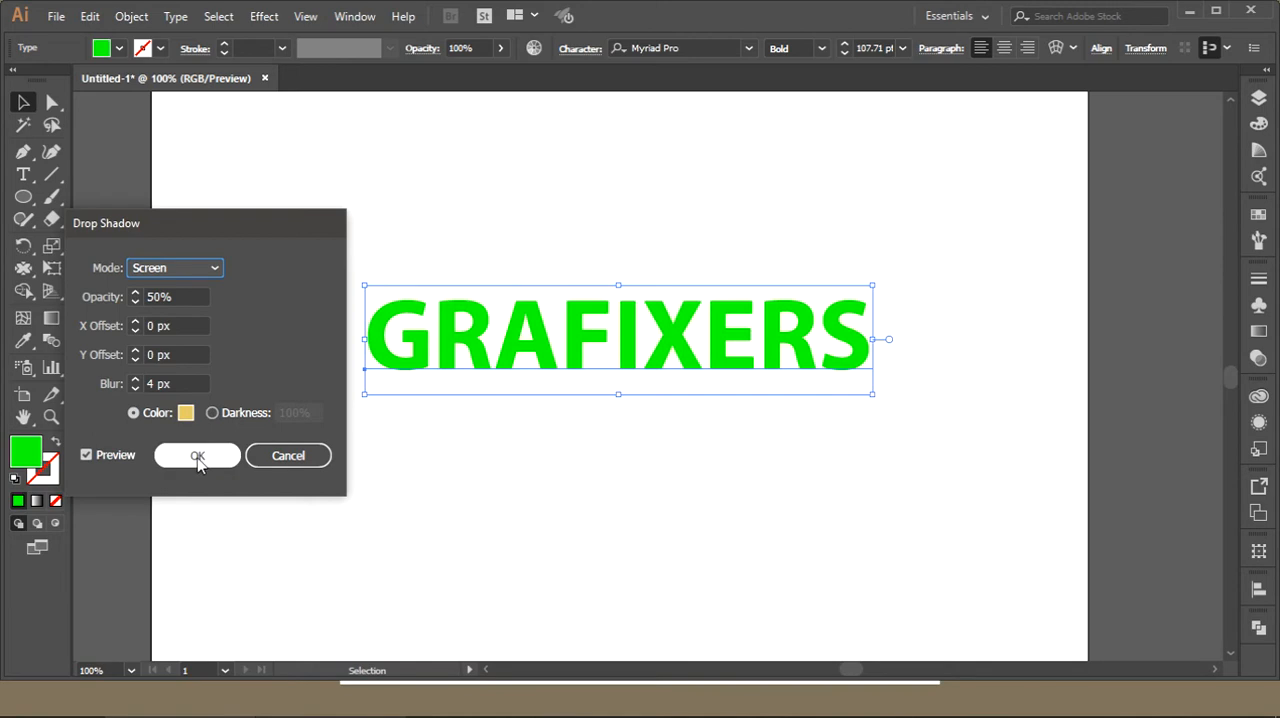
# Confirm the drop shadow on GRAFIXERS and briefly try the Rectangle Tool.
pyautogui.click(197, 455)
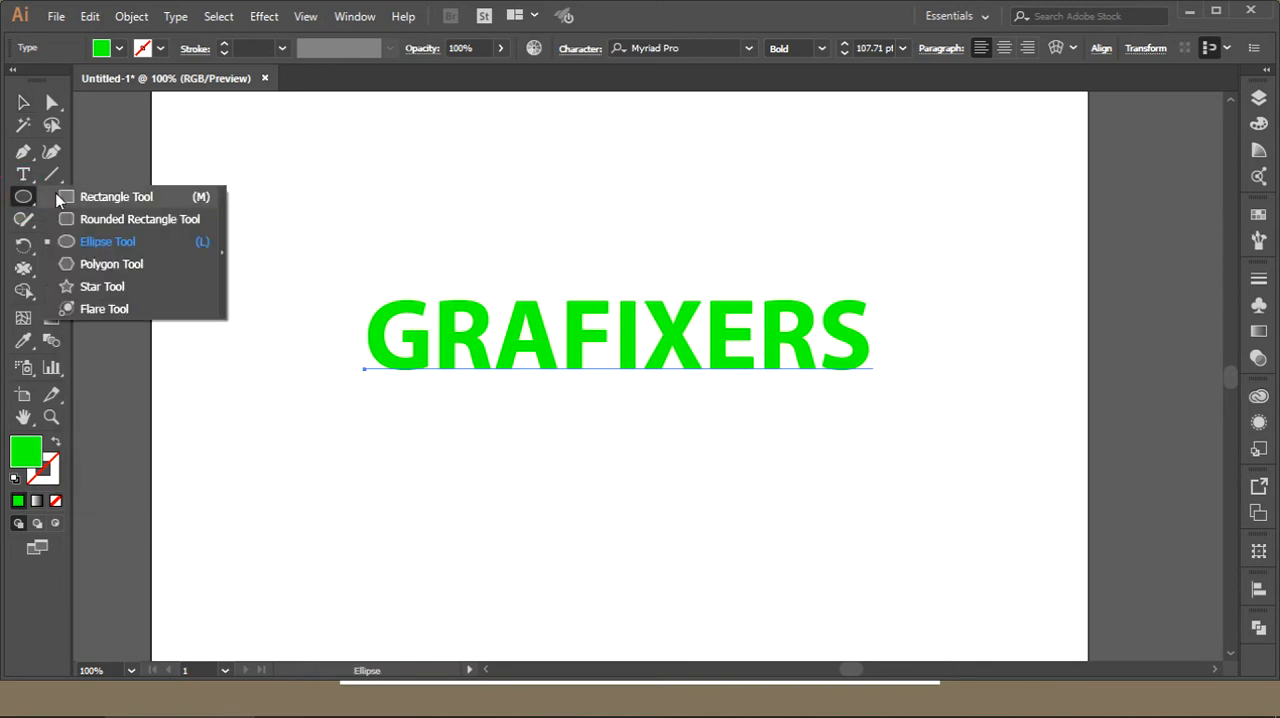
pyautogui.click(116, 196)
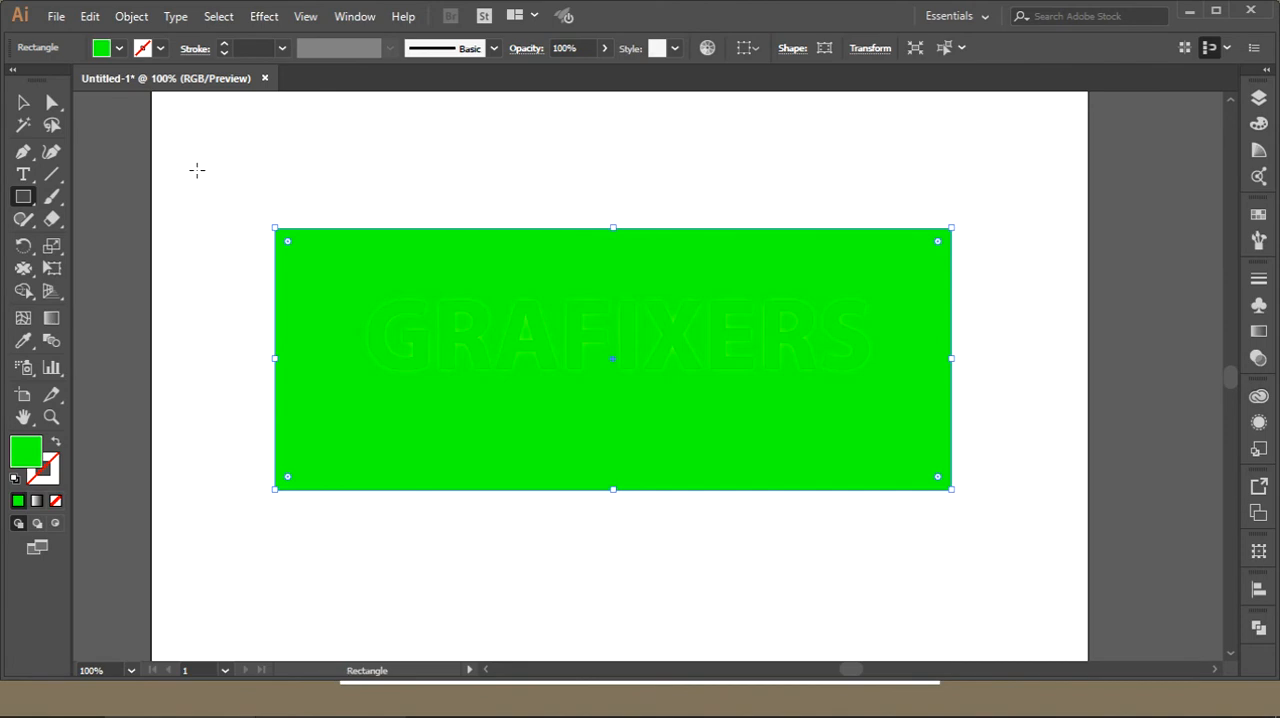
pyautogui.click(101, 47)
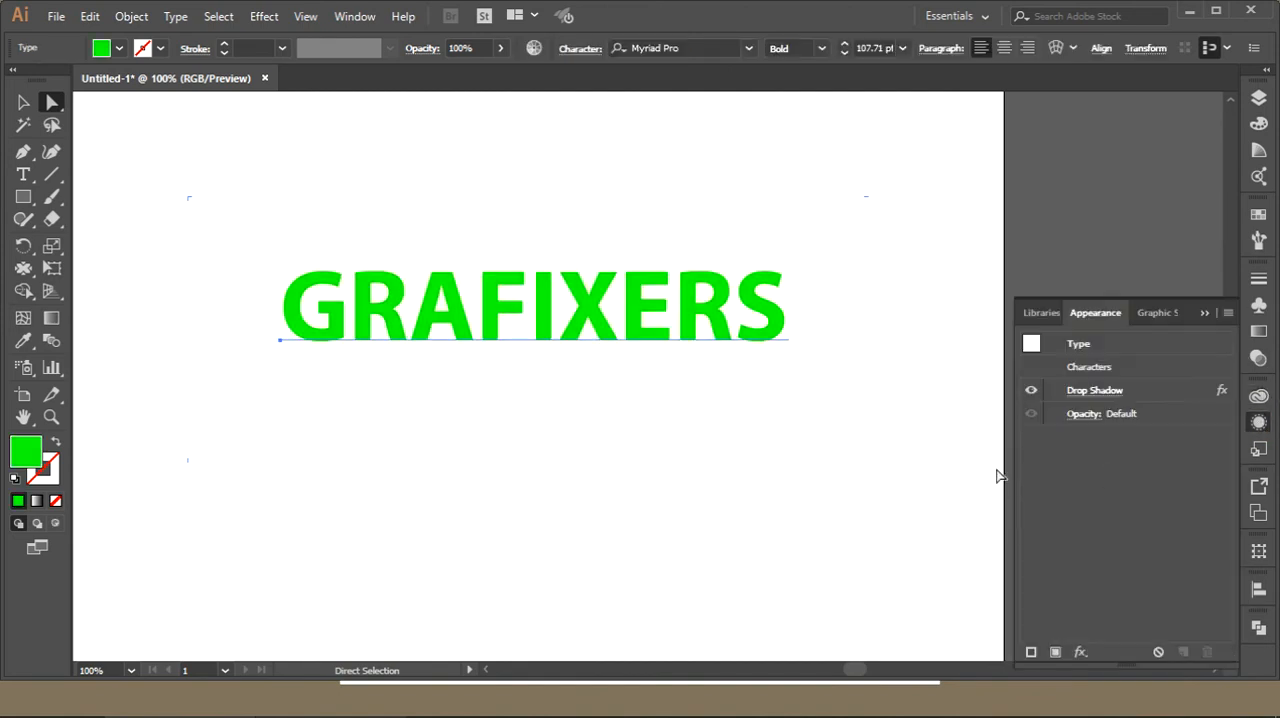
# Add a Feather effect with 7 px radius and reselect the GRAFIXERS text.
pyautogui.click(1094, 390)
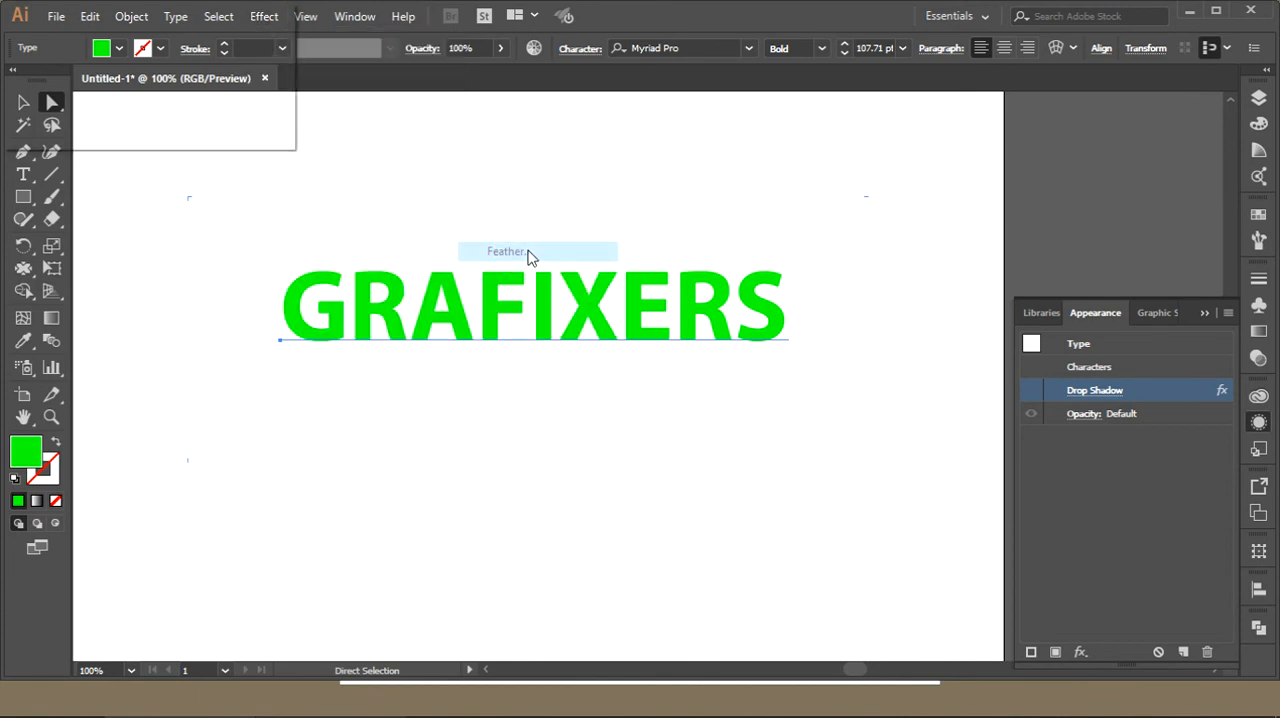
pyautogui.click(505, 251)
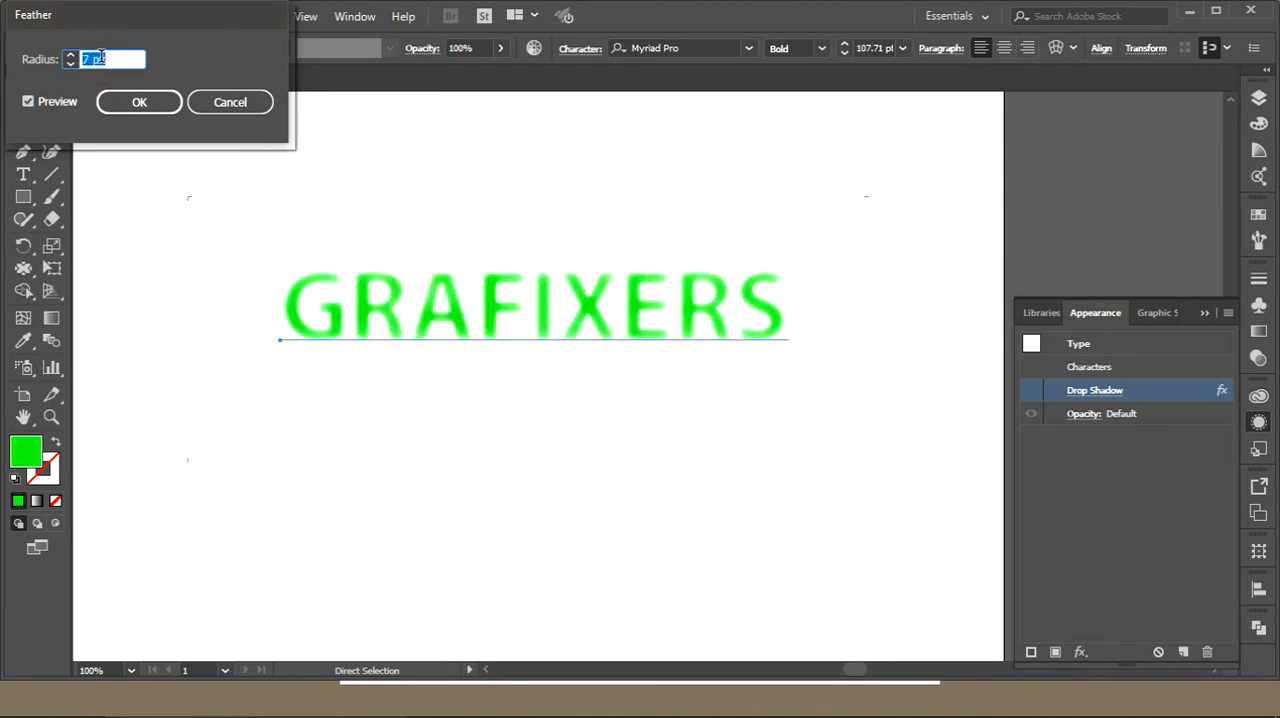
pyautogui.click(139, 101)
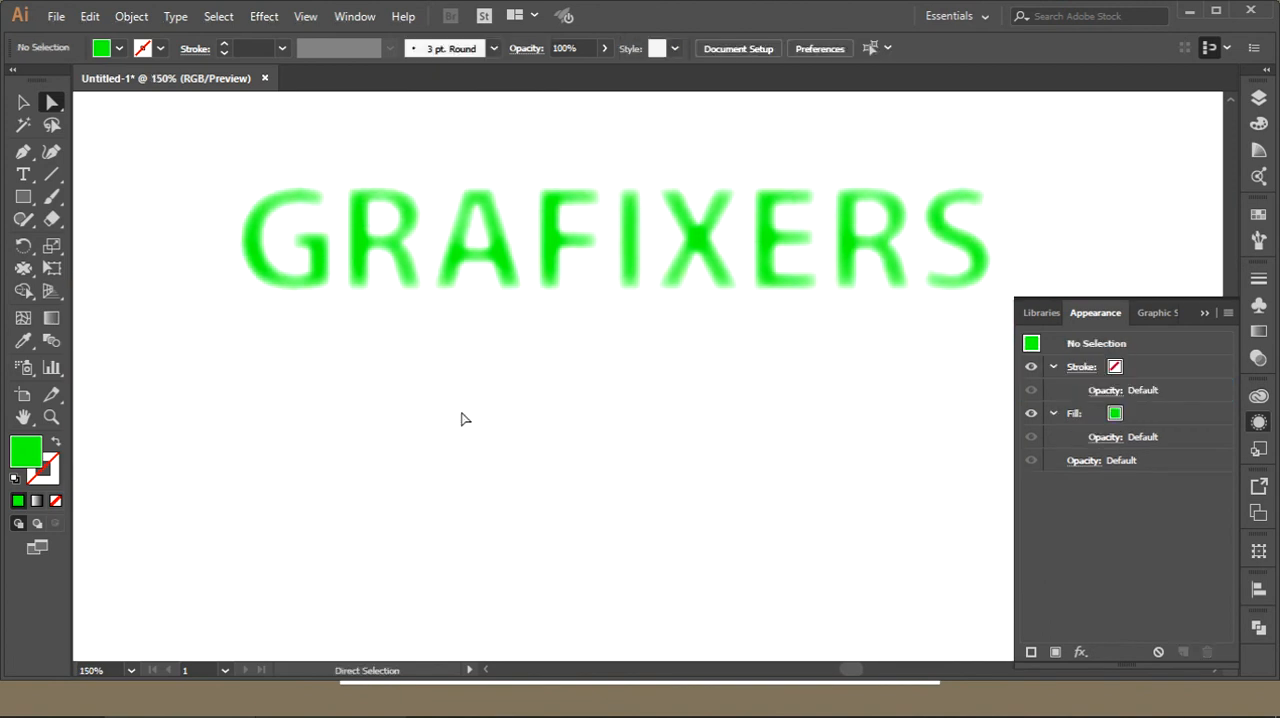
pyautogui.click(263, 16)
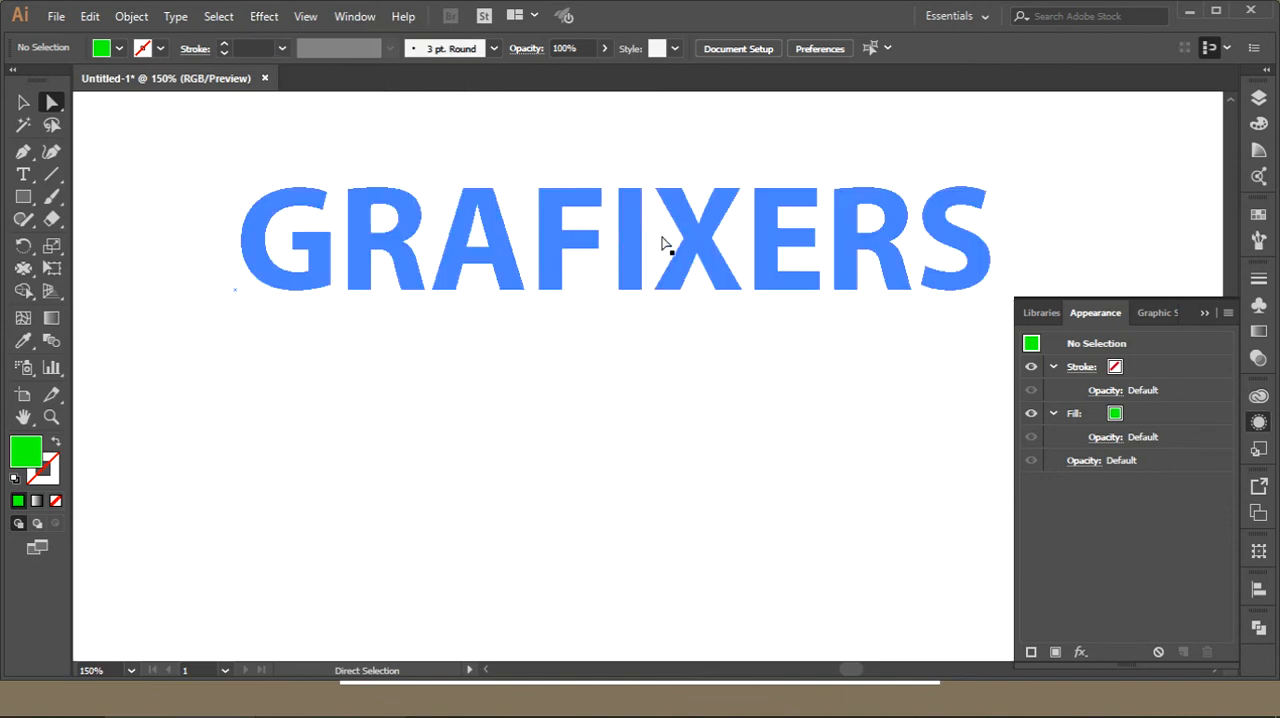
pyautogui.click(1031, 413)
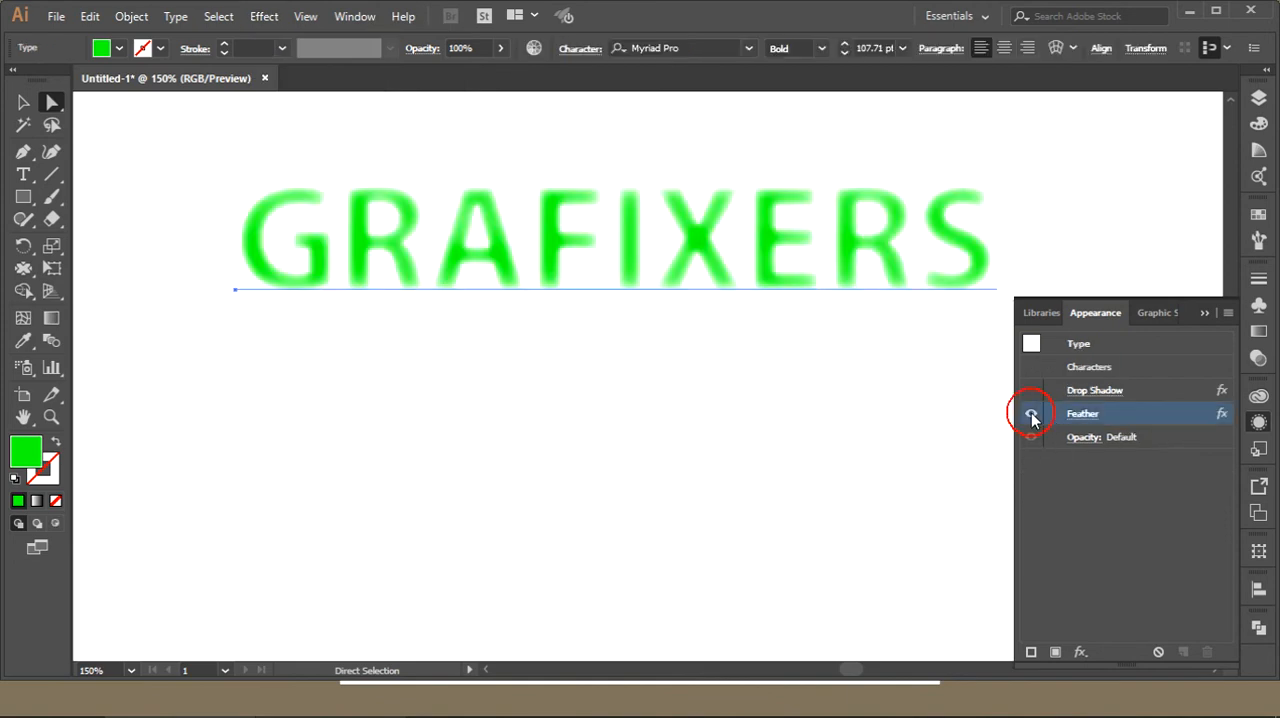
# Hide the Feather effect, then open and cancel a first Inner Glow attempt.
pyautogui.click(1032, 413)
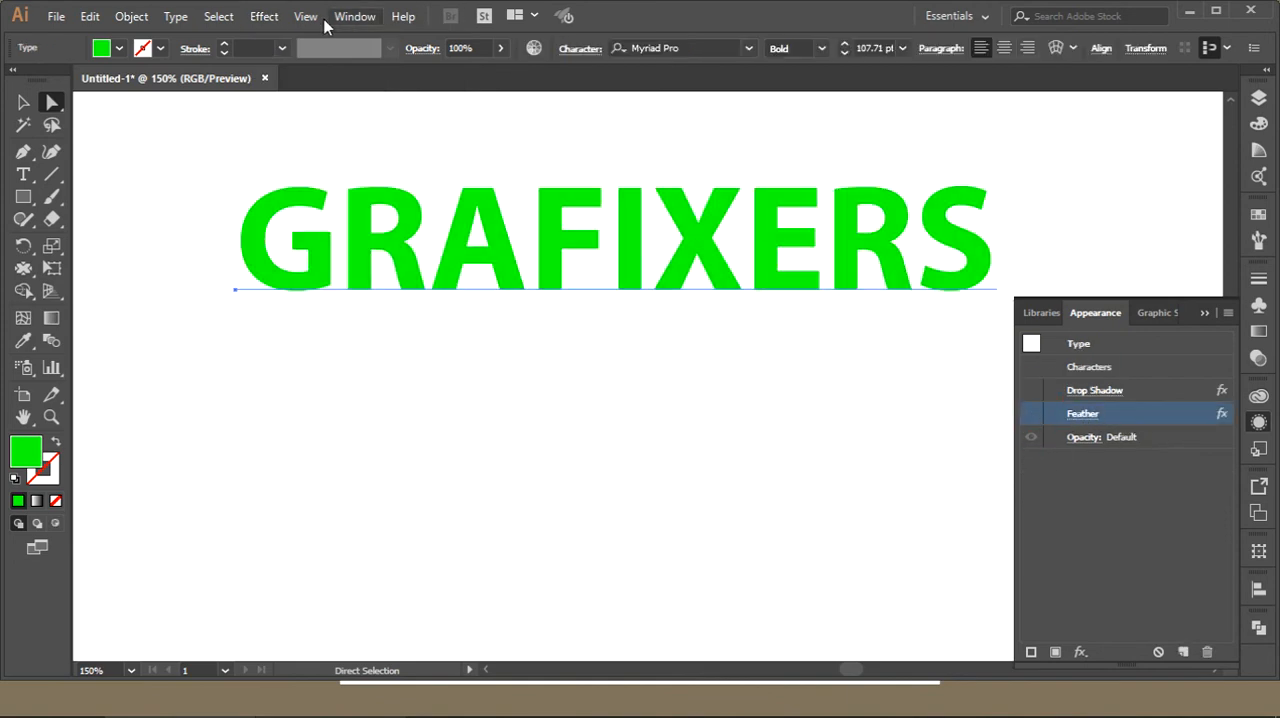
pyautogui.click(264, 16)
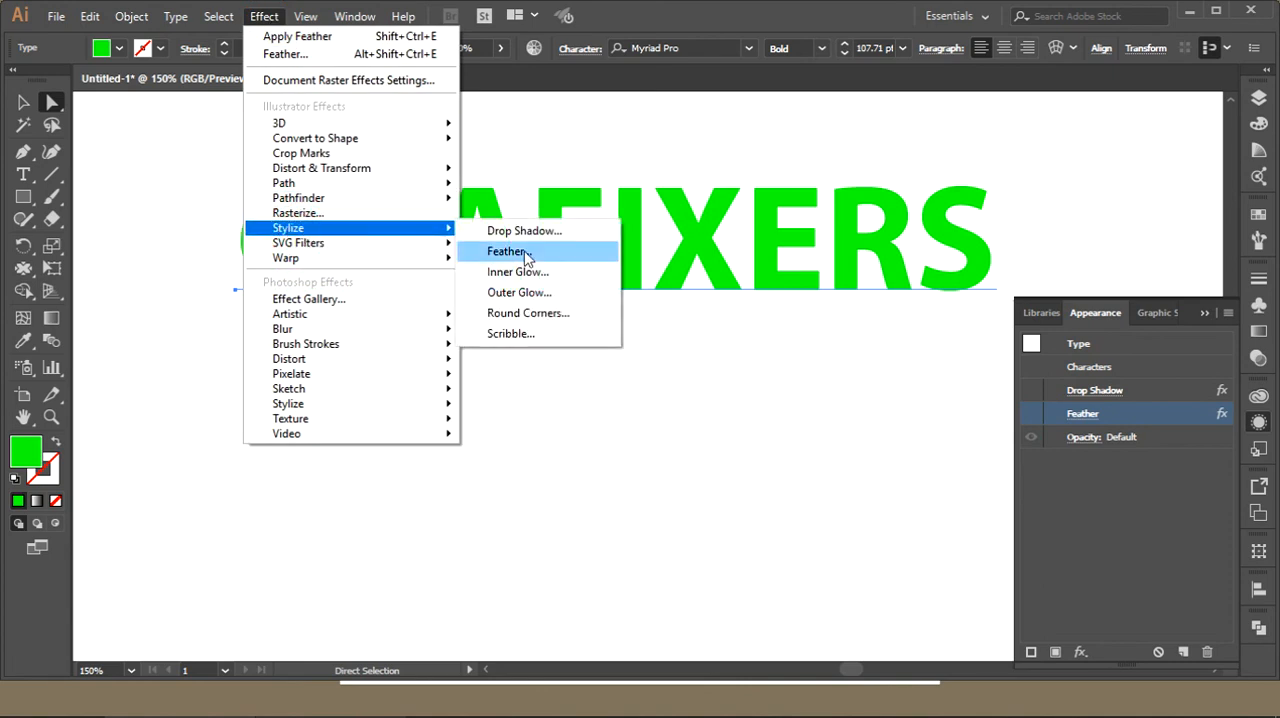
pyautogui.moveTo(540, 272)
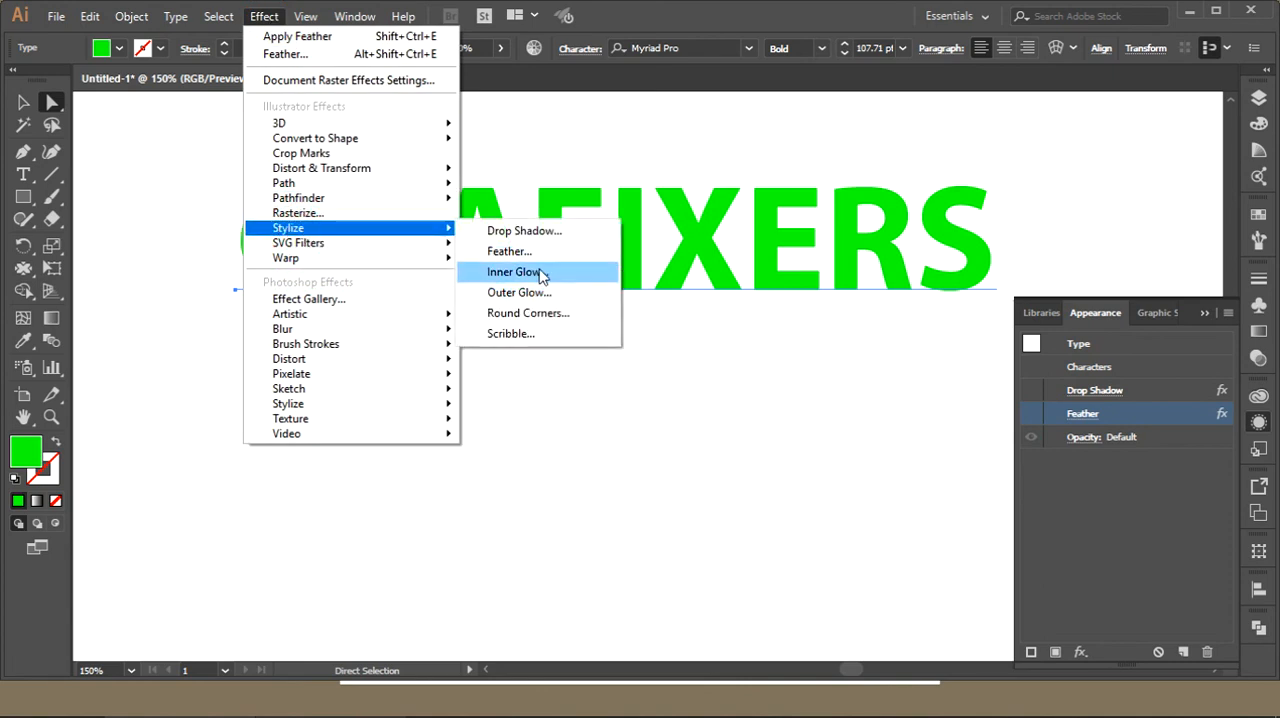
pyautogui.click(516, 271)
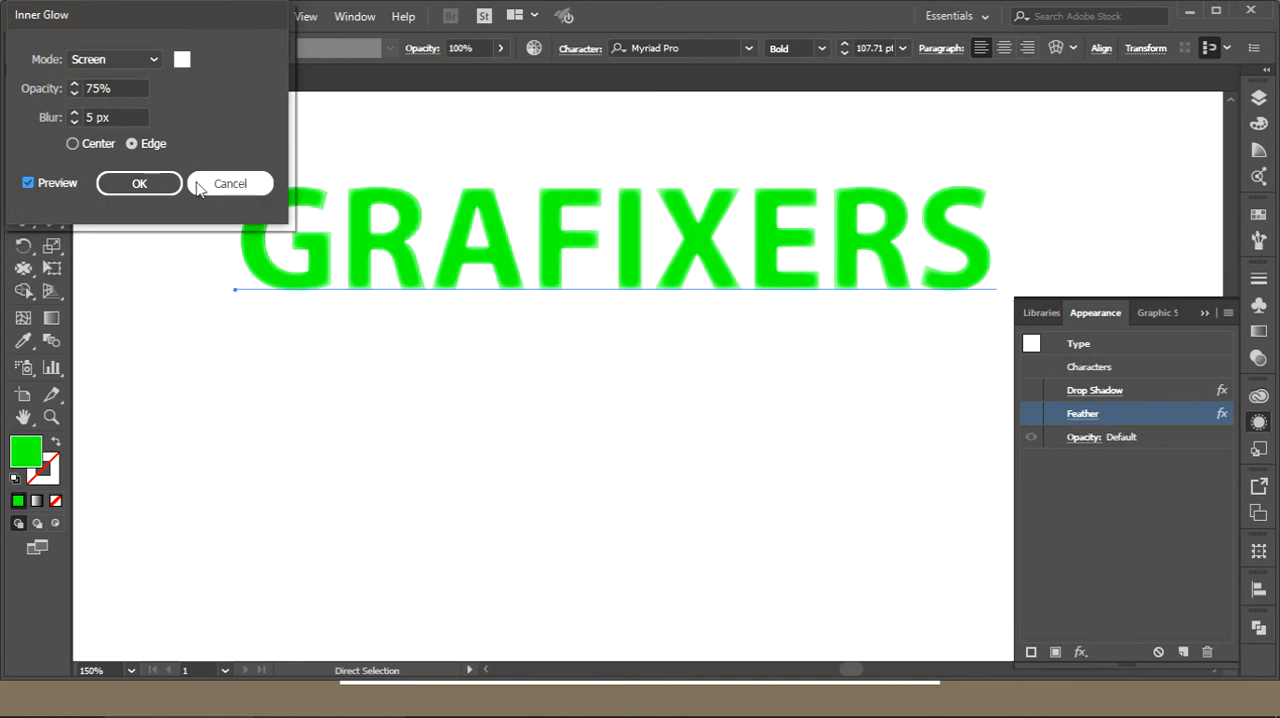
pyautogui.click(230, 183)
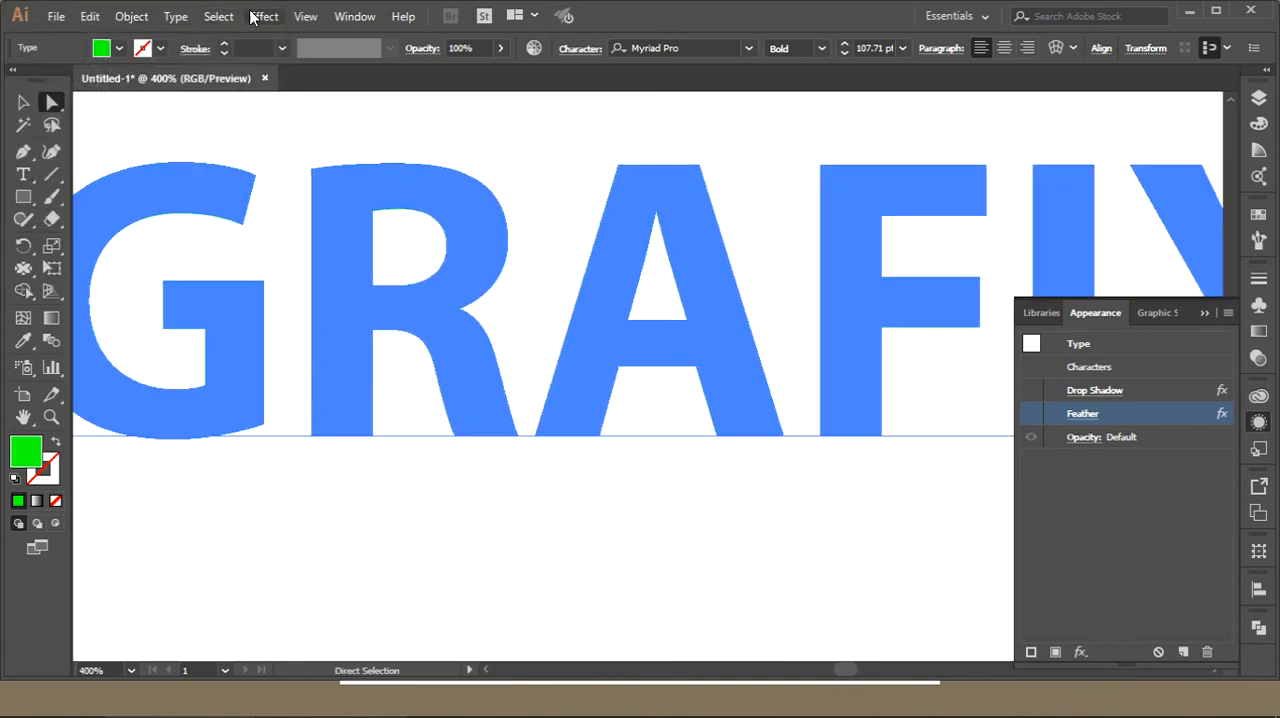
pyautogui.click(218, 16)
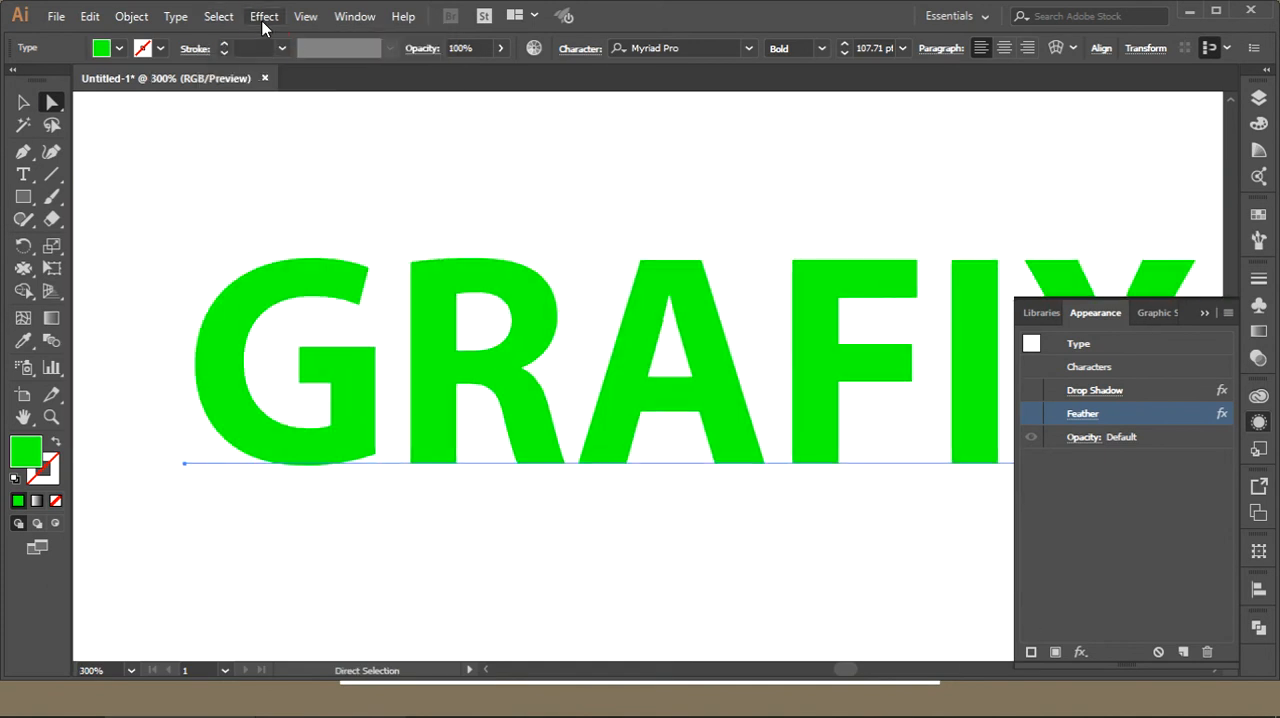
# Apply Inner Glow: dark brown colour, Center, 8 px blur, Multiply mode.
pyautogui.click(264, 16)
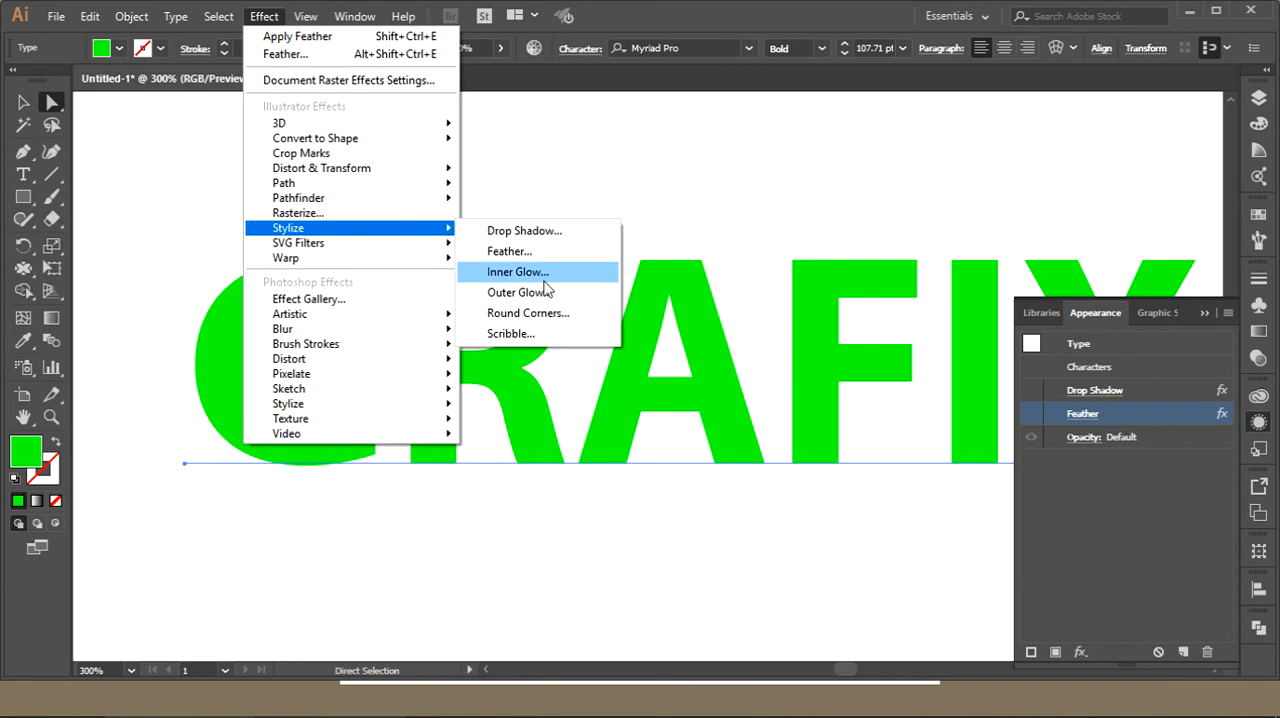
pyautogui.click(517, 271)
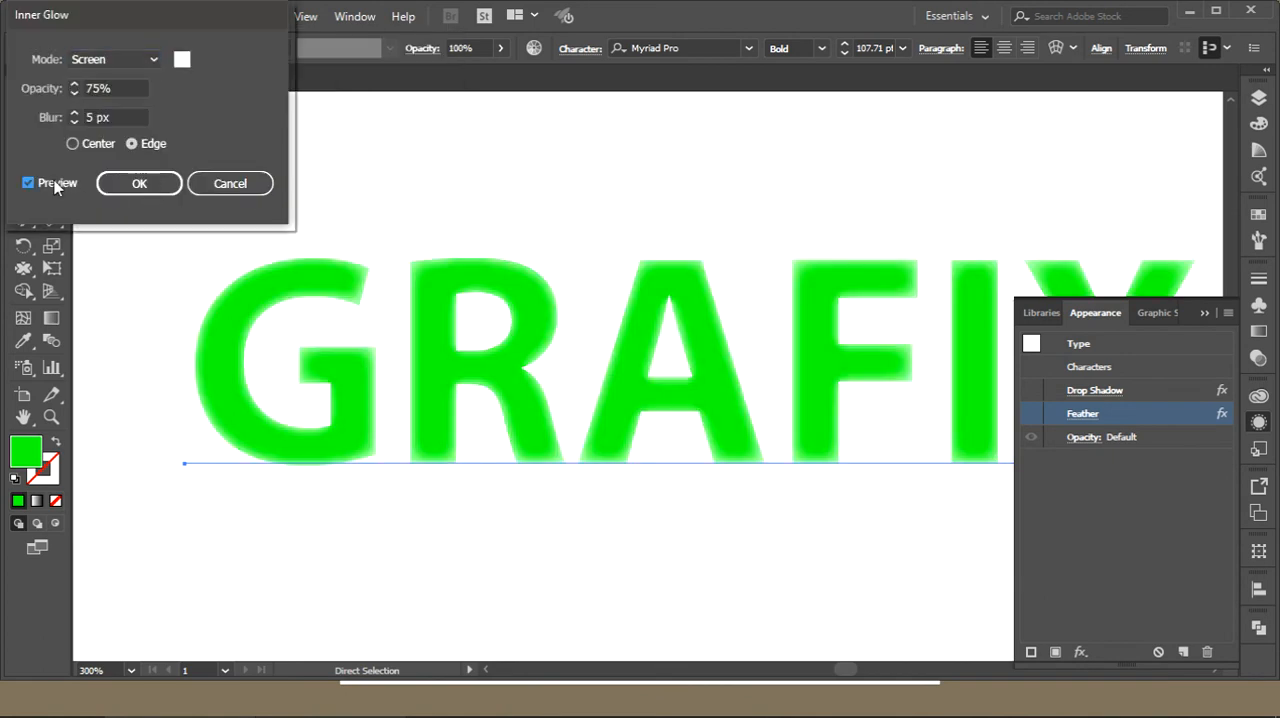
pyautogui.moveTo(575, 333)
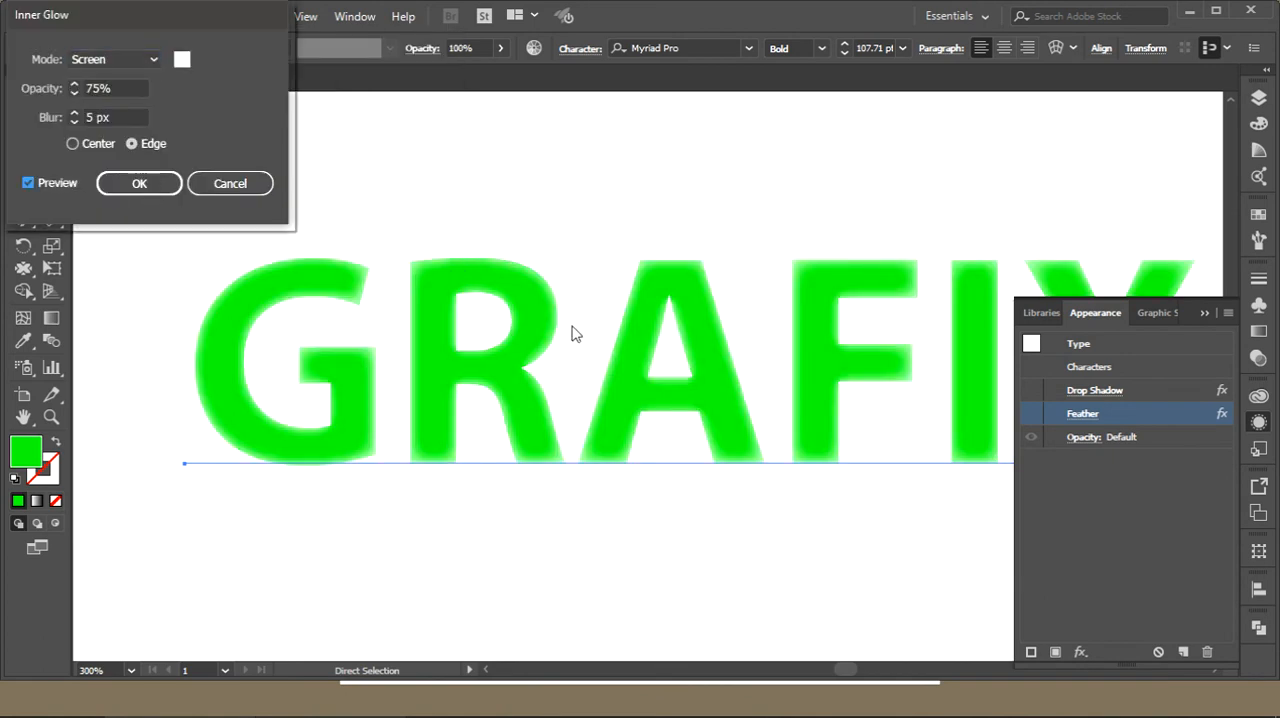
pyautogui.moveTo(185, 106)
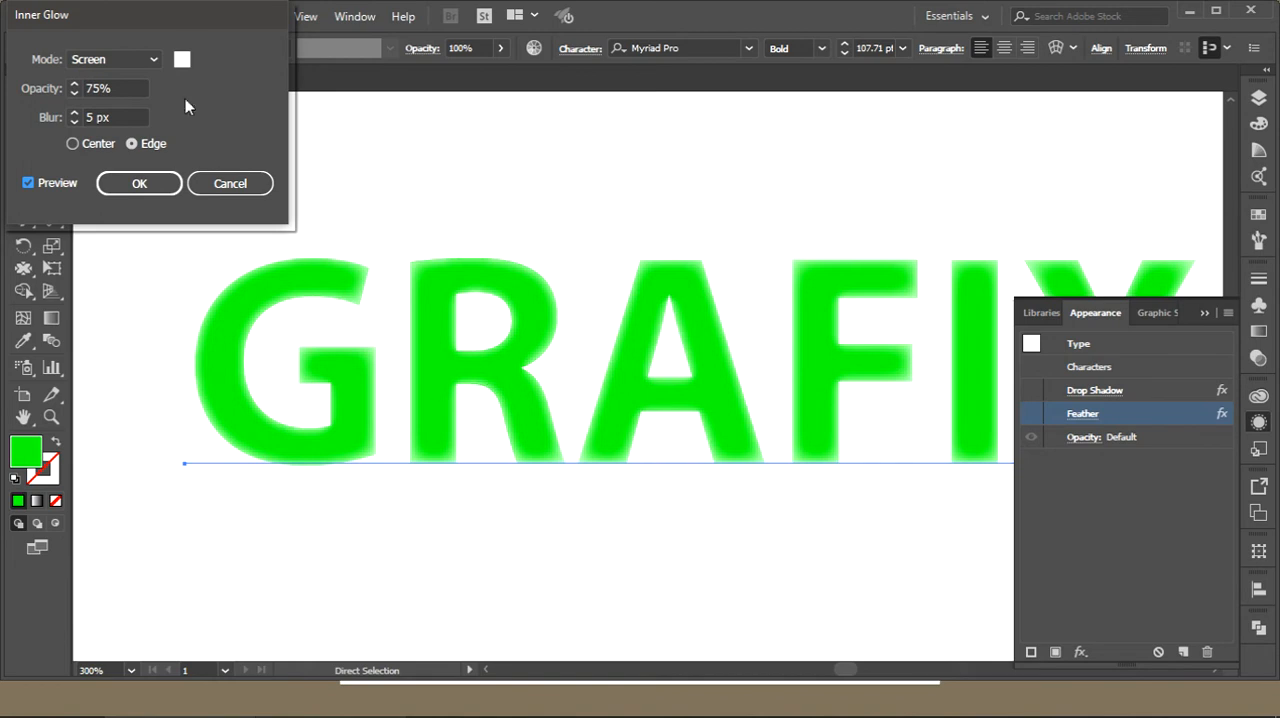
pyautogui.click(182, 59)
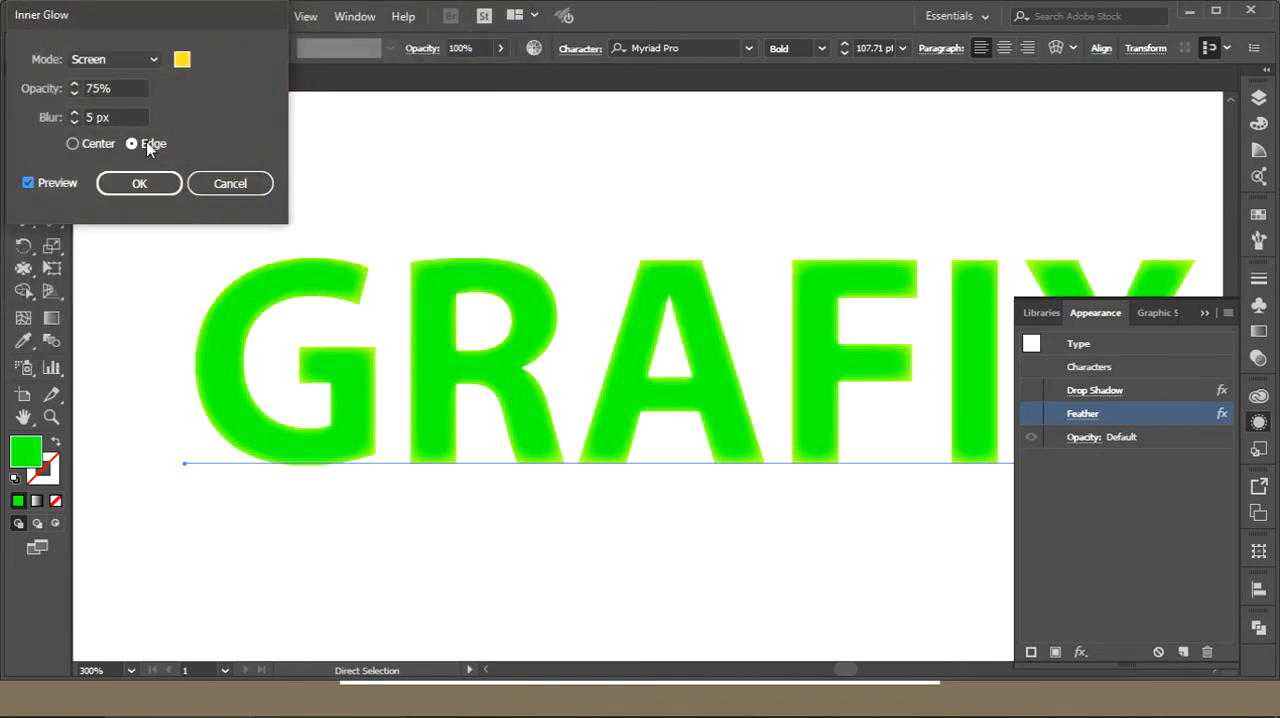
pyautogui.click(72, 143)
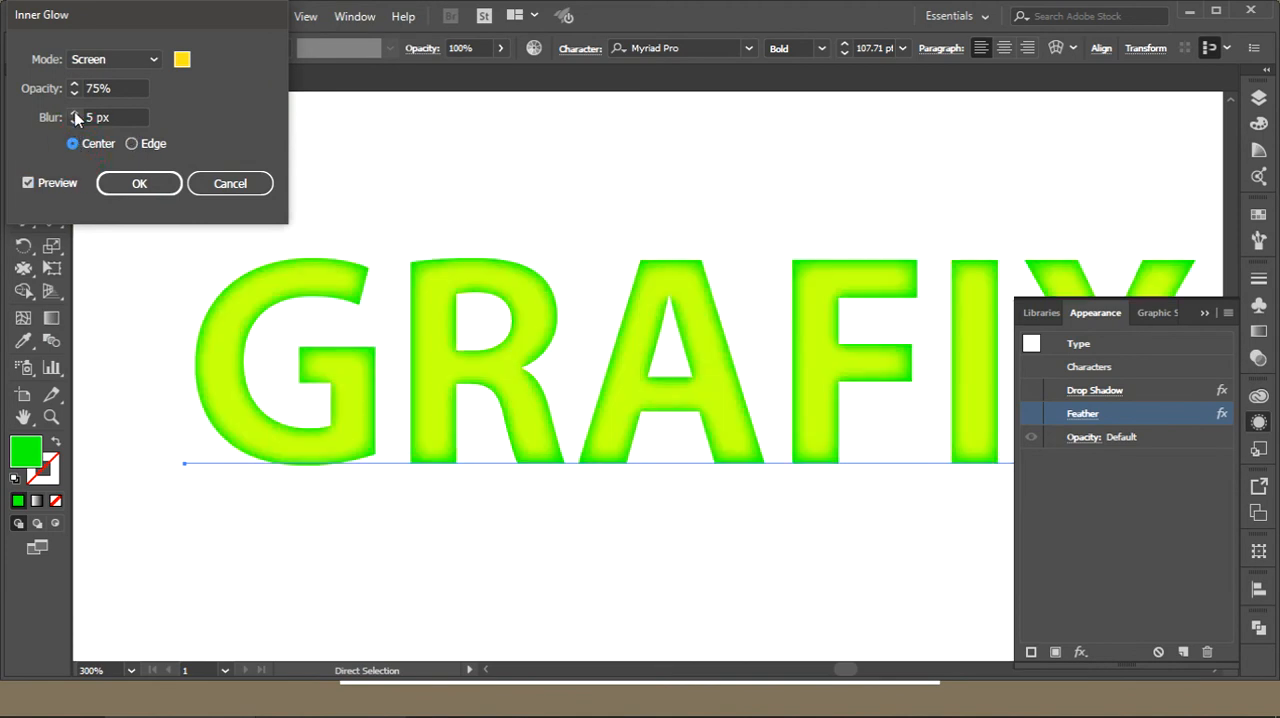
pyautogui.click(74, 112)
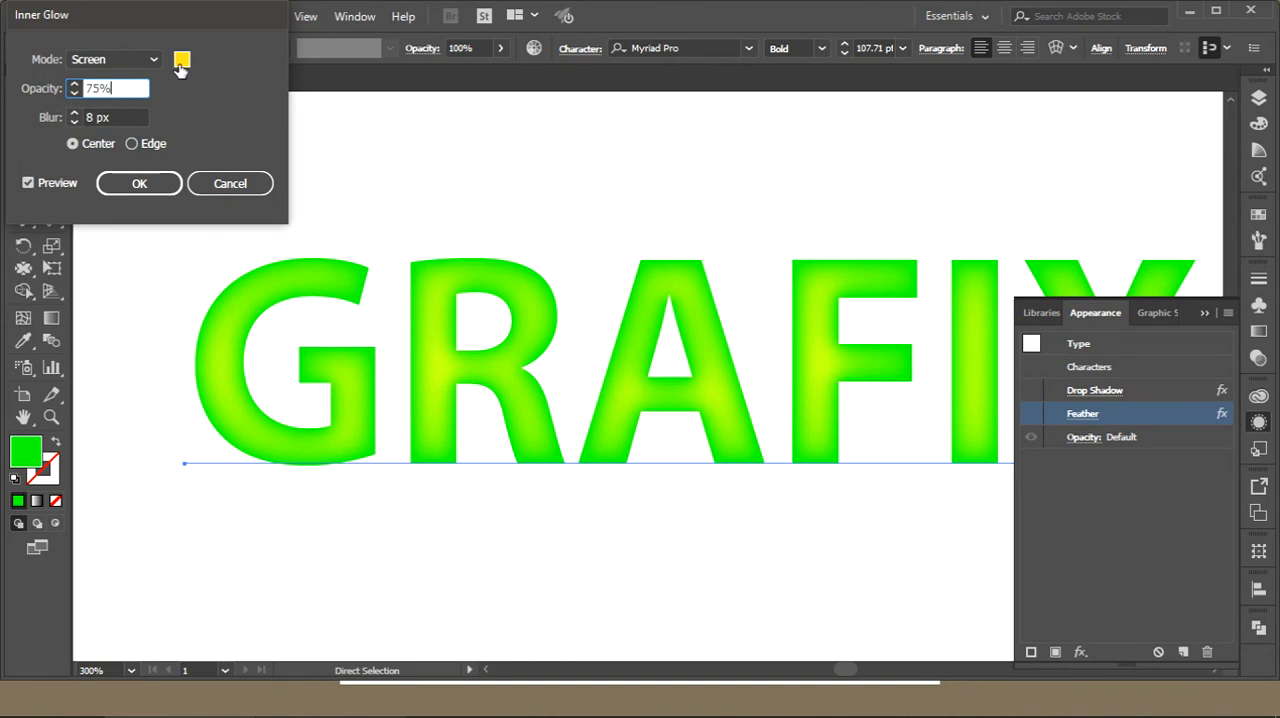
pyautogui.click(181, 62)
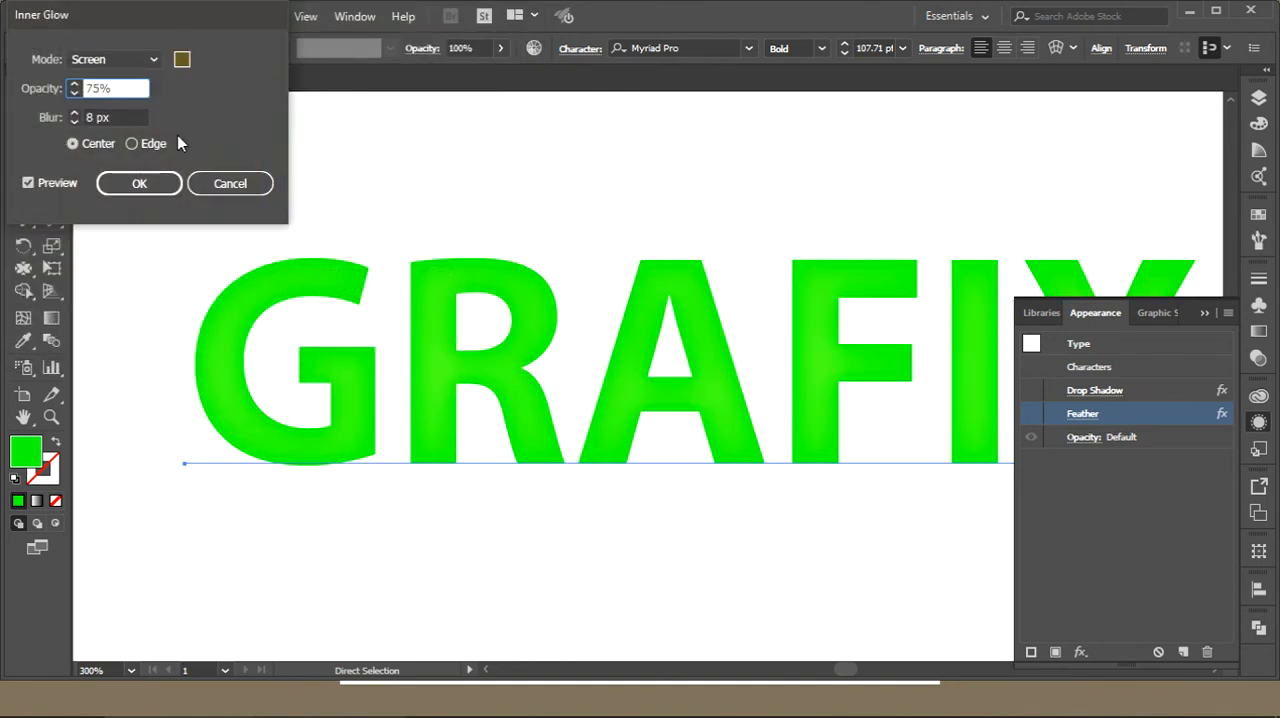
pyautogui.click(113, 59)
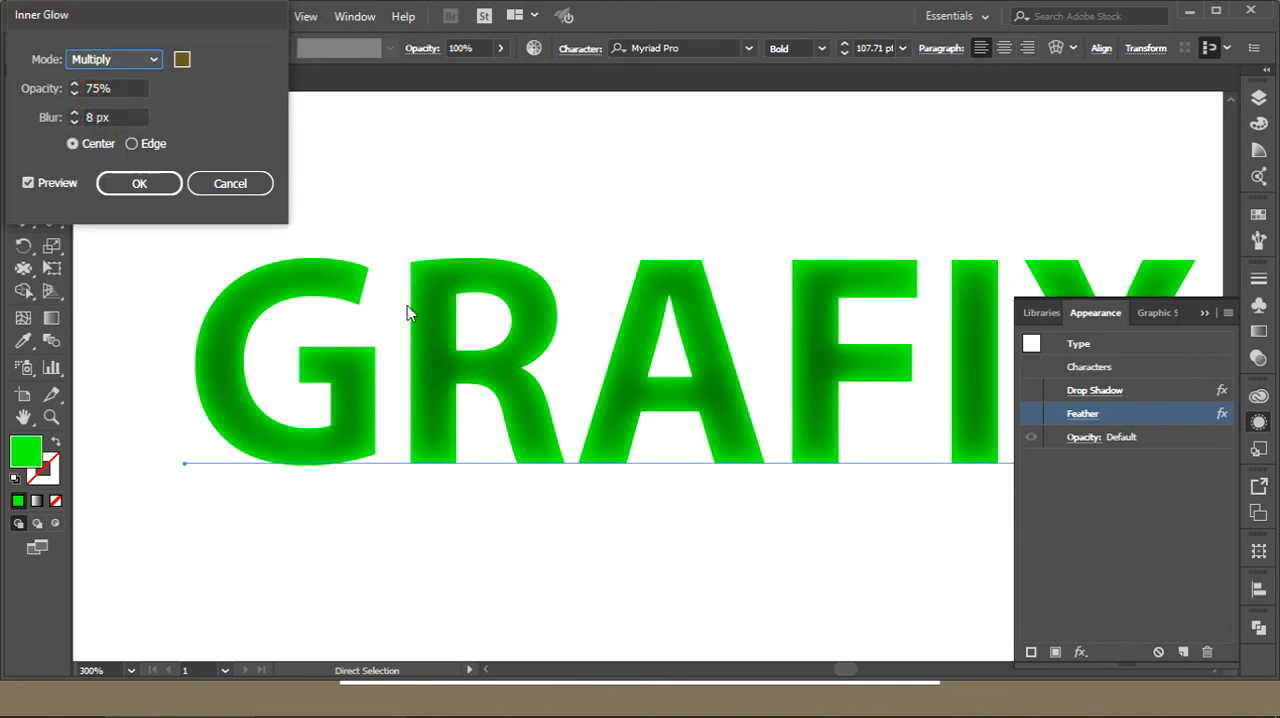
pyautogui.moveTo(165, 217)
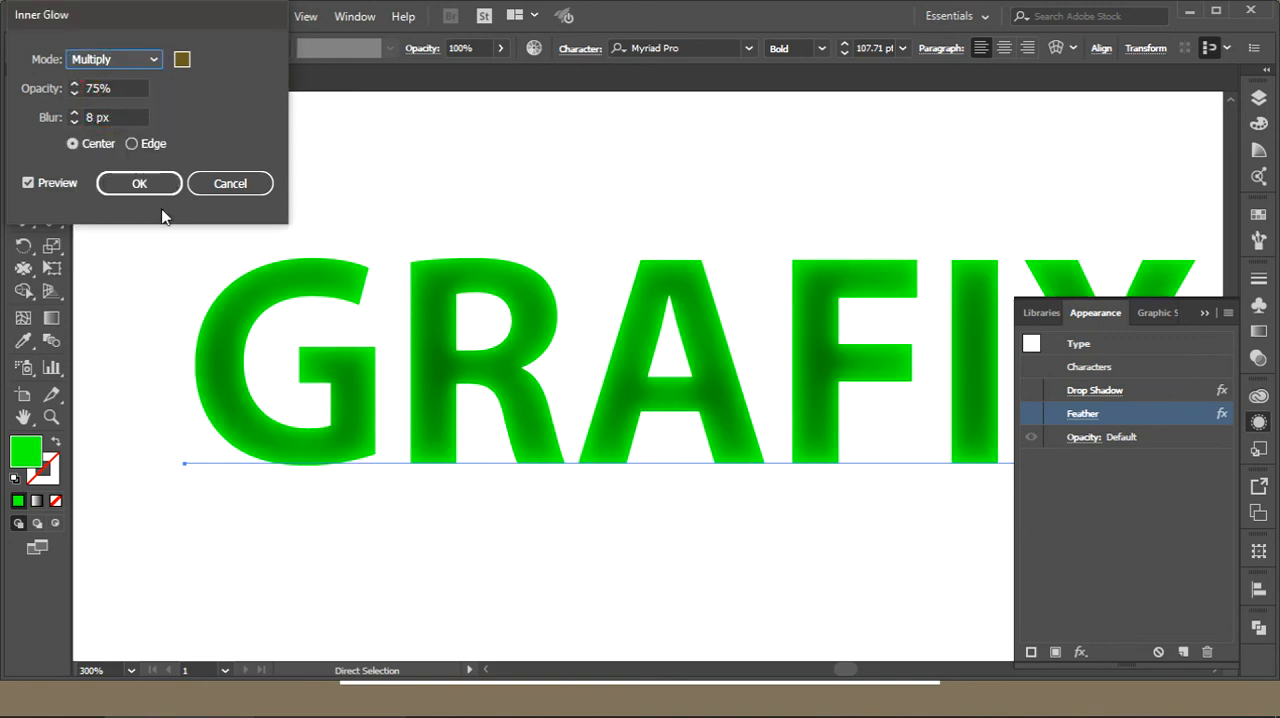
pyautogui.click(139, 183)
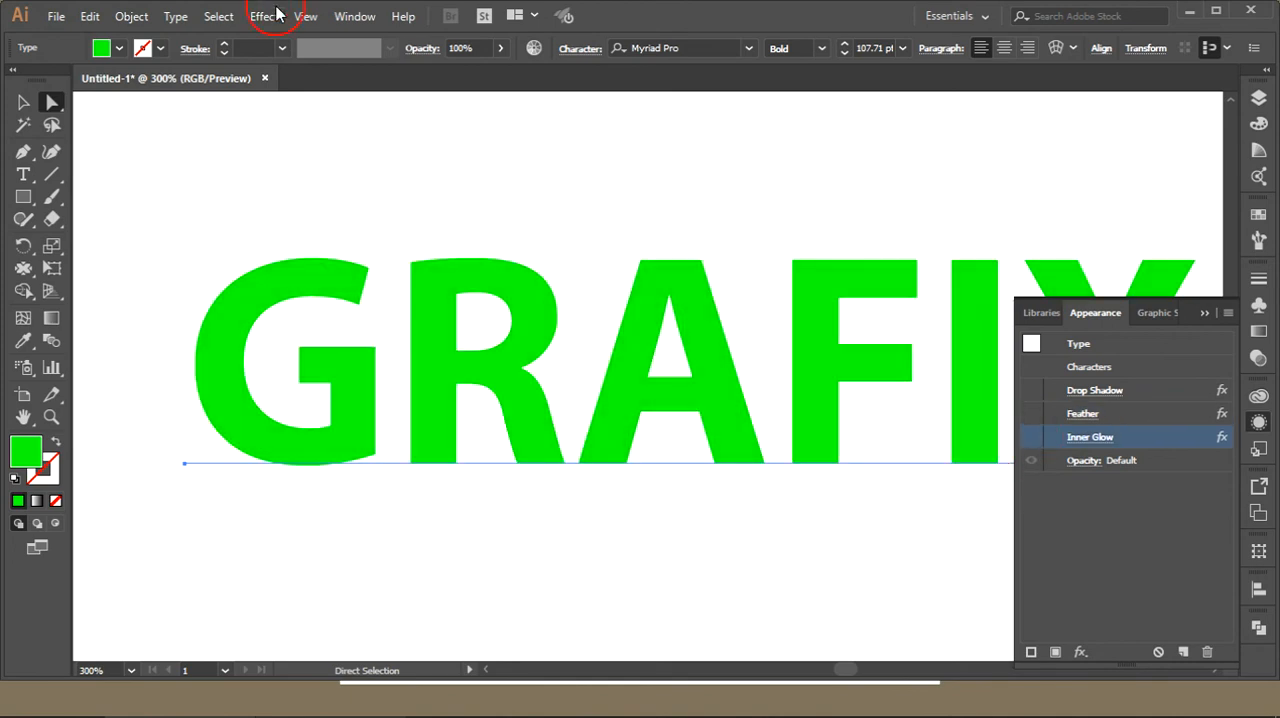
pyautogui.click(264, 16)
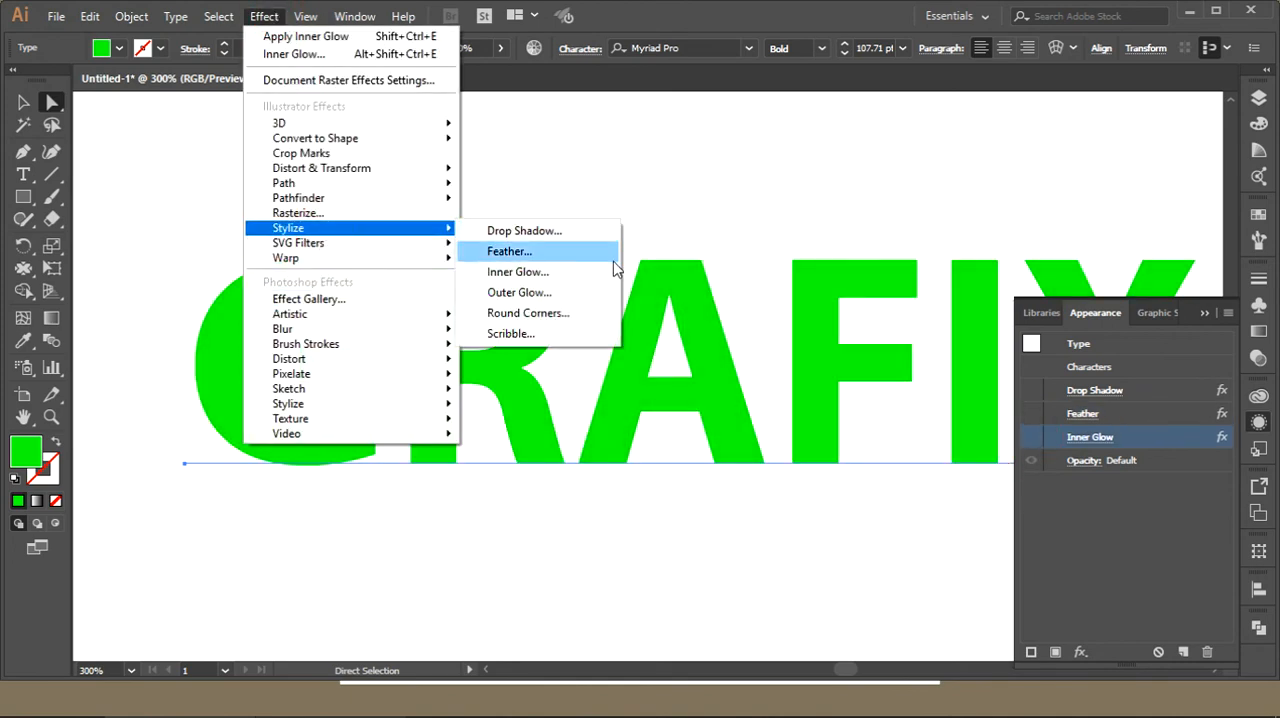
pyautogui.click(519, 292)
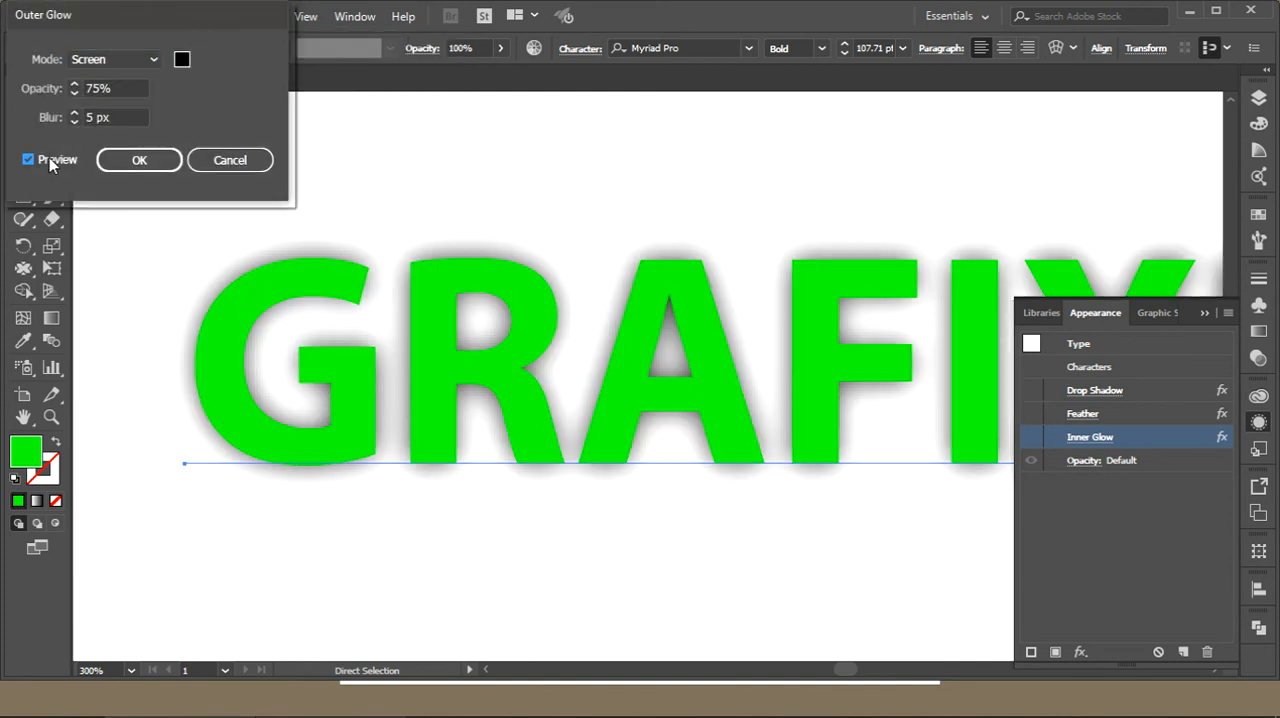
pyautogui.moveTo(380, 253)
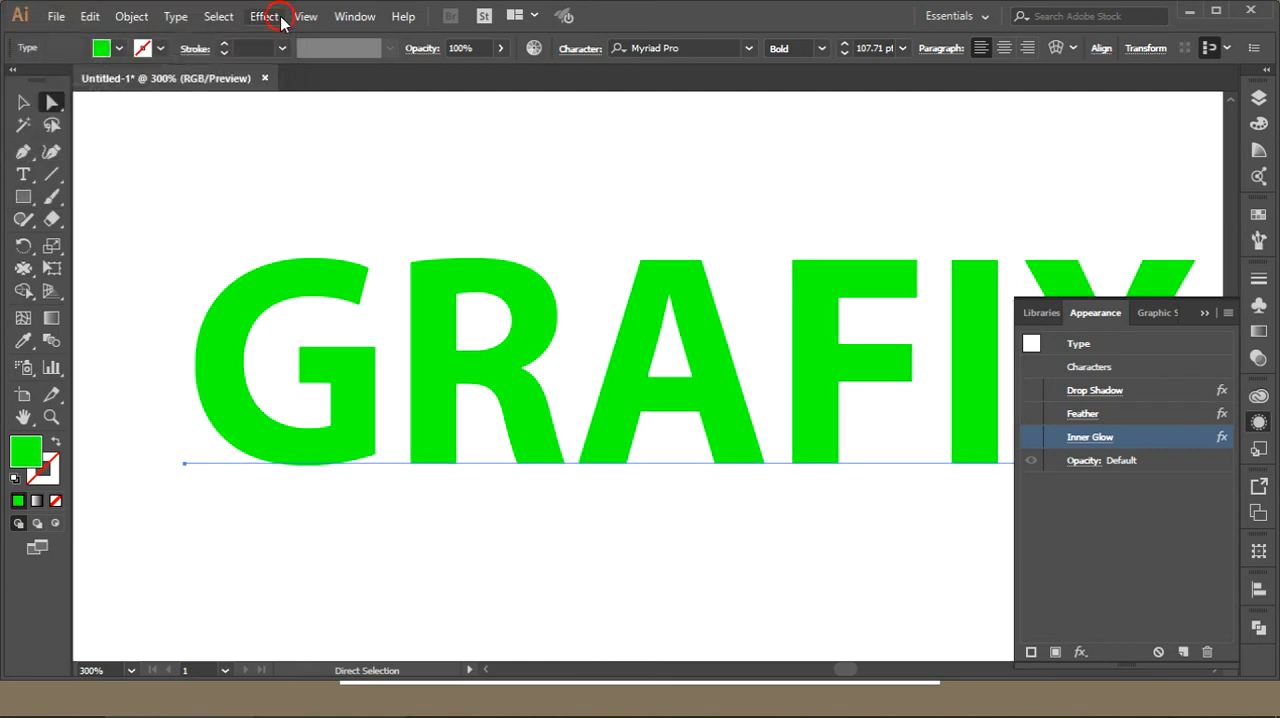
pyautogui.click(263, 16)
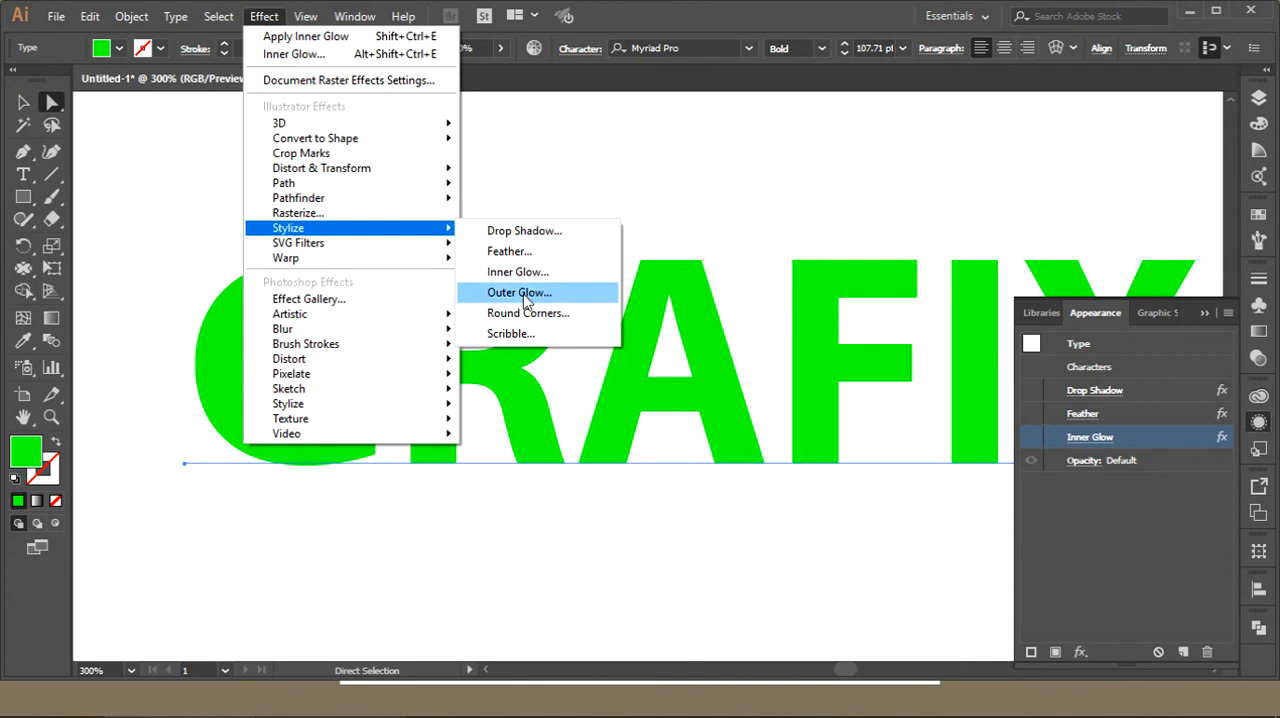
pyautogui.click(527, 313)
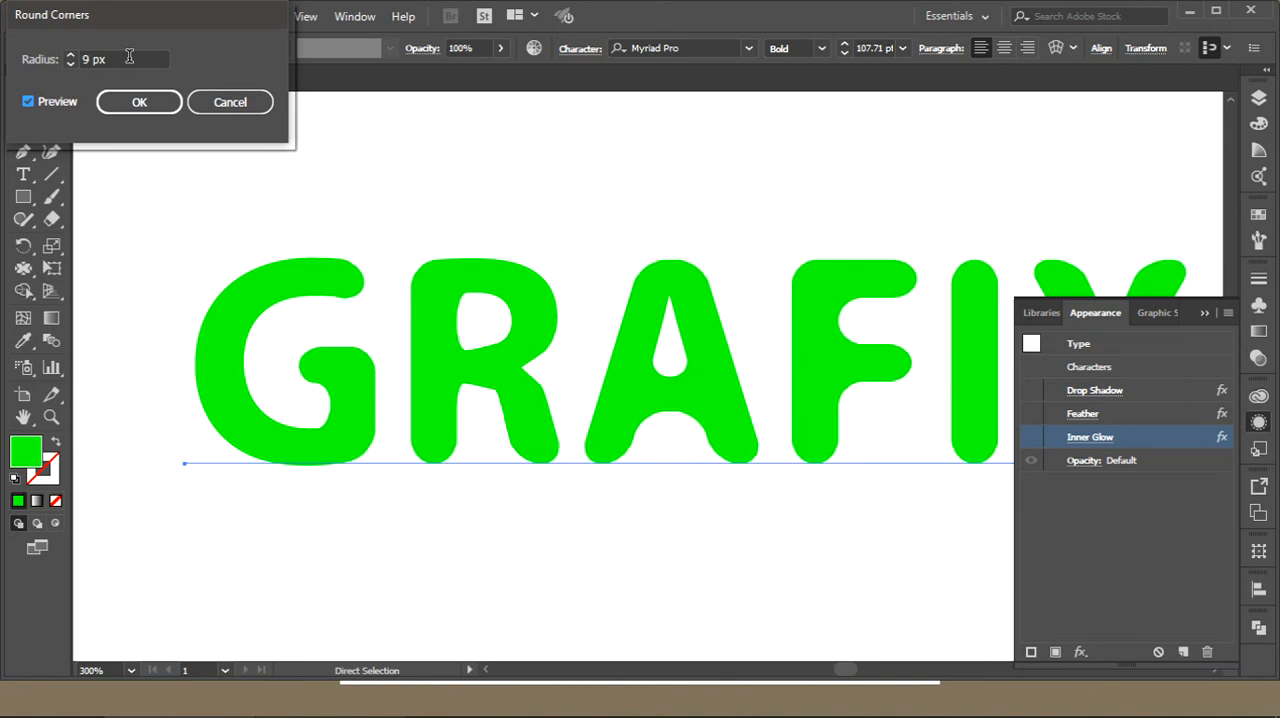
pyautogui.click(70, 54)
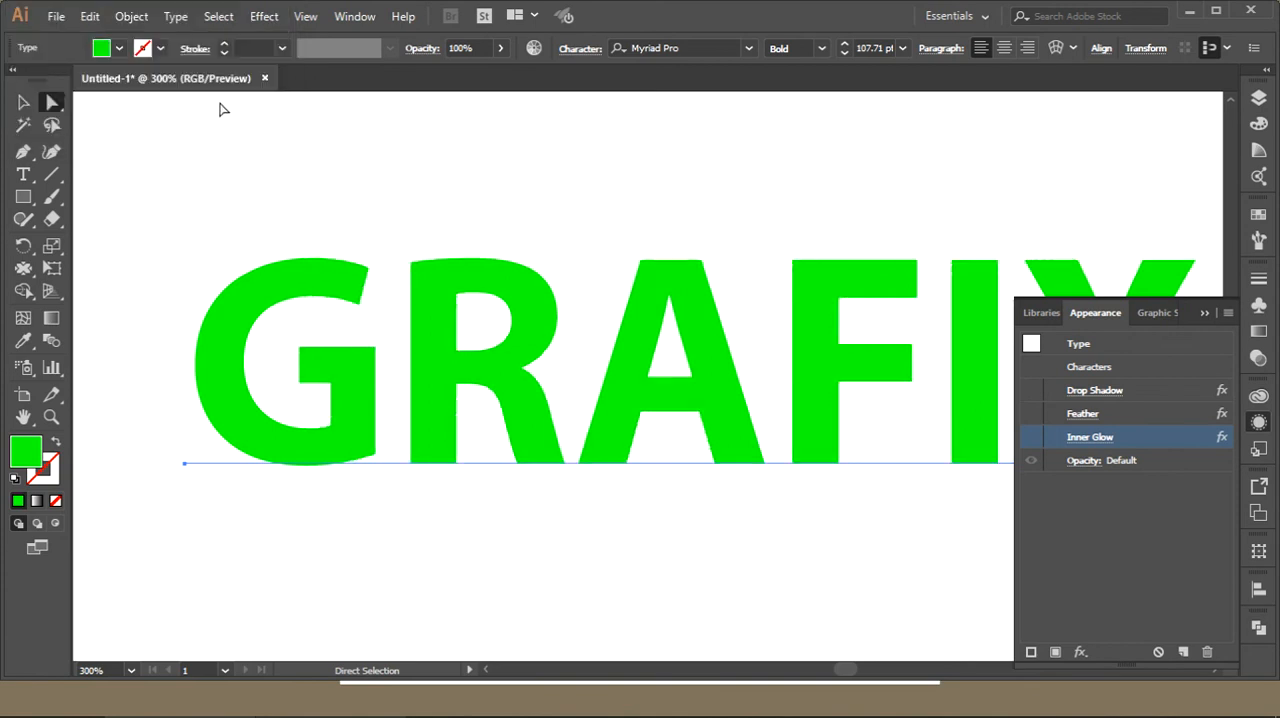
pyautogui.click(263, 16)
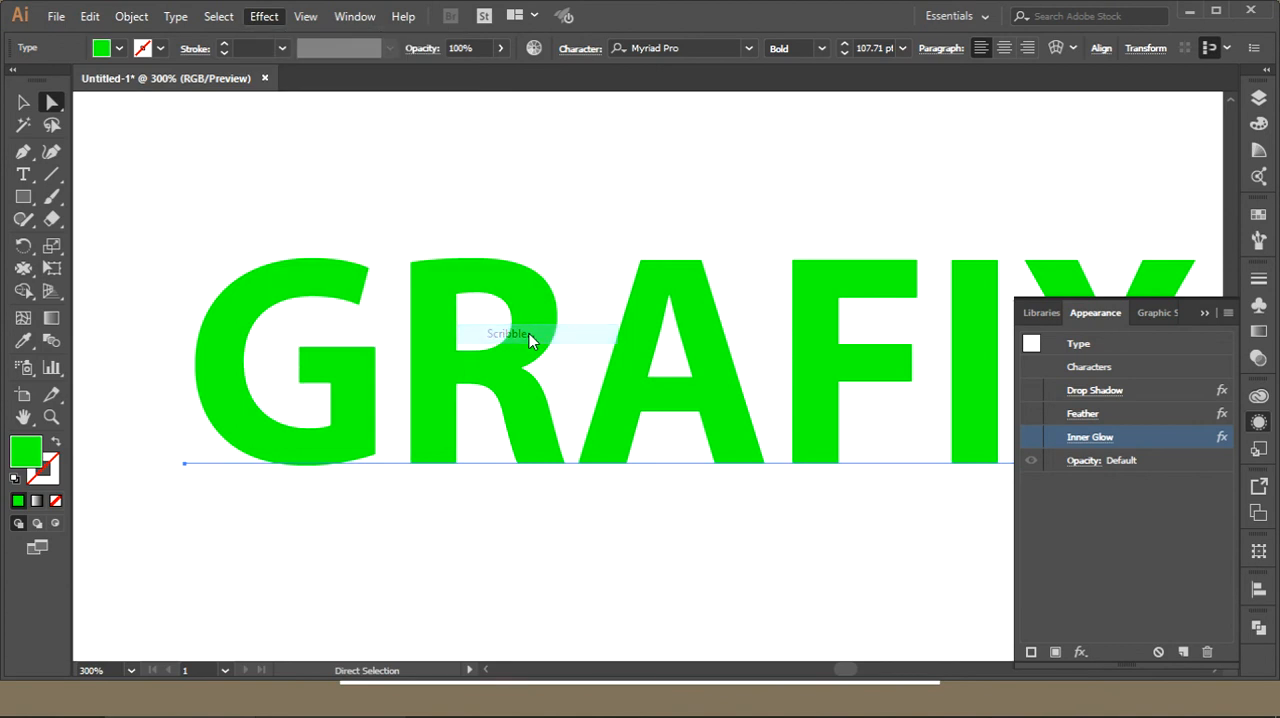
# Add a Scribble effect and enter its angle and path overlap values.
pyautogui.click(510, 333)
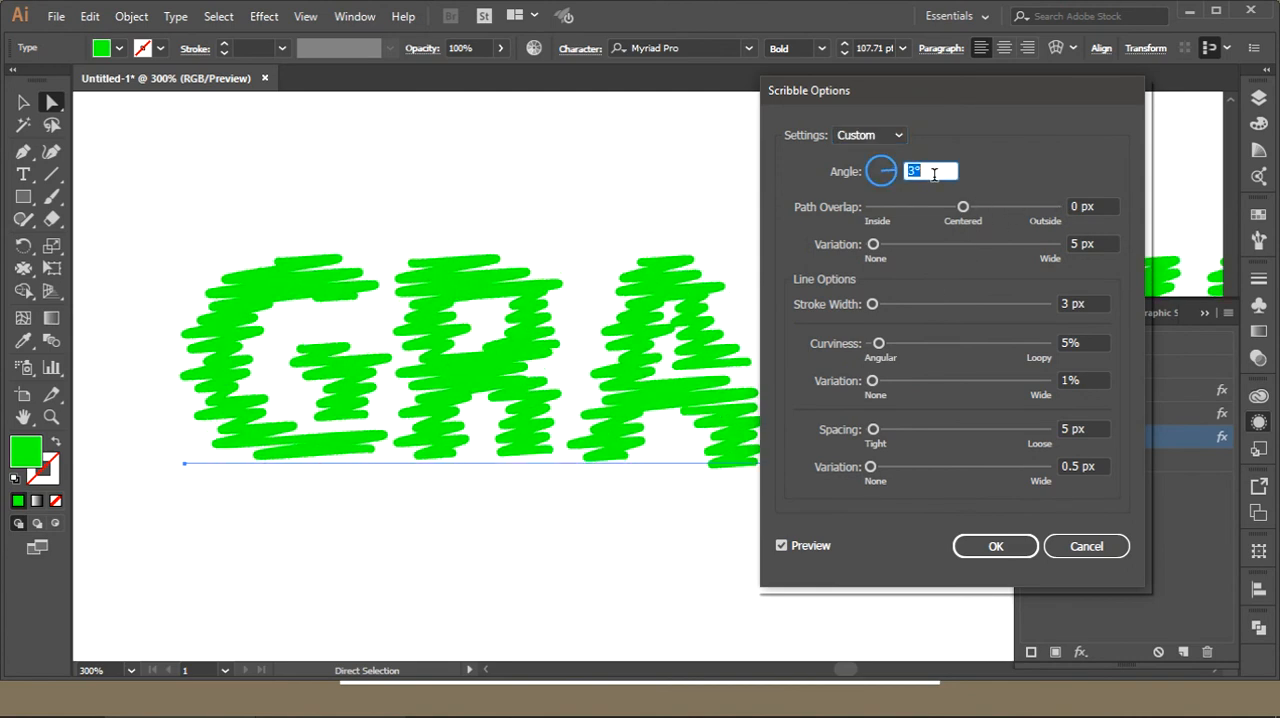
pyautogui.write('-29')
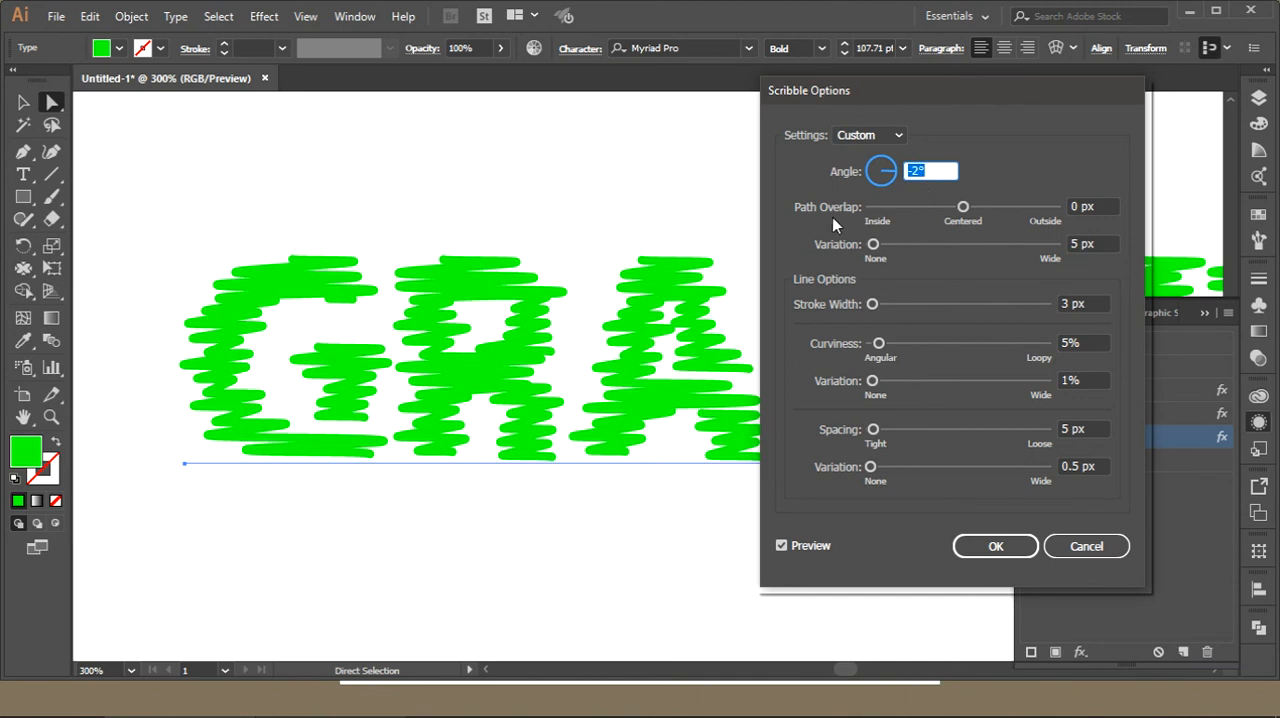
pyautogui.moveTo(1103, 244)
pyautogui.write('0')
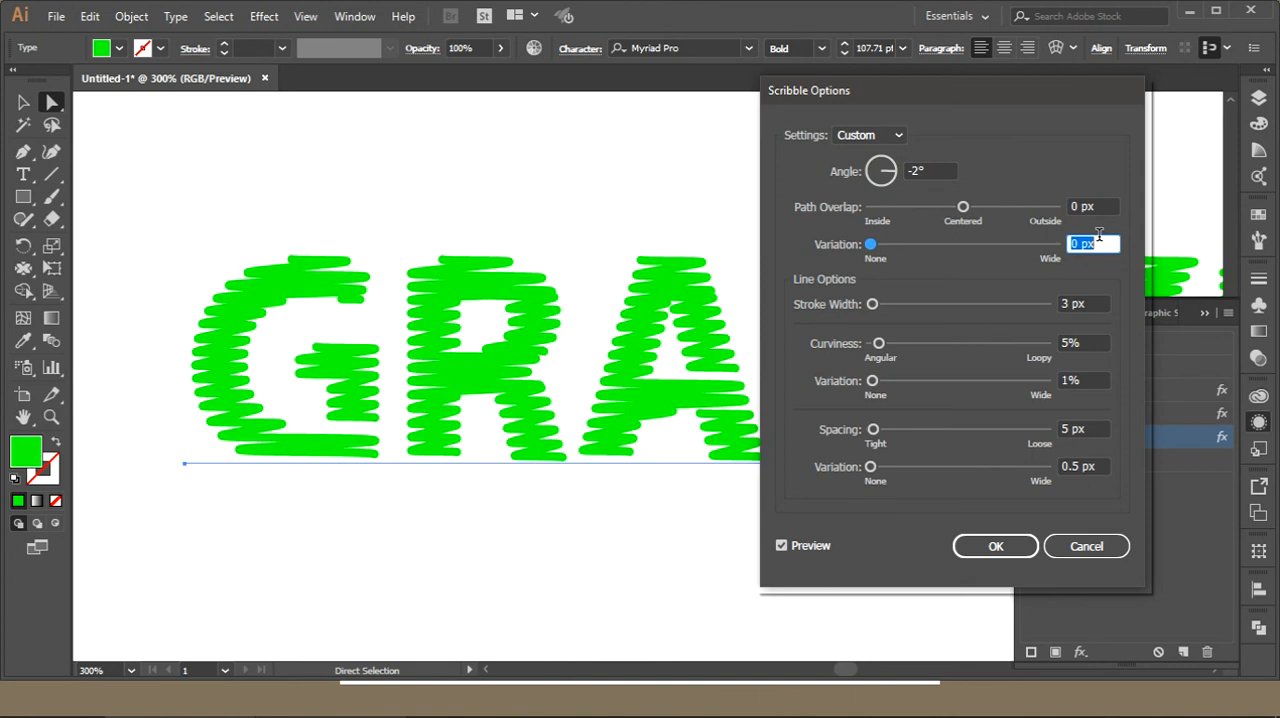
pyautogui.write('3 px')
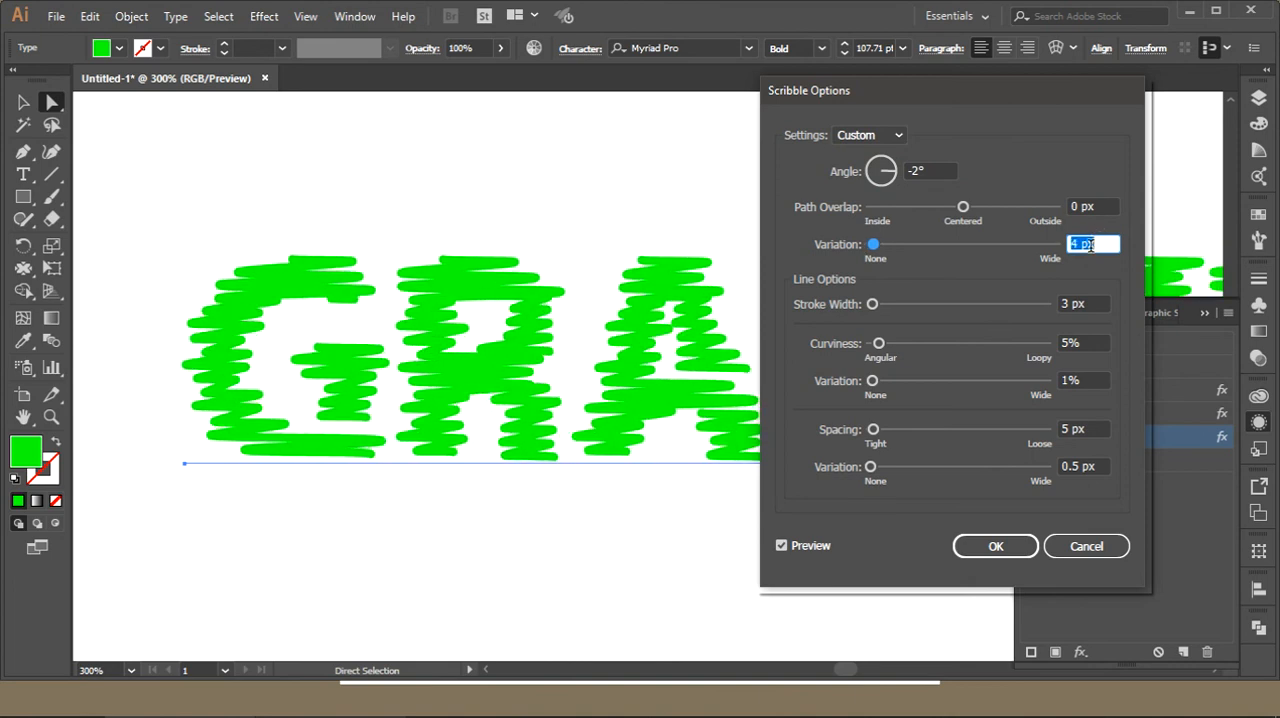
pyautogui.write('0 px')
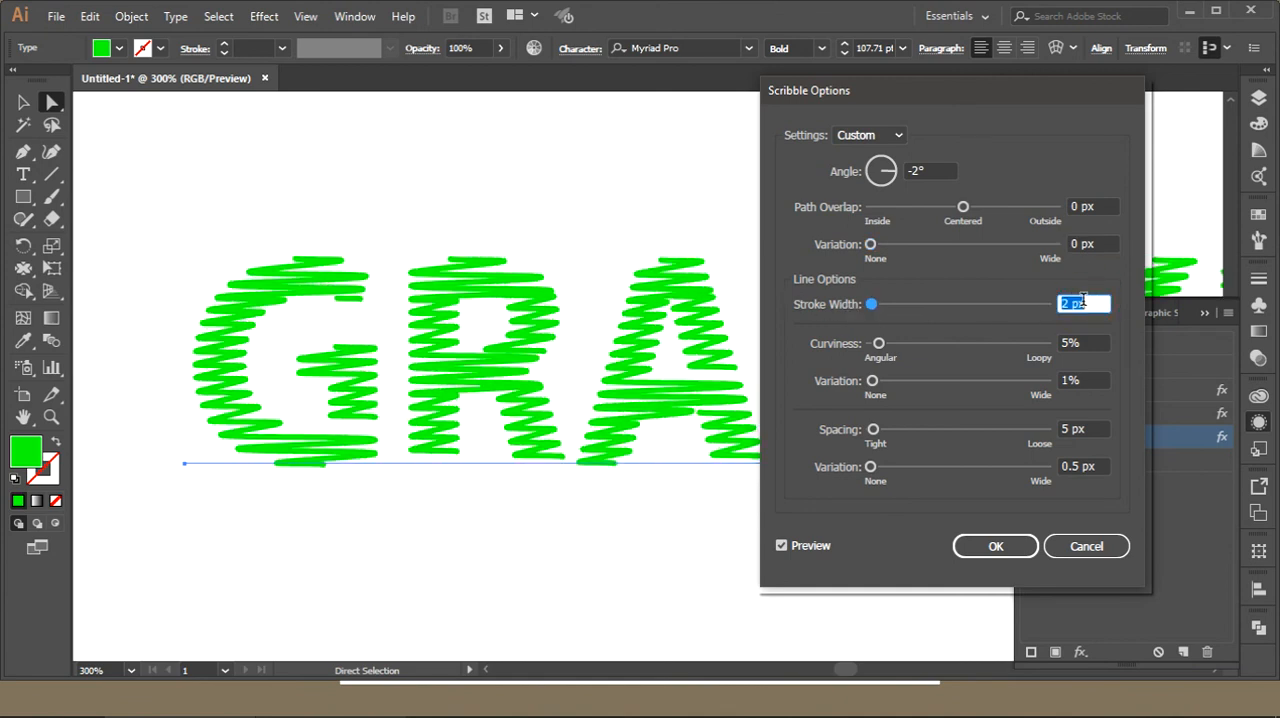
pyautogui.write('1')
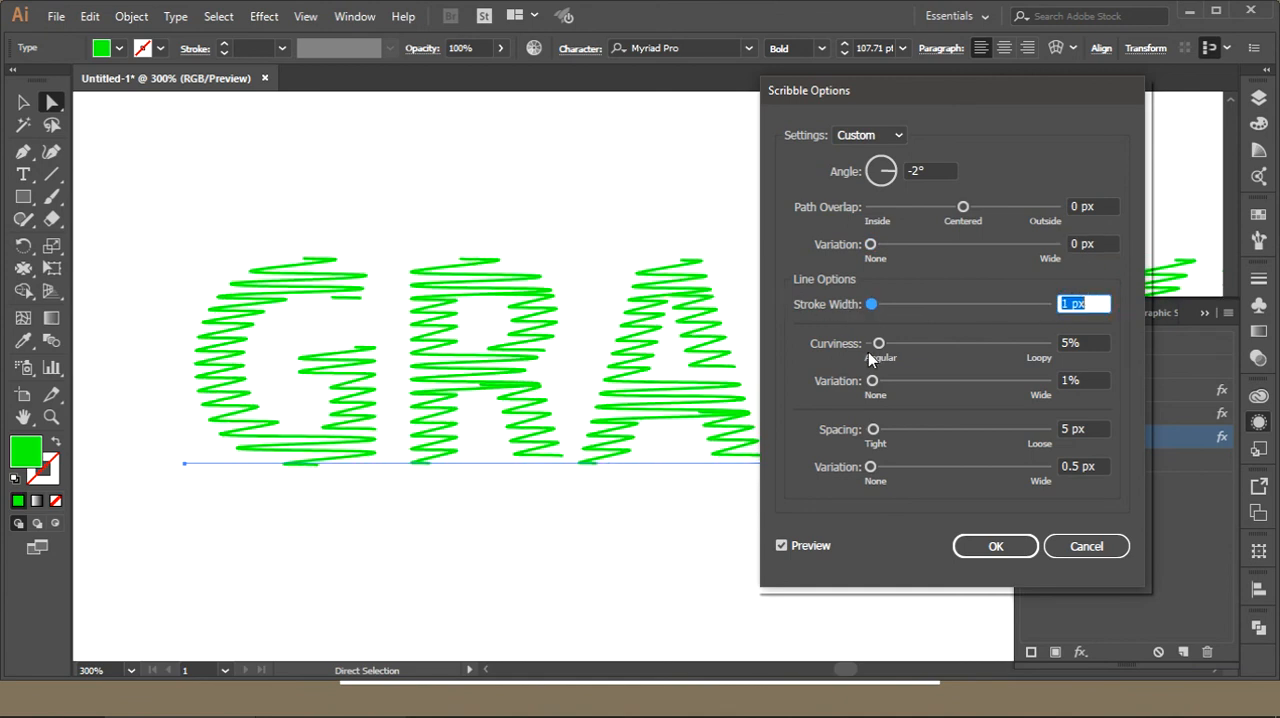
# Set scribble curviness 11%, stroke width 1 px, spacing 7 px, and zero variation.
pyautogui.moveTo(879, 342); pyautogui.dragTo(885, 342)
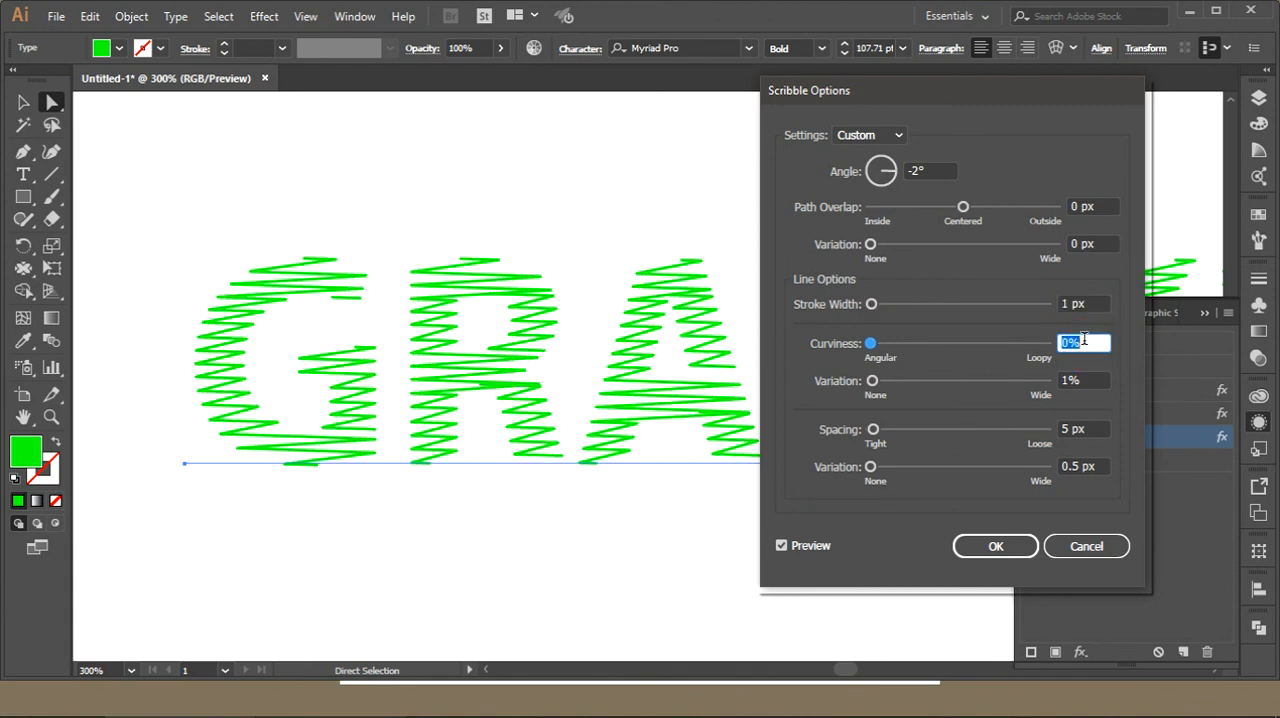
pyautogui.moveTo(870, 343); pyautogui.dragTo(890, 343)
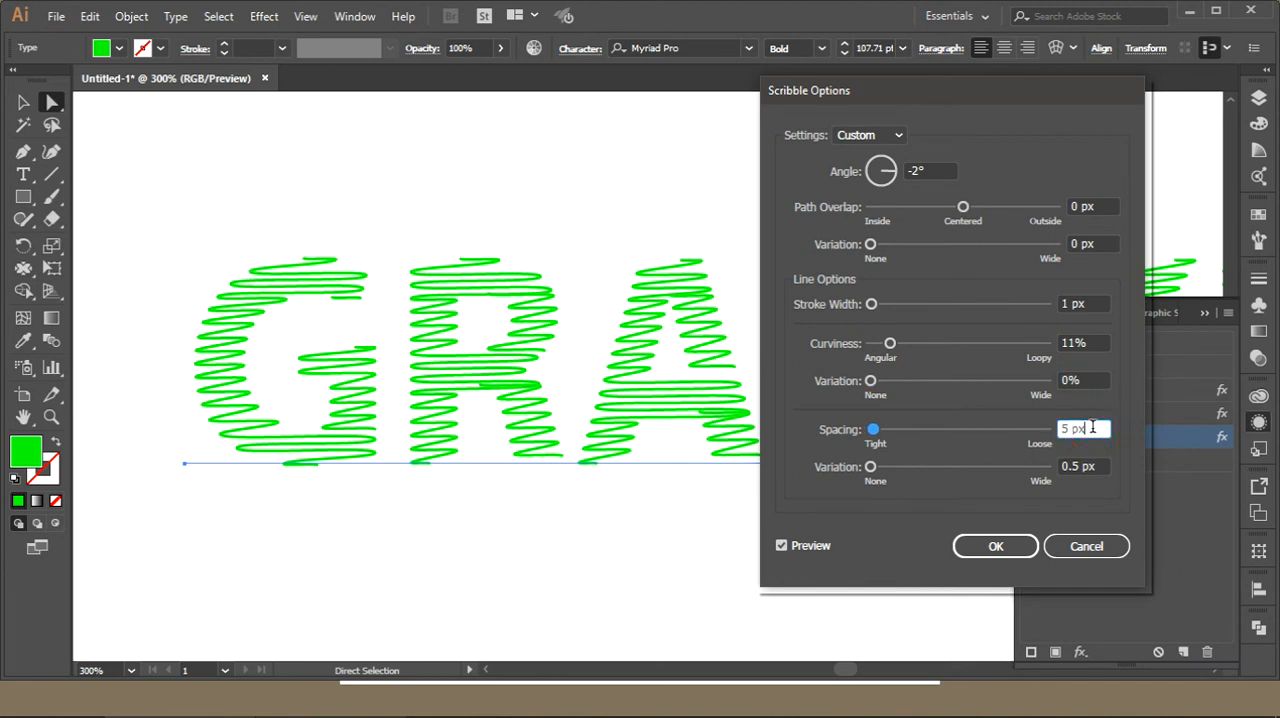
pyautogui.write('2 px')
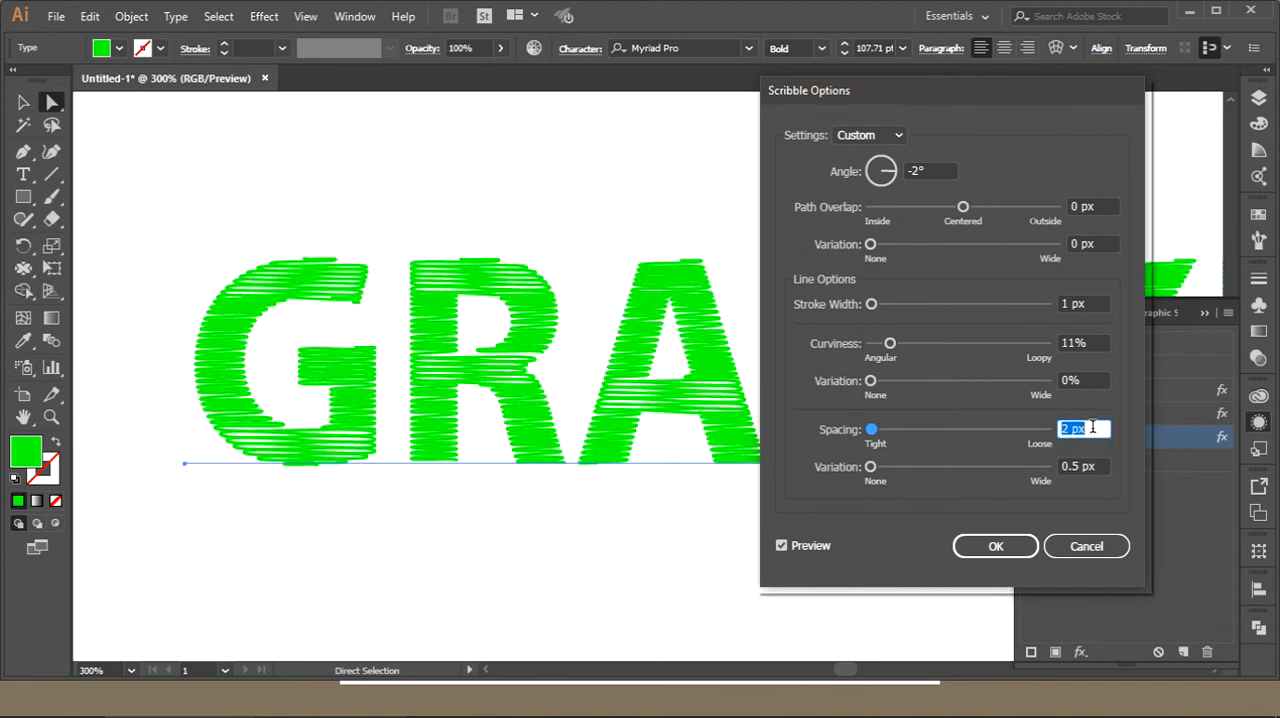
pyautogui.write('5 px')
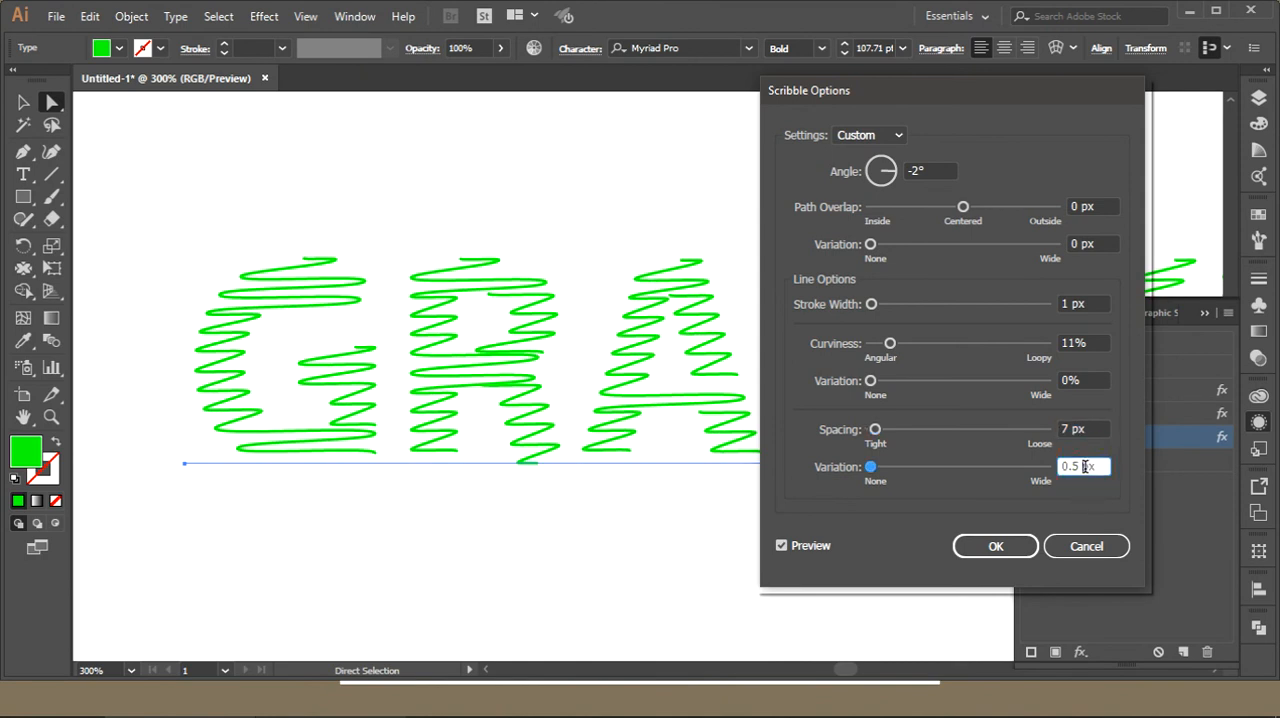
pyautogui.write('0 px')
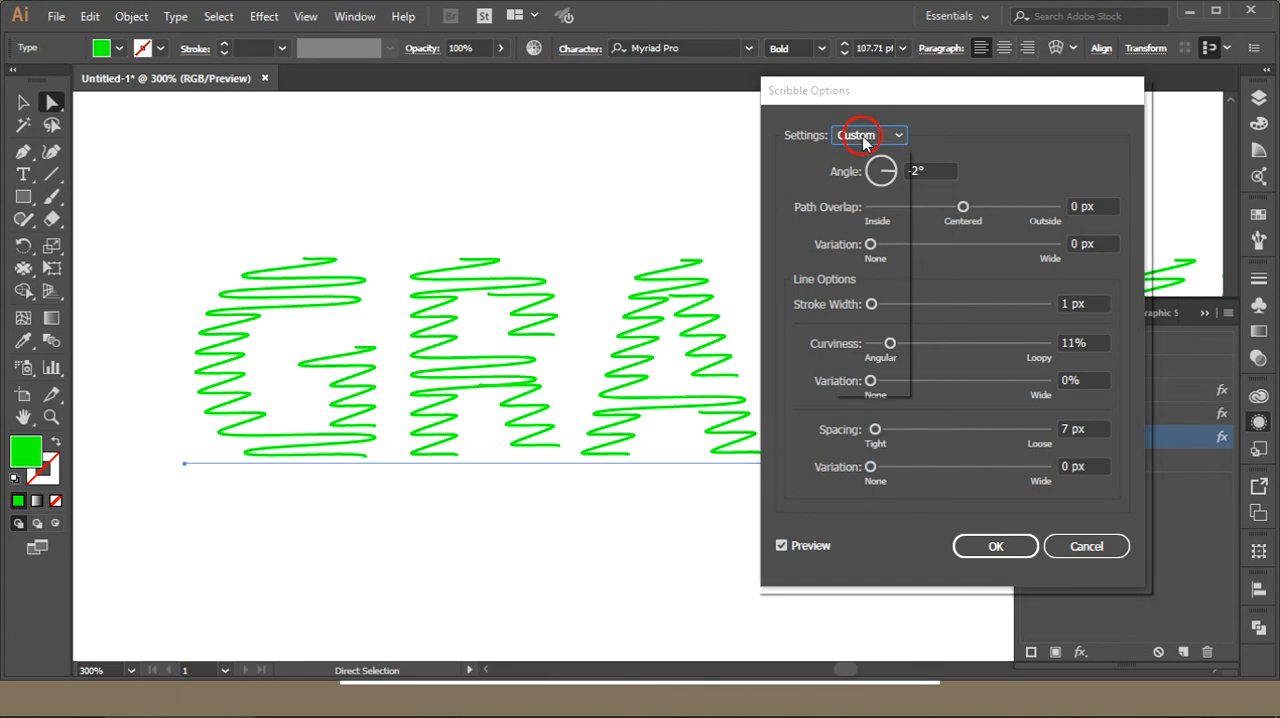
# Cycle through Childlike, Loose, Moiré and Snarl scribble presets, then apply Swash.
pyautogui.click(868, 135)
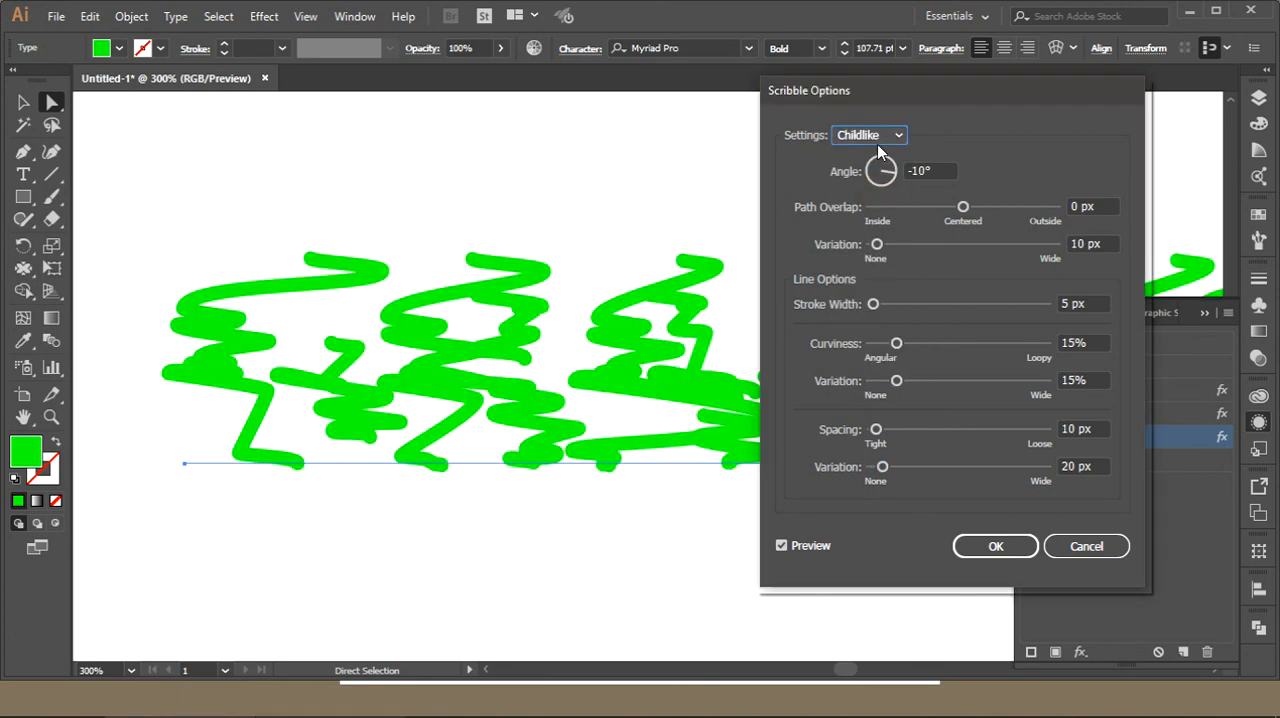
pyautogui.click(866, 135)
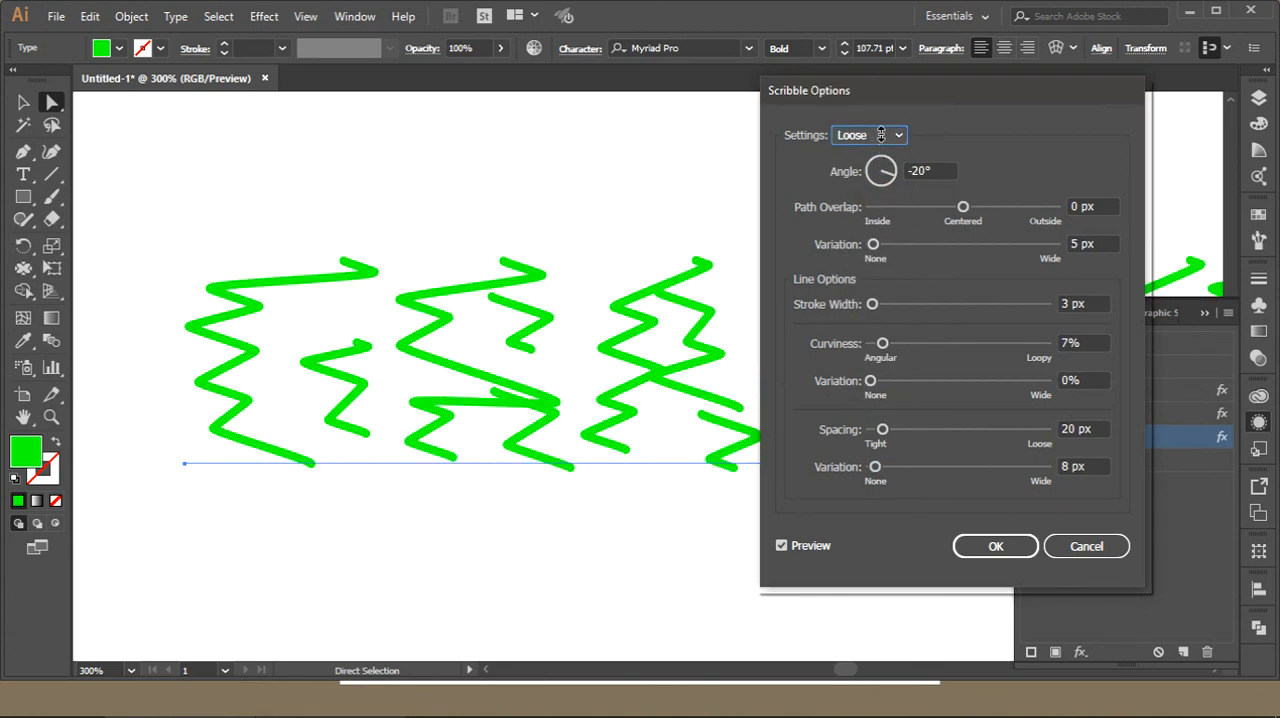
pyautogui.click(868, 135)
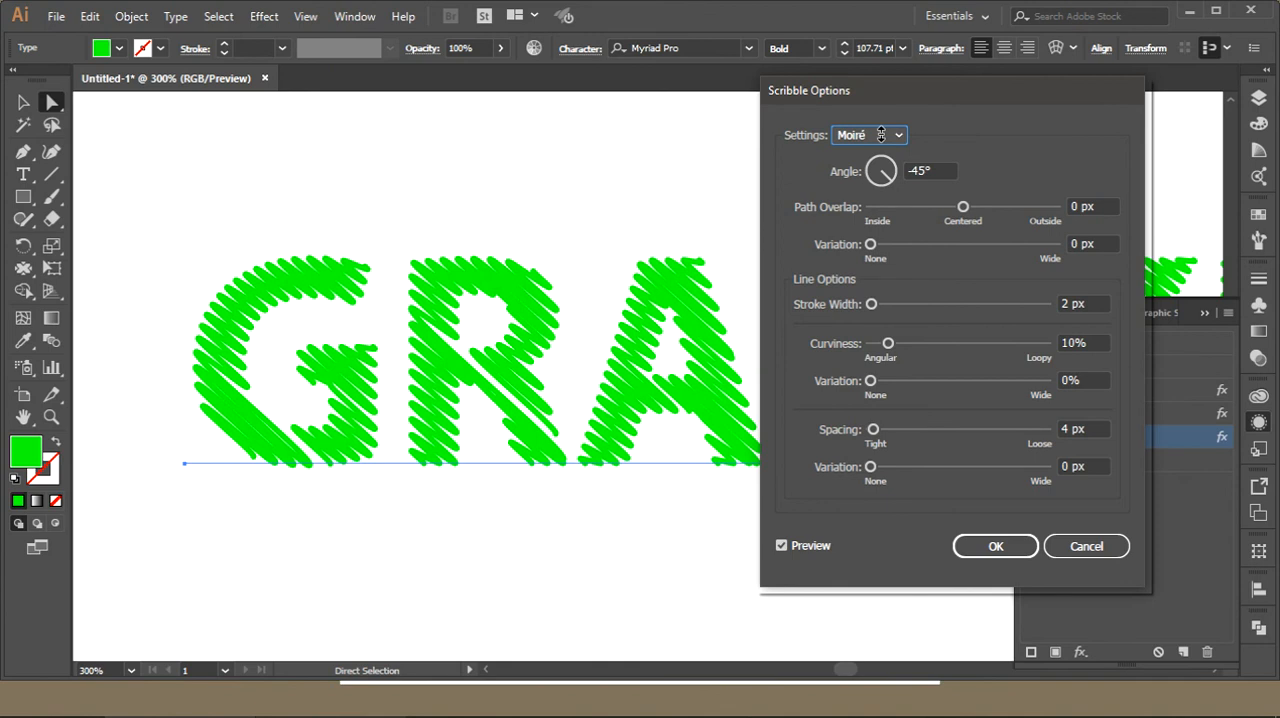
pyautogui.click(868, 135)
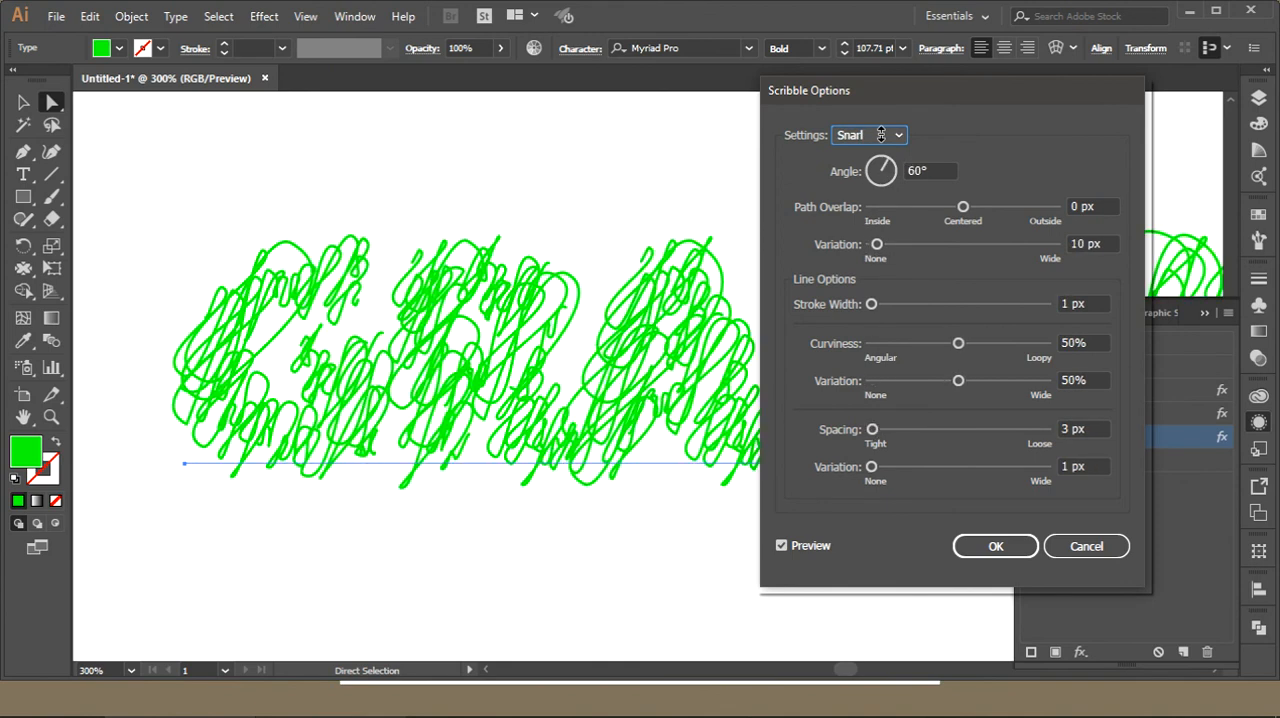
pyautogui.click(866, 135)
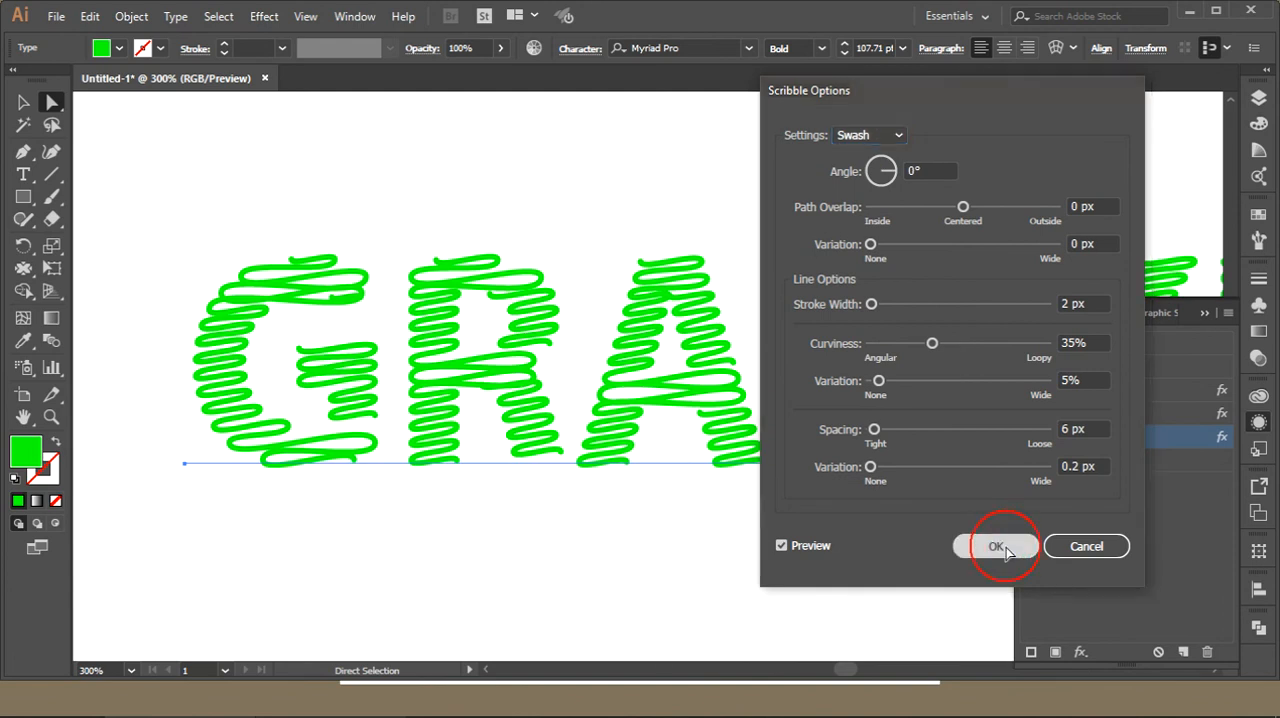
pyautogui.click(996, 546)
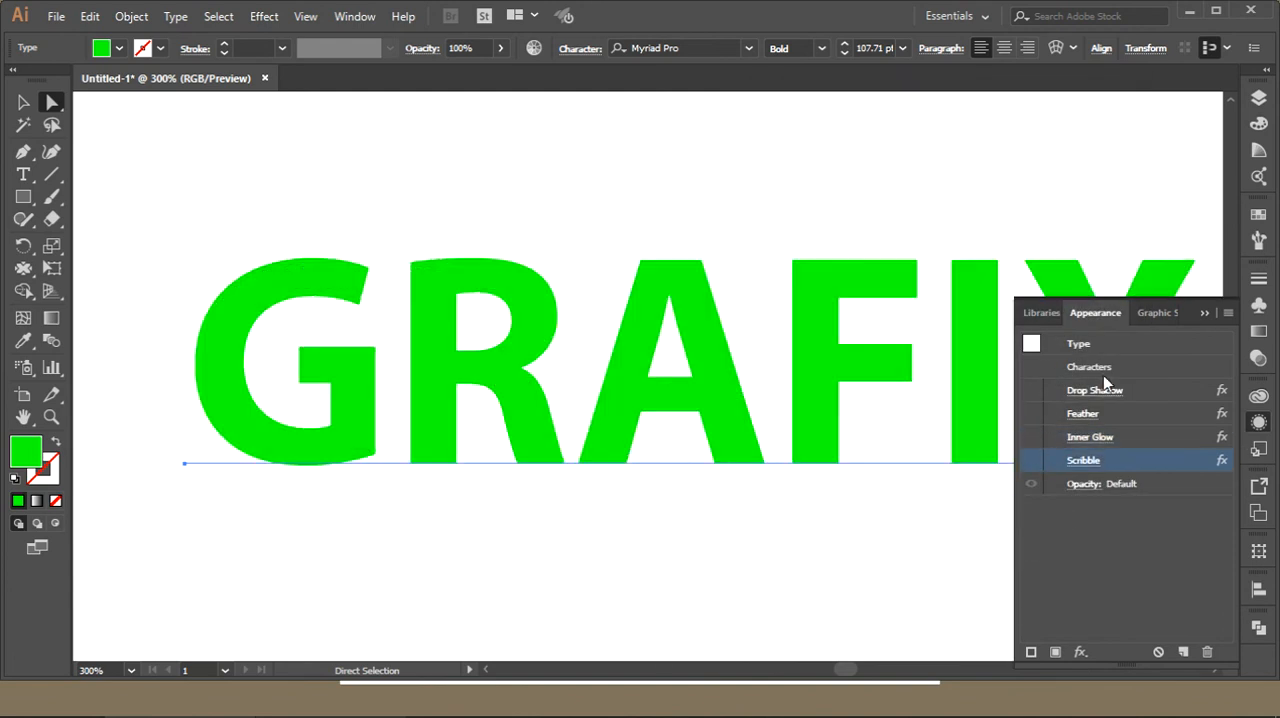
pyautogui.click(263, 16)
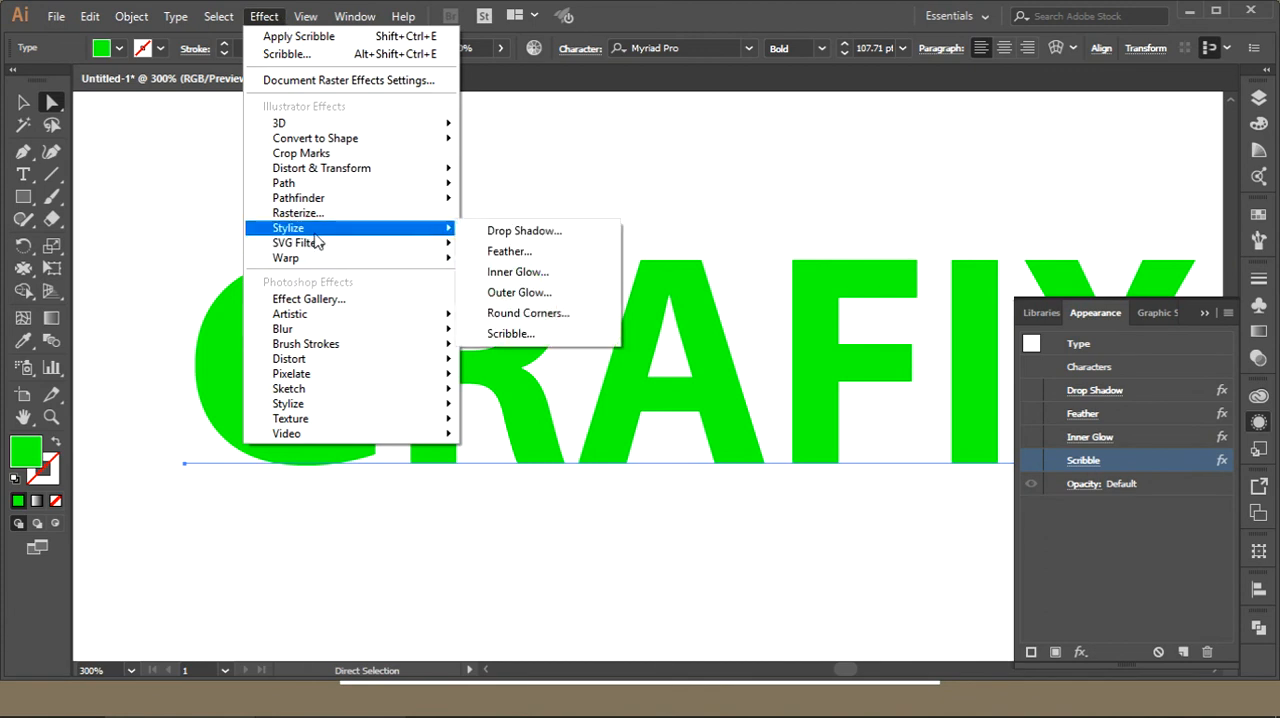
pyautogui.moveTo(286, 258)
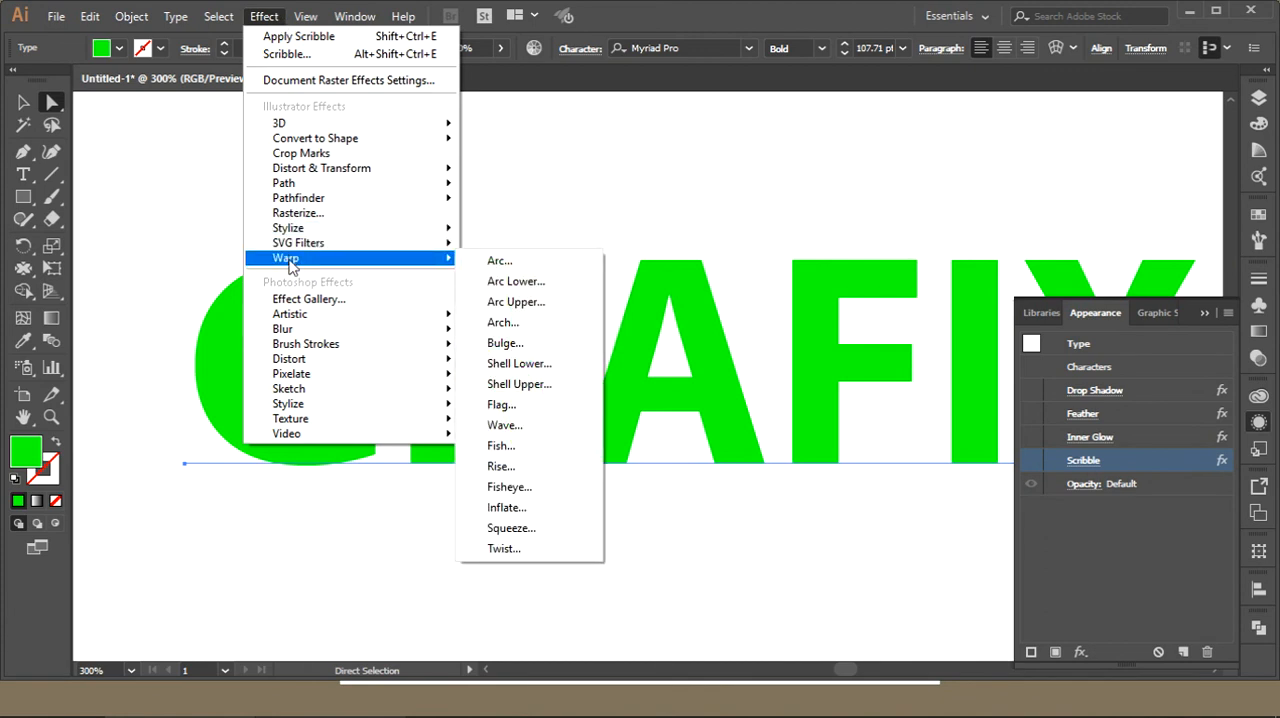
pyautogui.moveTo(504, 425)
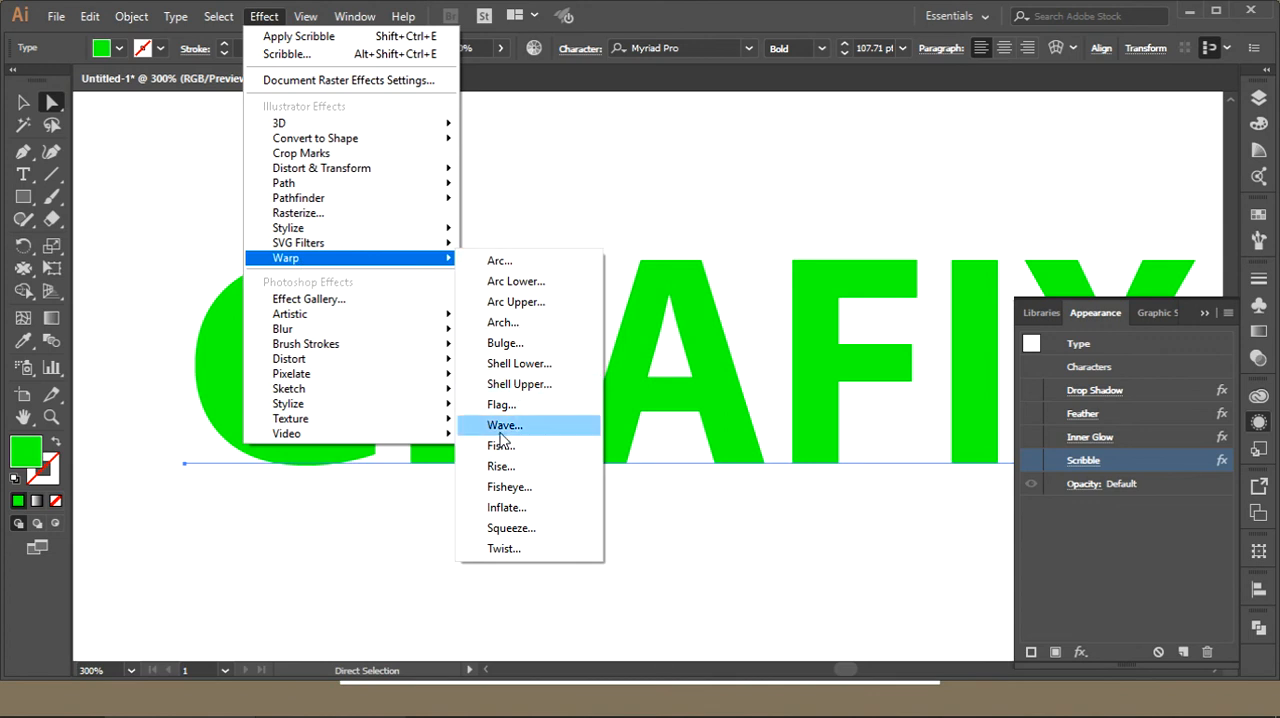
pyautogui.moveTo(594, 208)
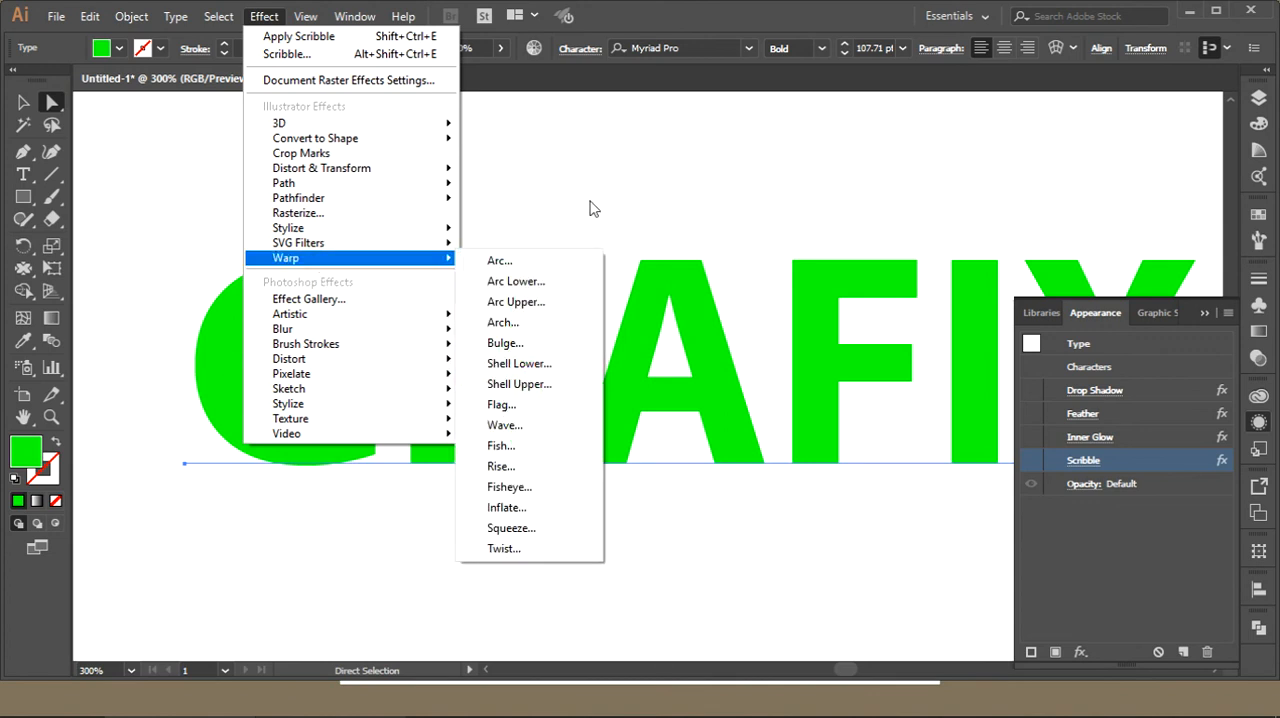
pyautogui.moveTo(550, 189)
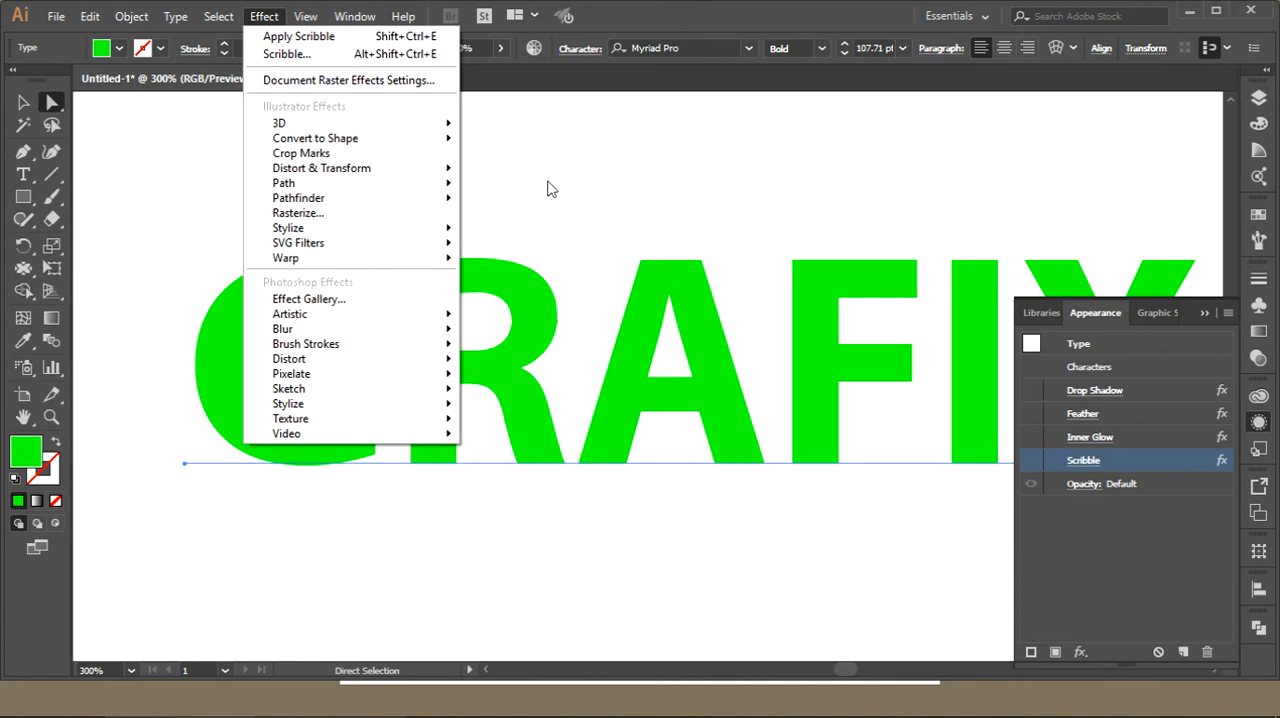